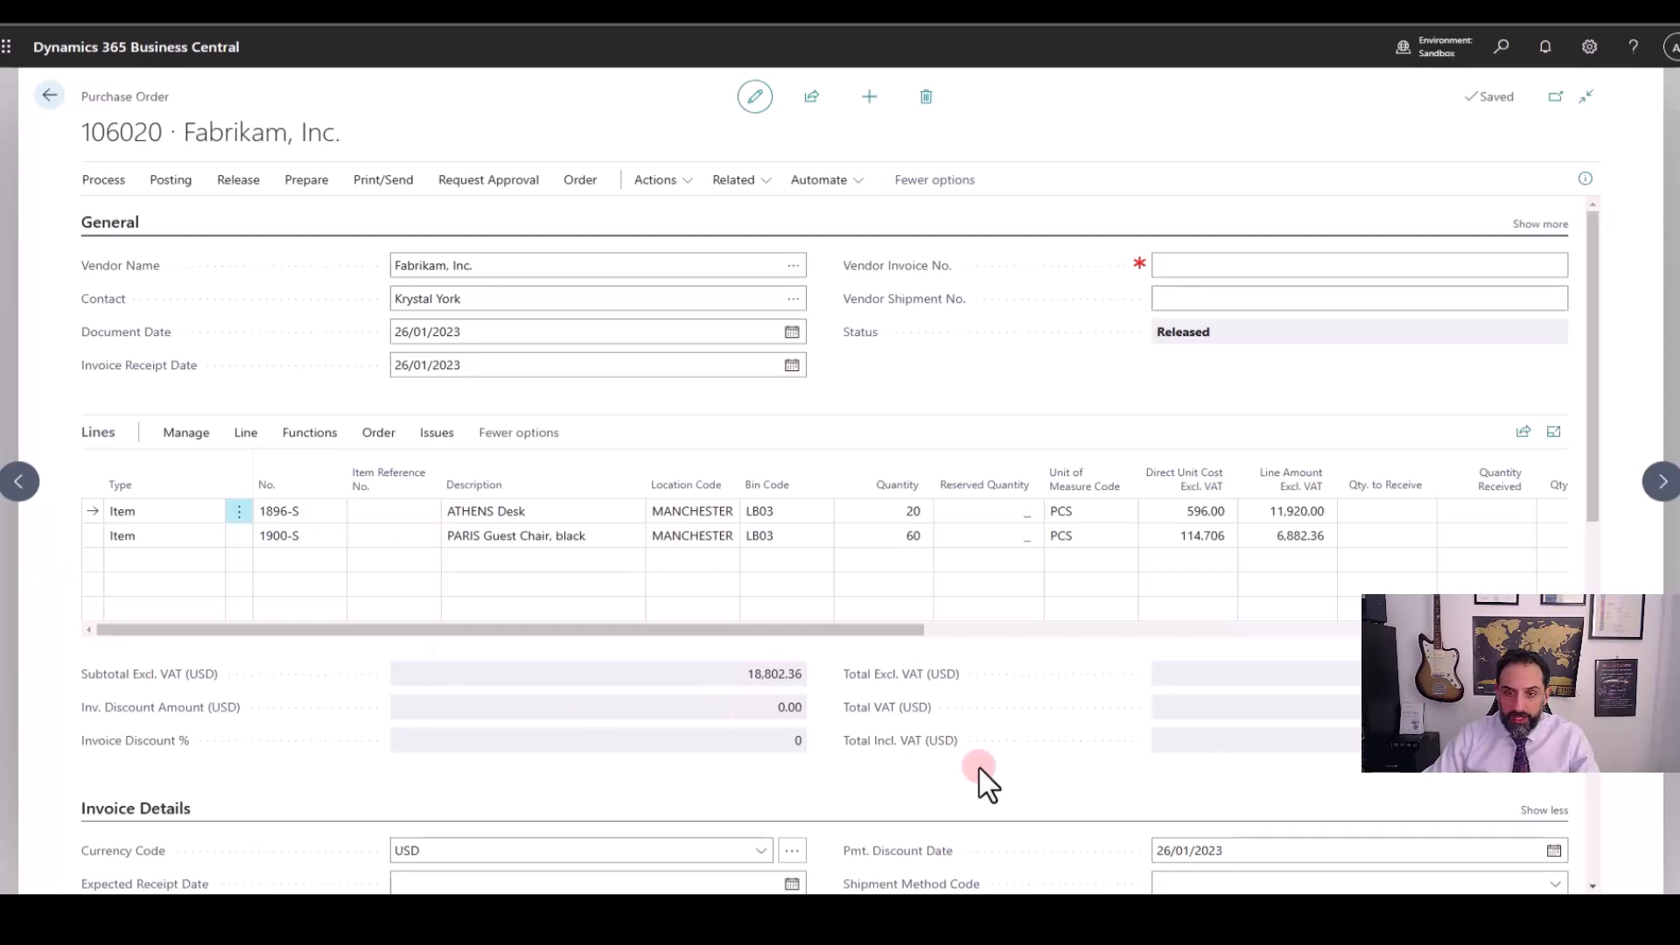
Create warehouse receipt 00104 from purchase order 106020 and dismiss the confirmation message
left_click(897, 484)
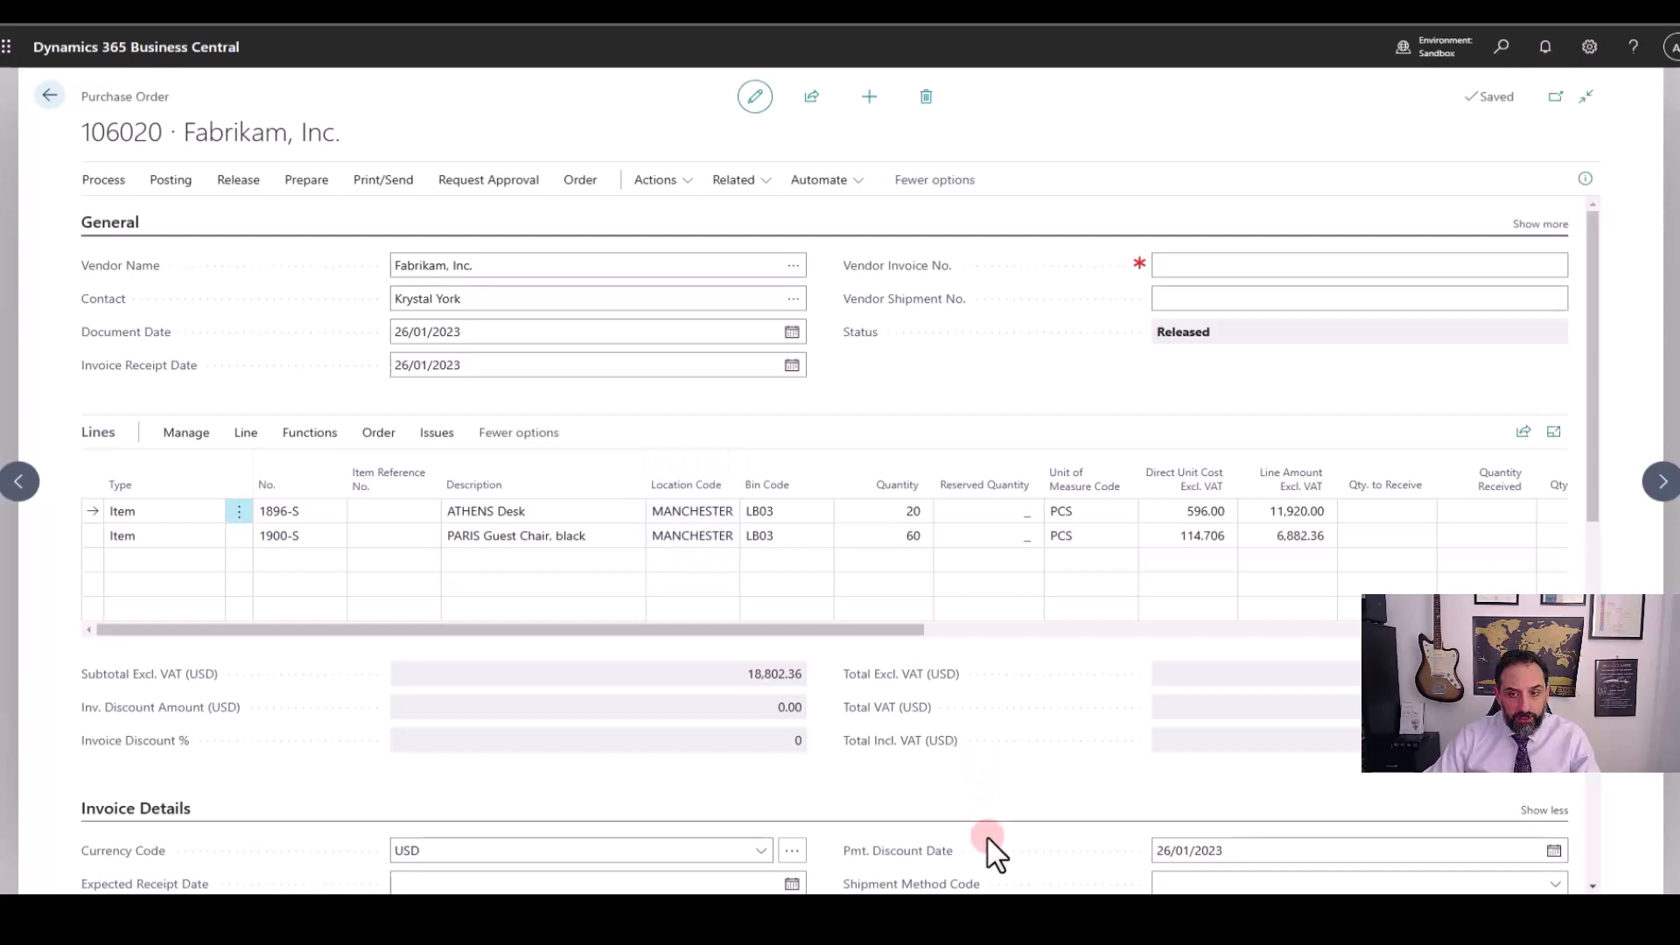
left_click(788, 534)
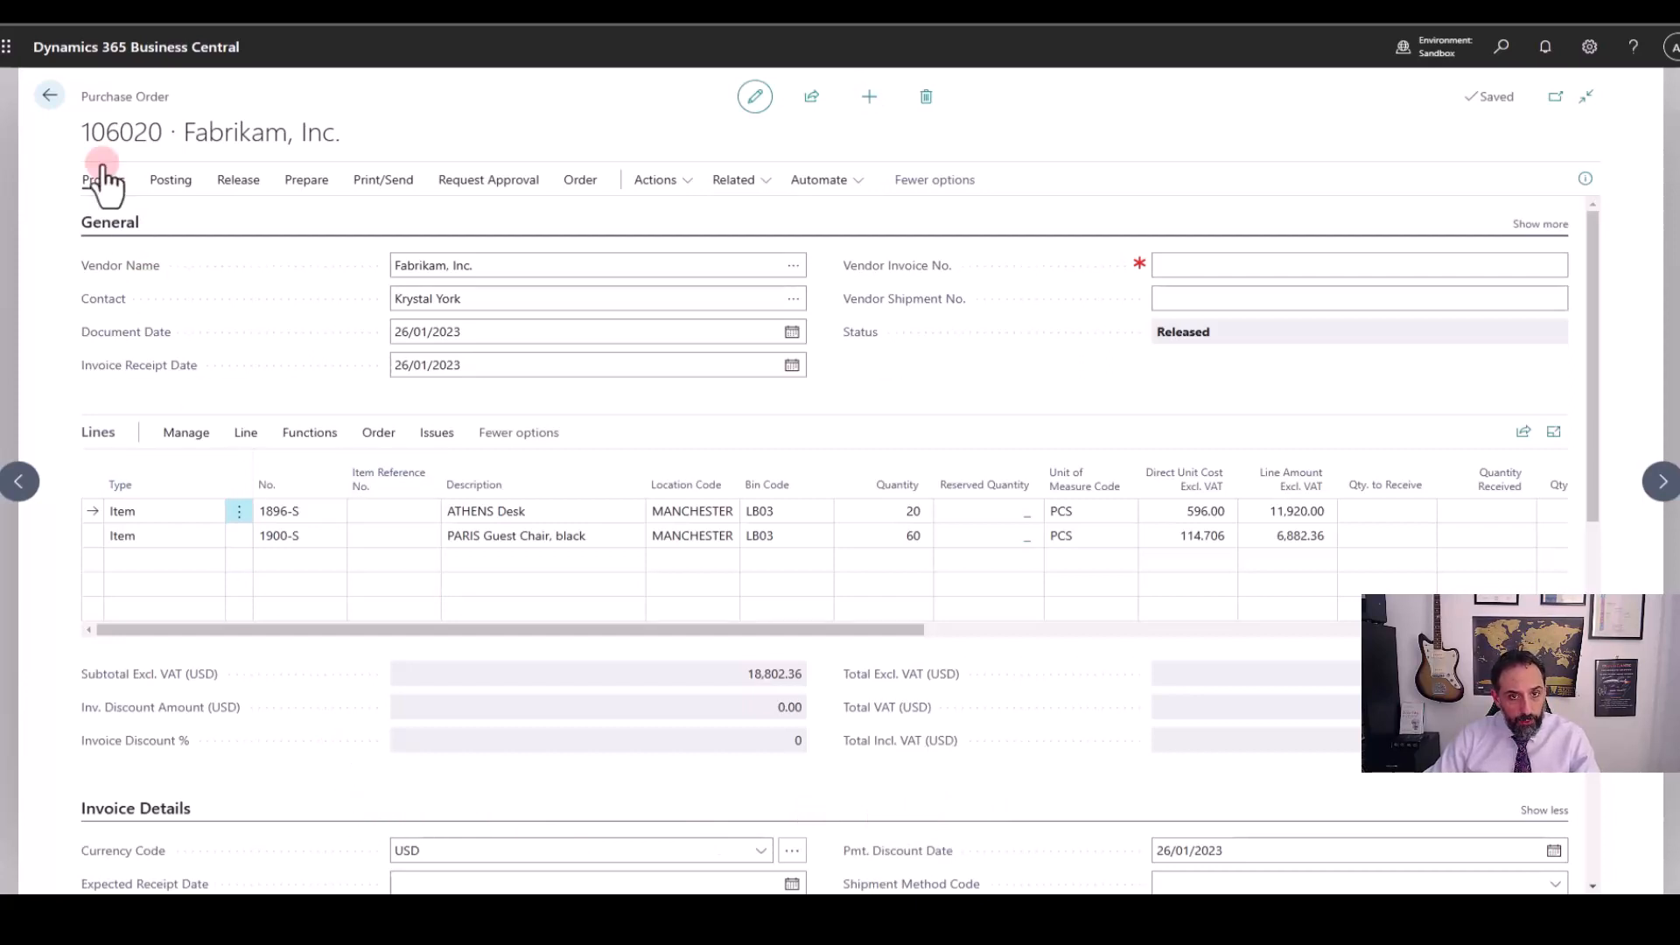
left_click(104, 179)
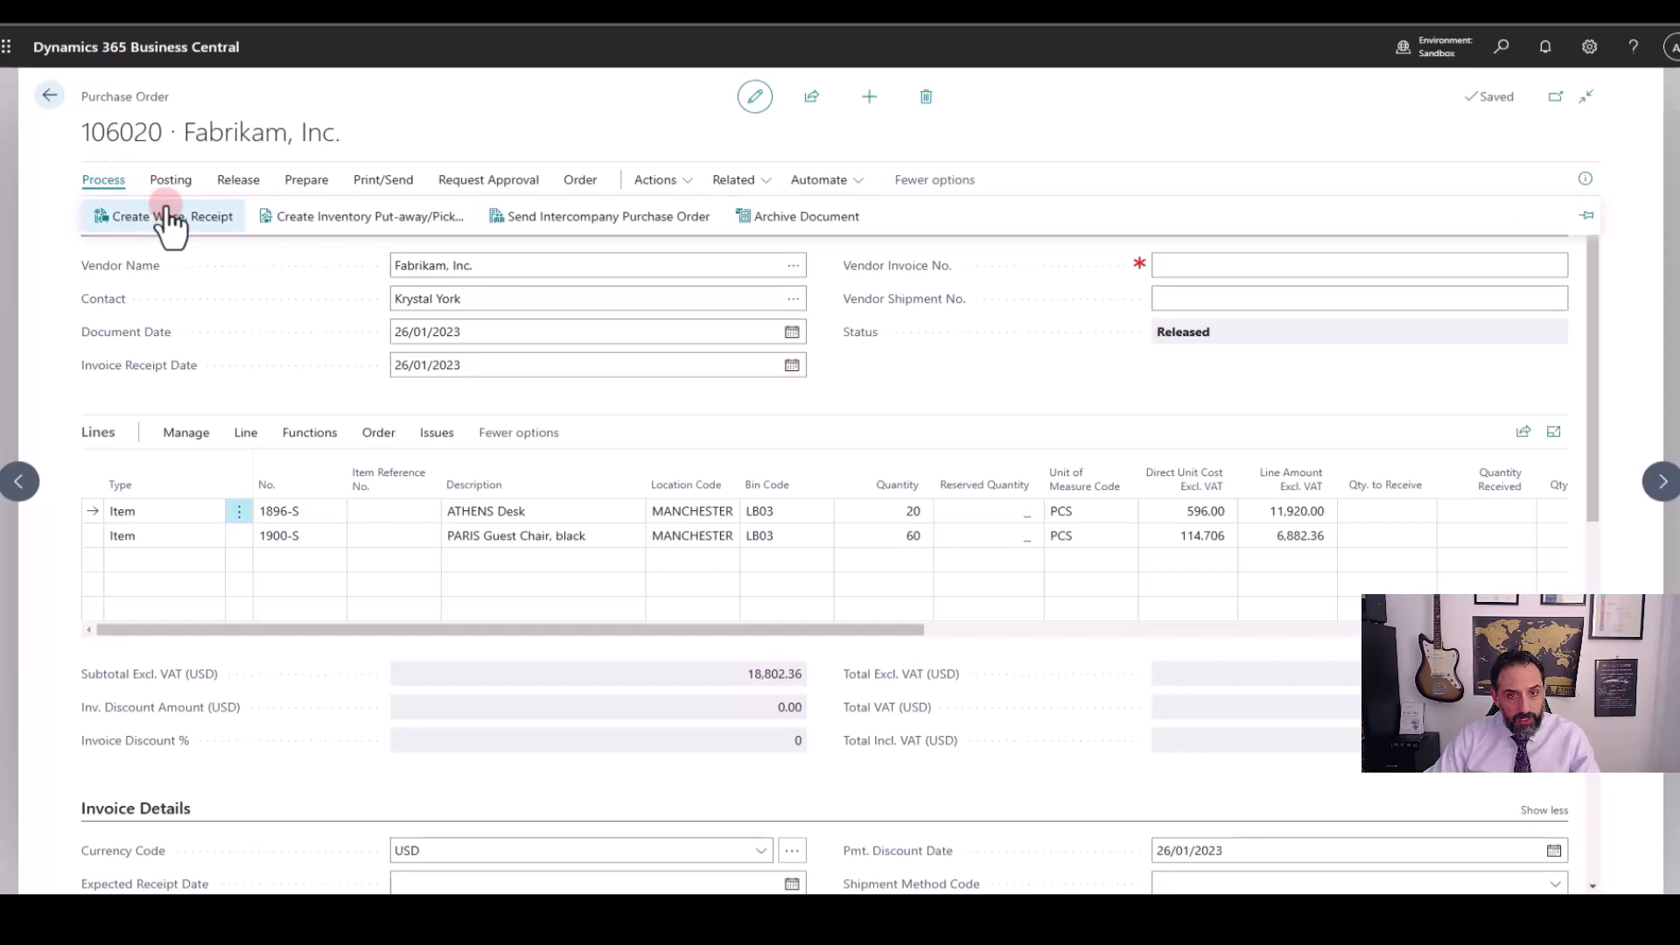
mouse_move(161, 215)
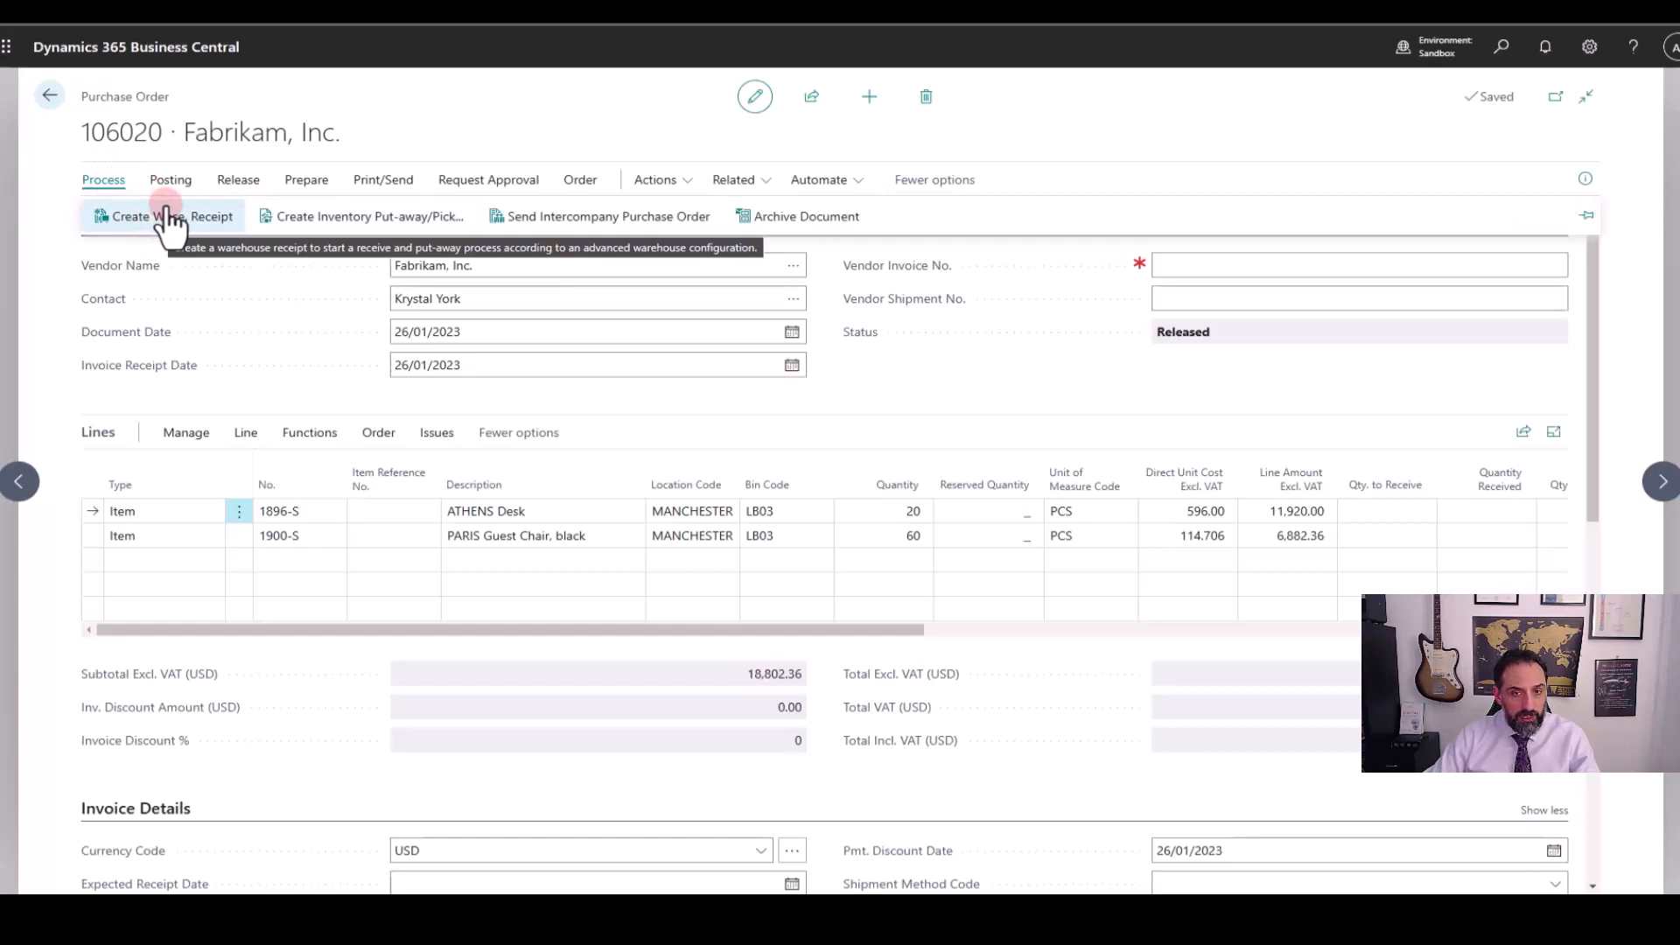
left_click(162, 215)
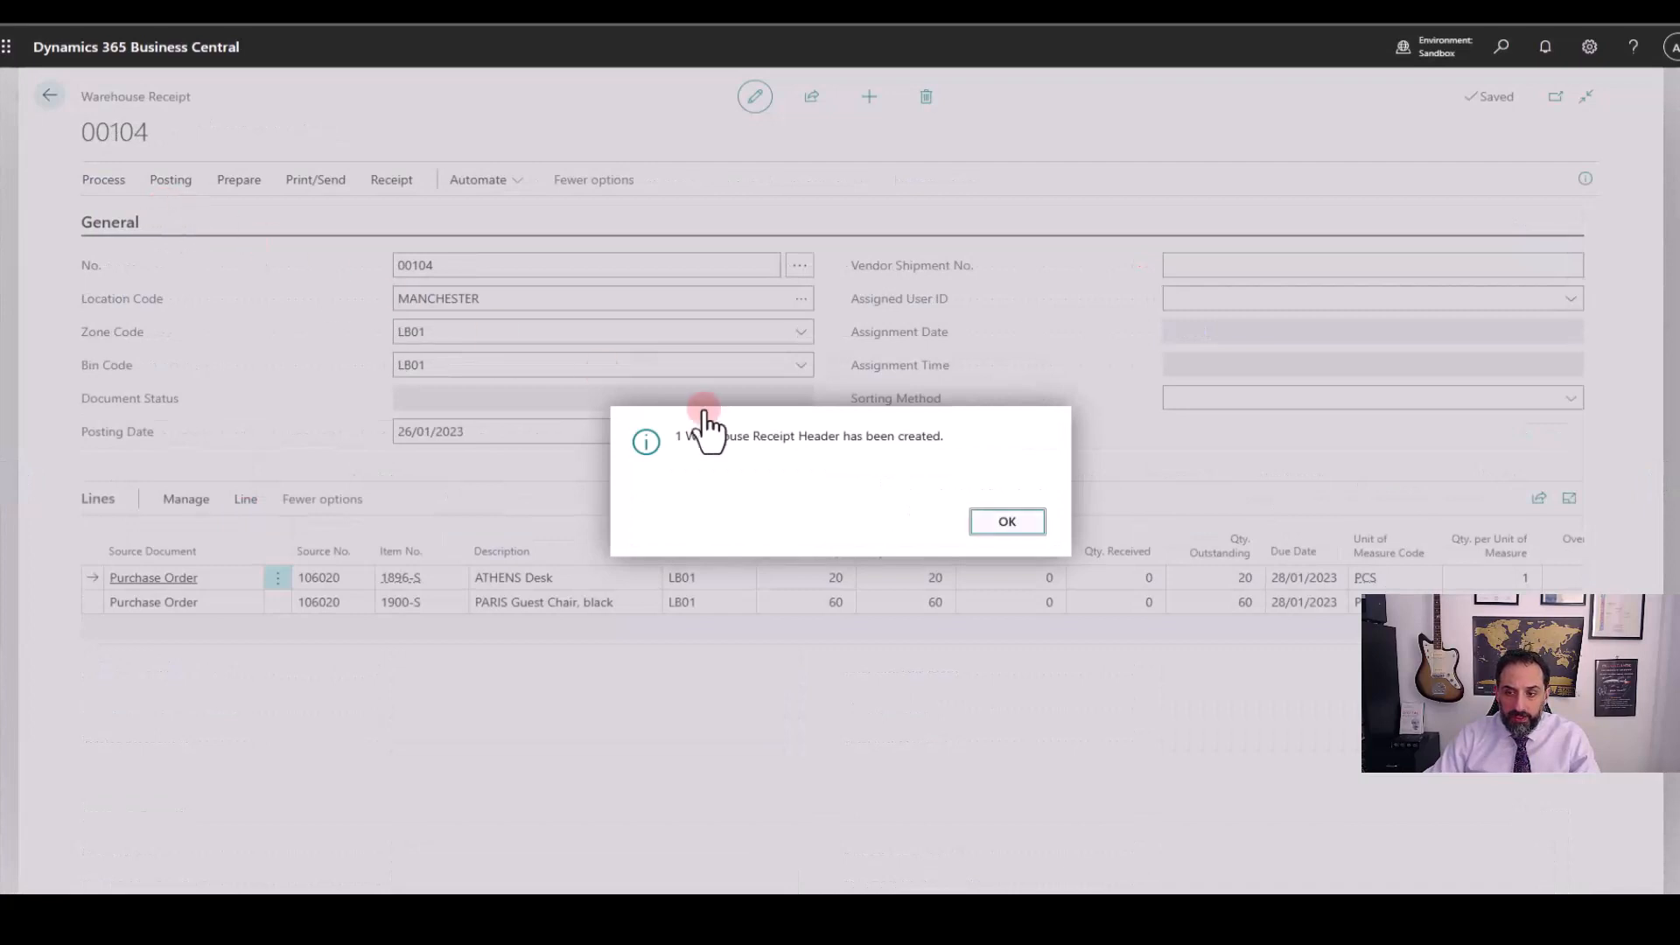
left_click(1006, 521)
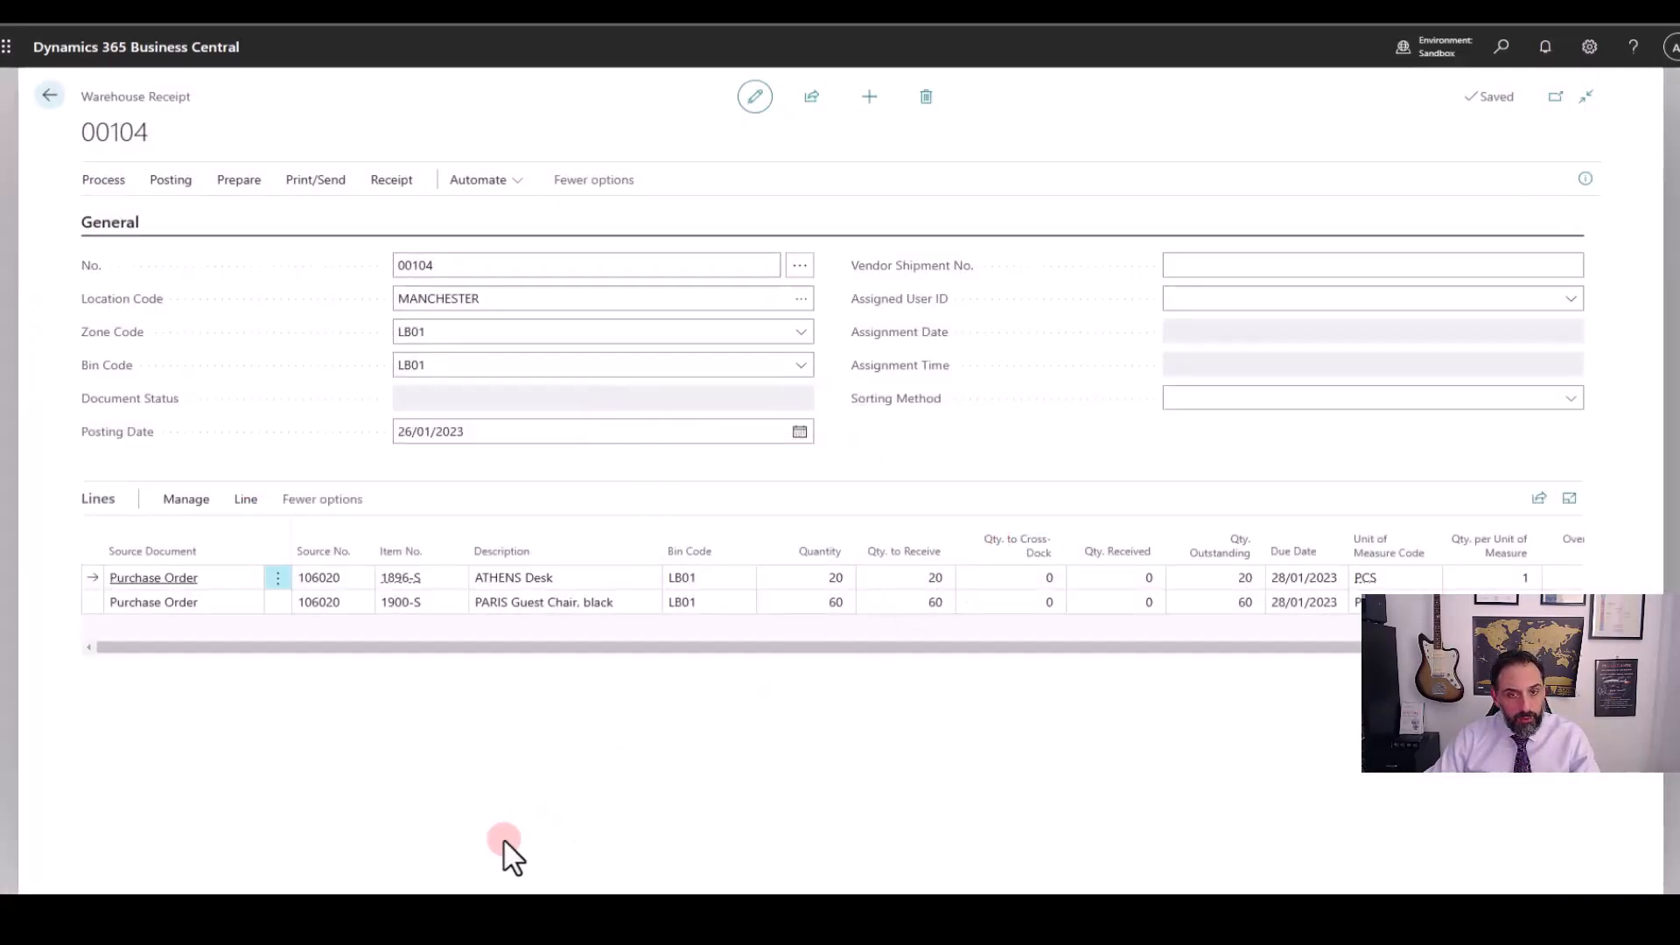
Re-enter LB01 as the receipt's bin code
left_click(478, 178)
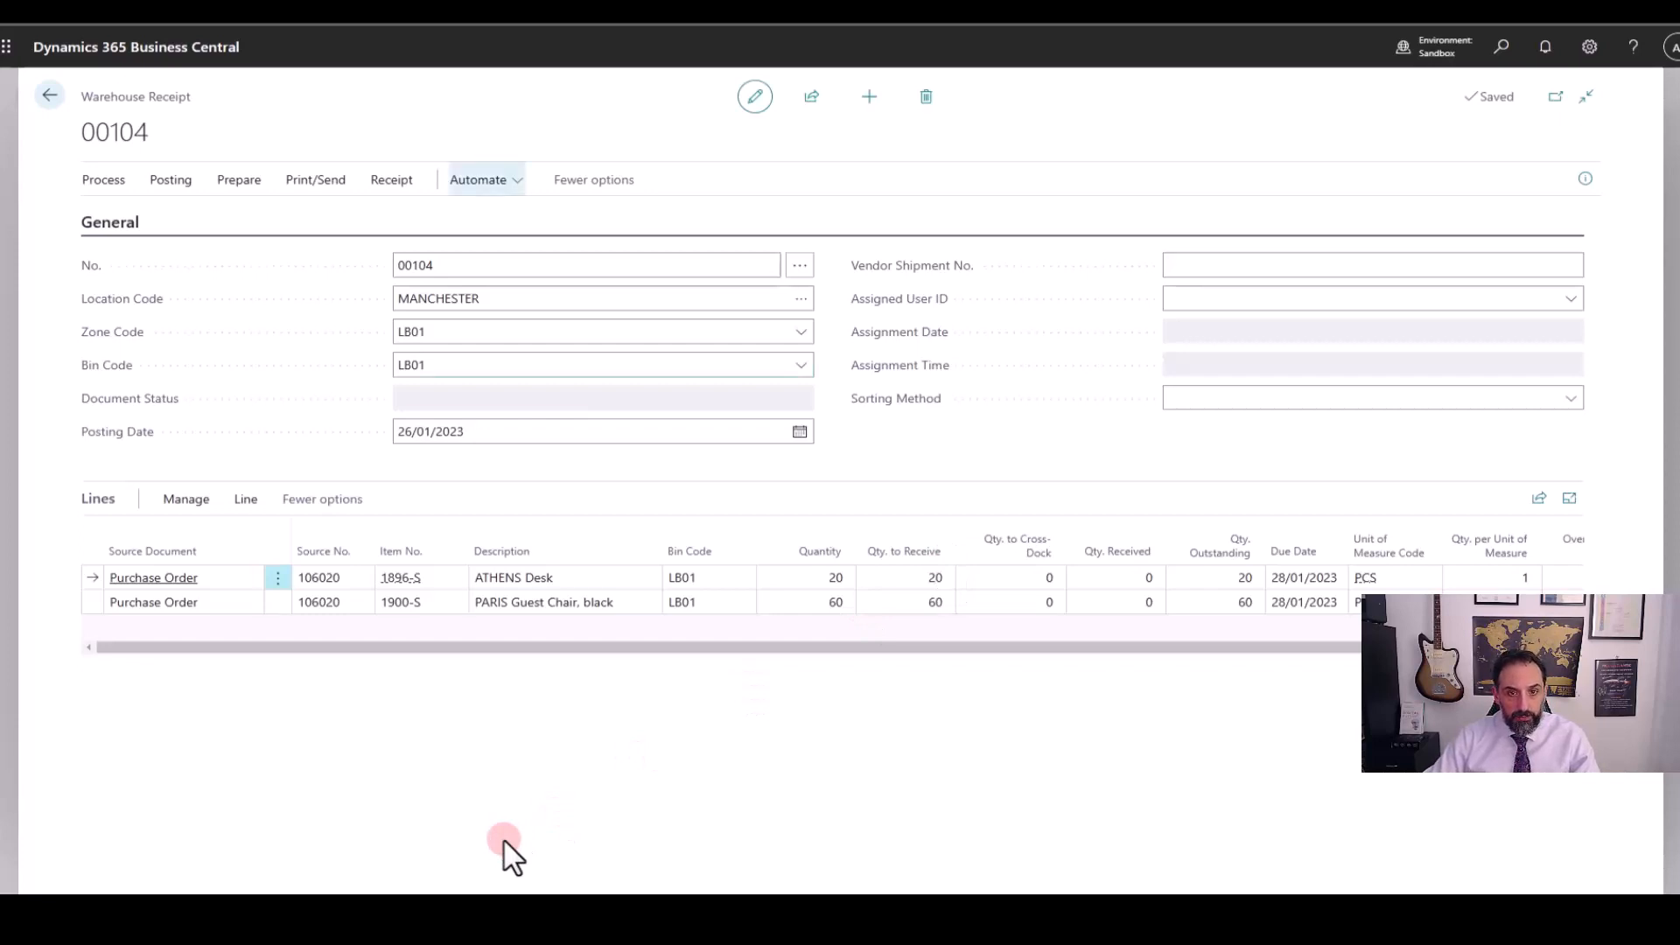
left_click(600, 364)
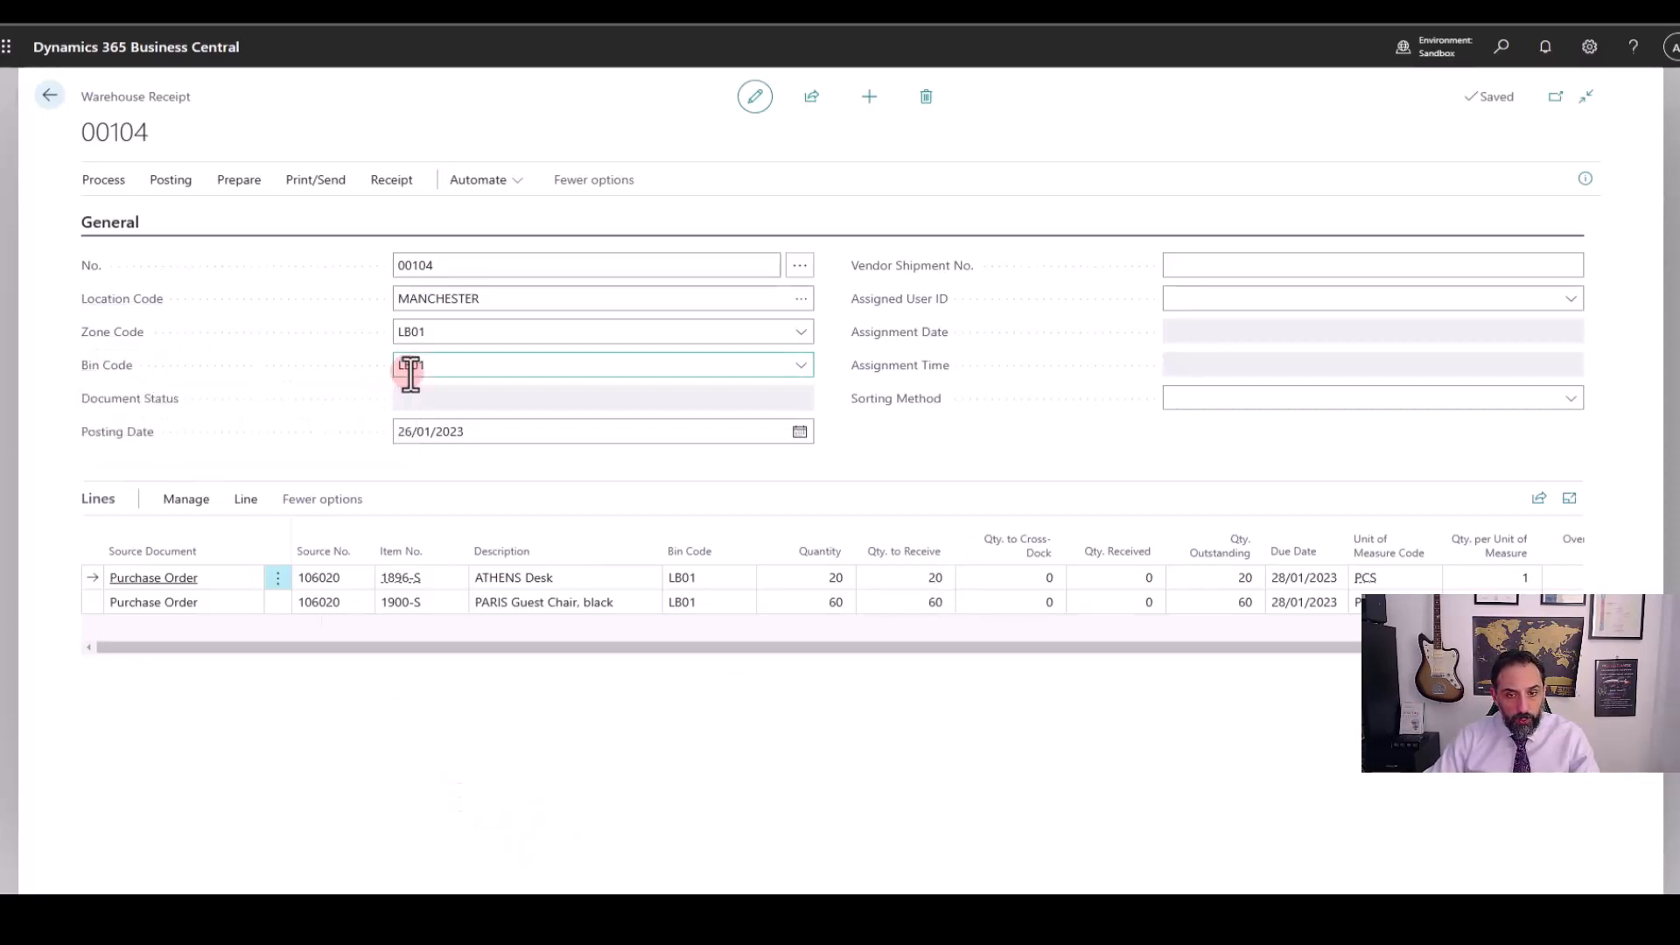
type("LB01")
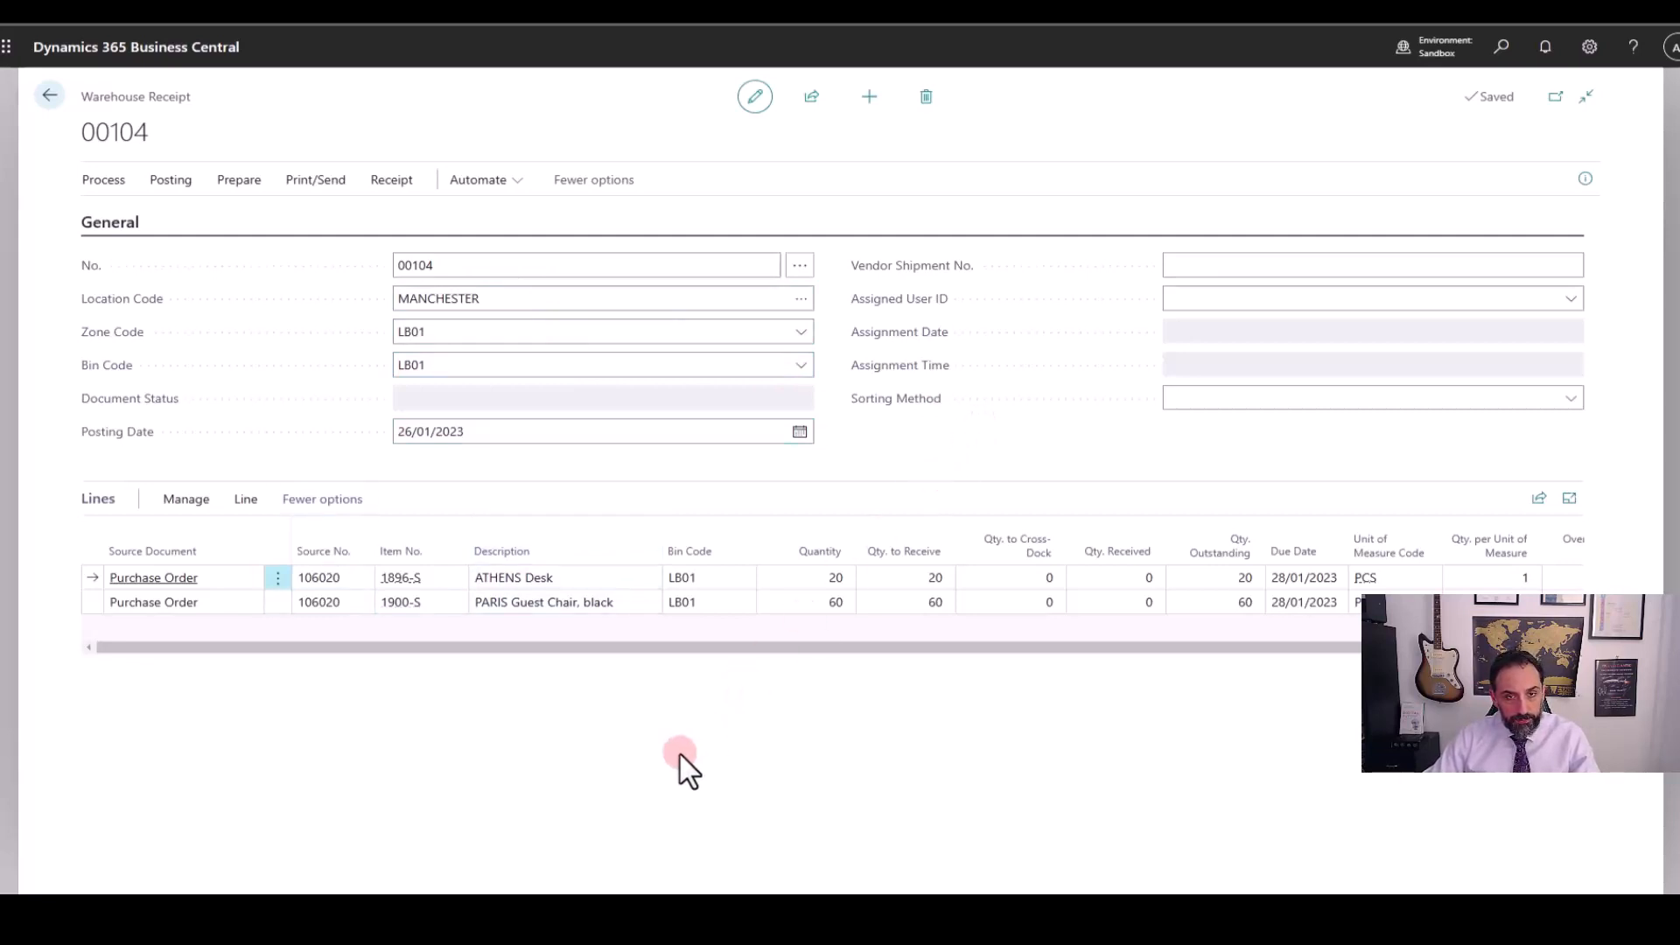
mouse_move(815, 777)
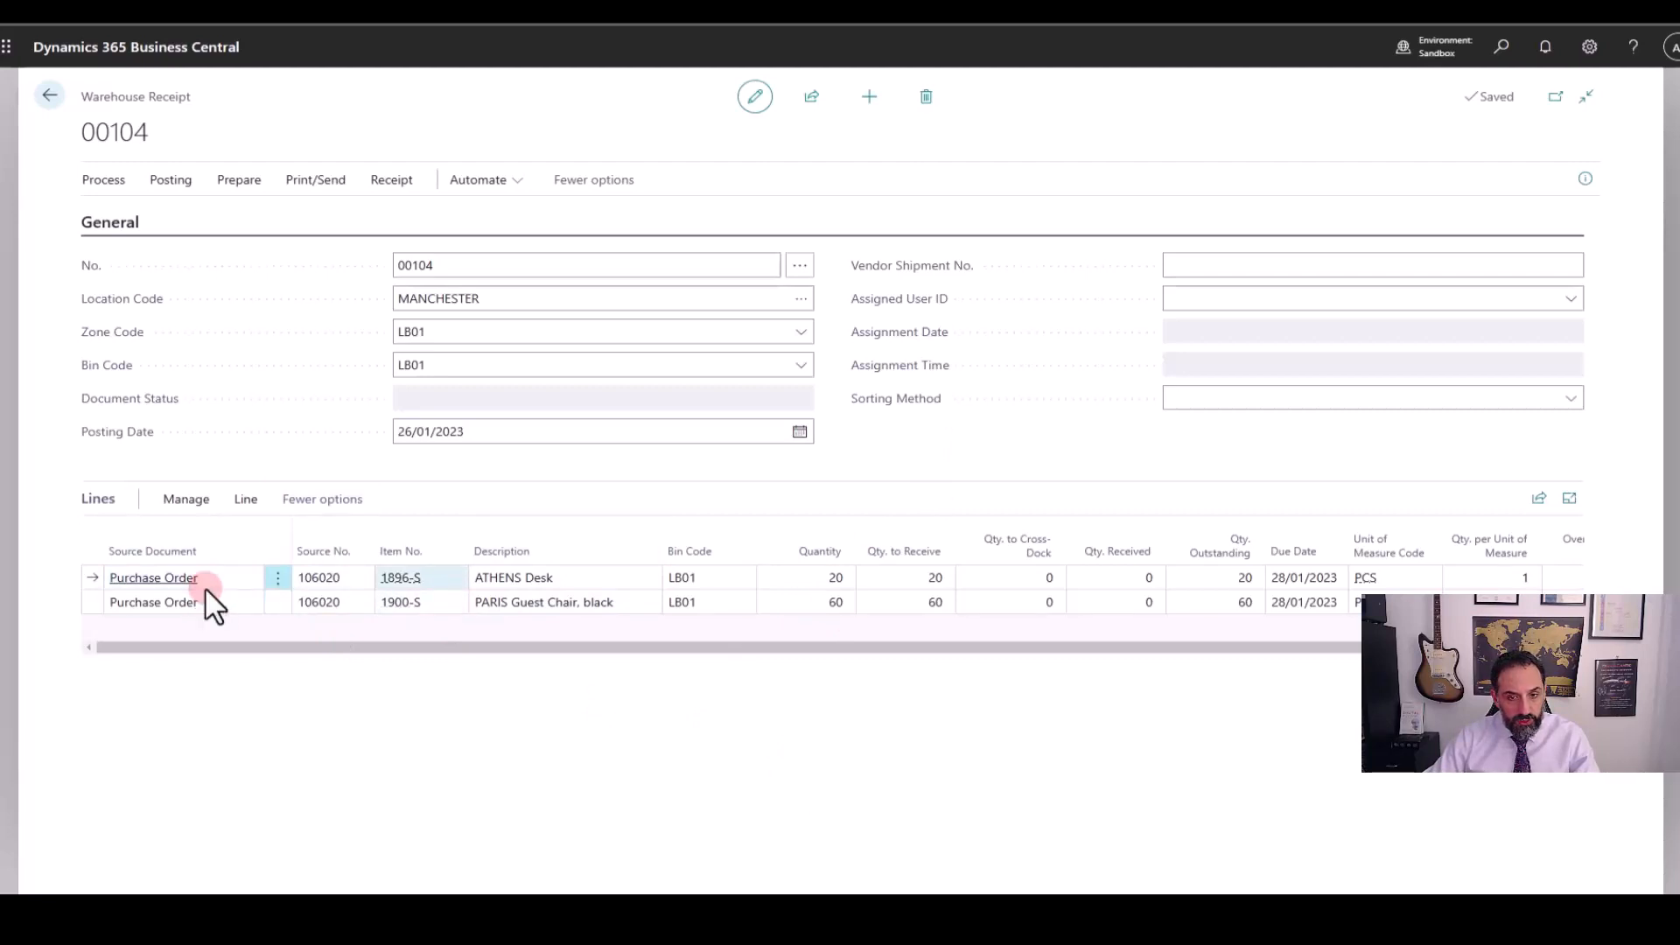
left_click(245, 498)
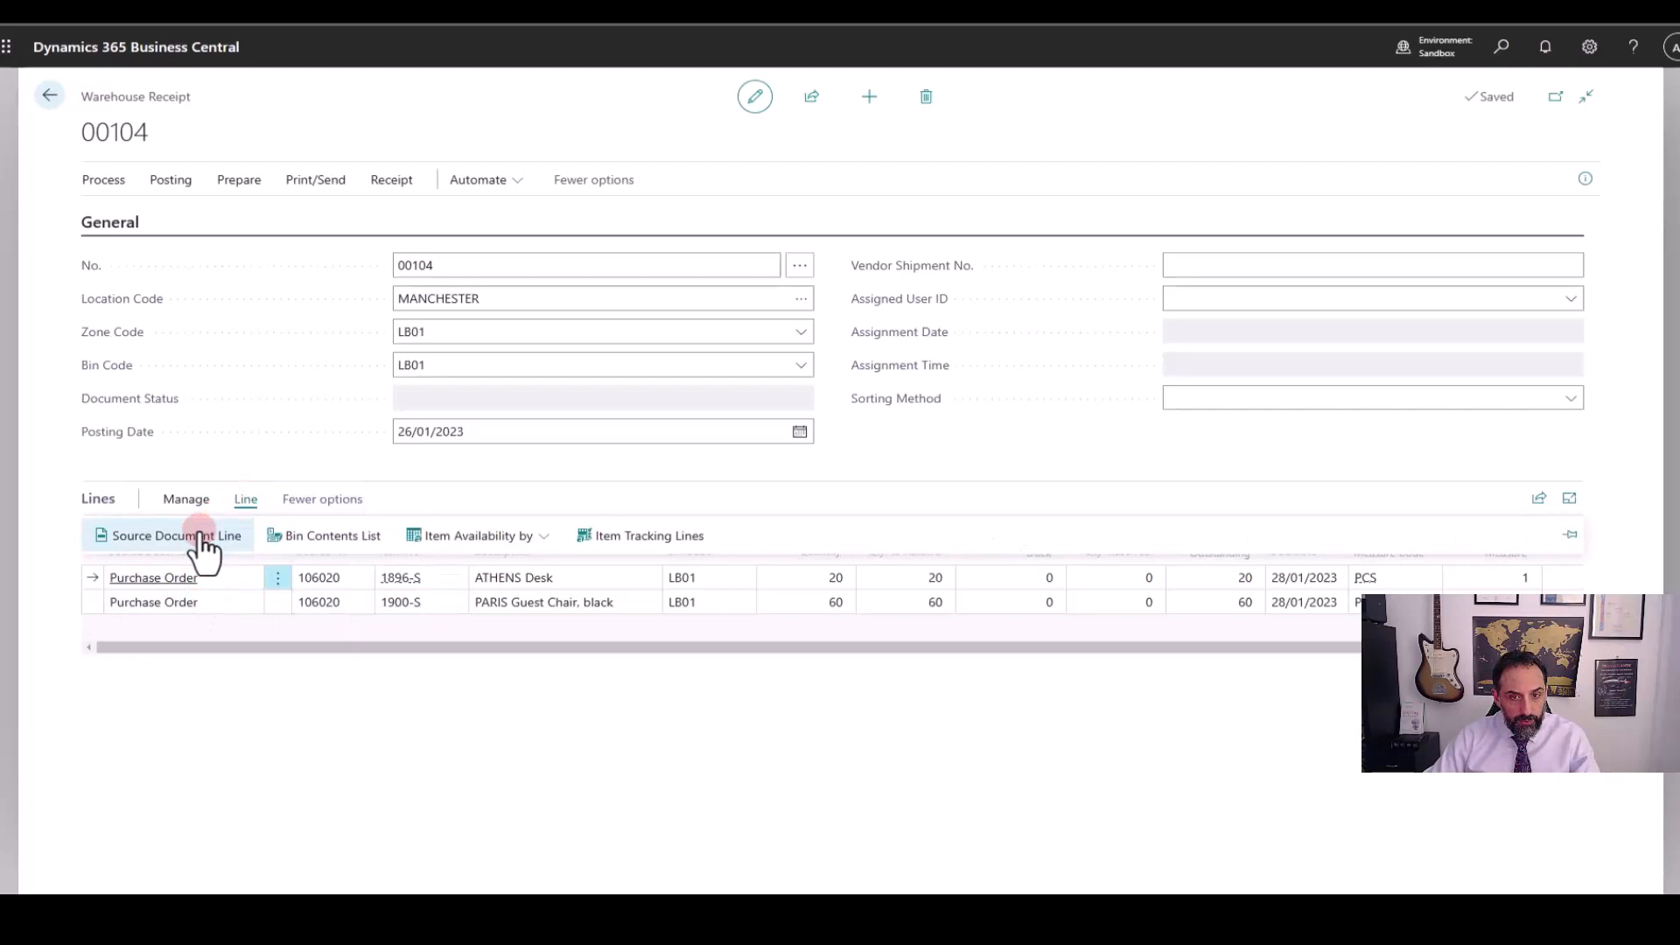
left_click(167, 534)
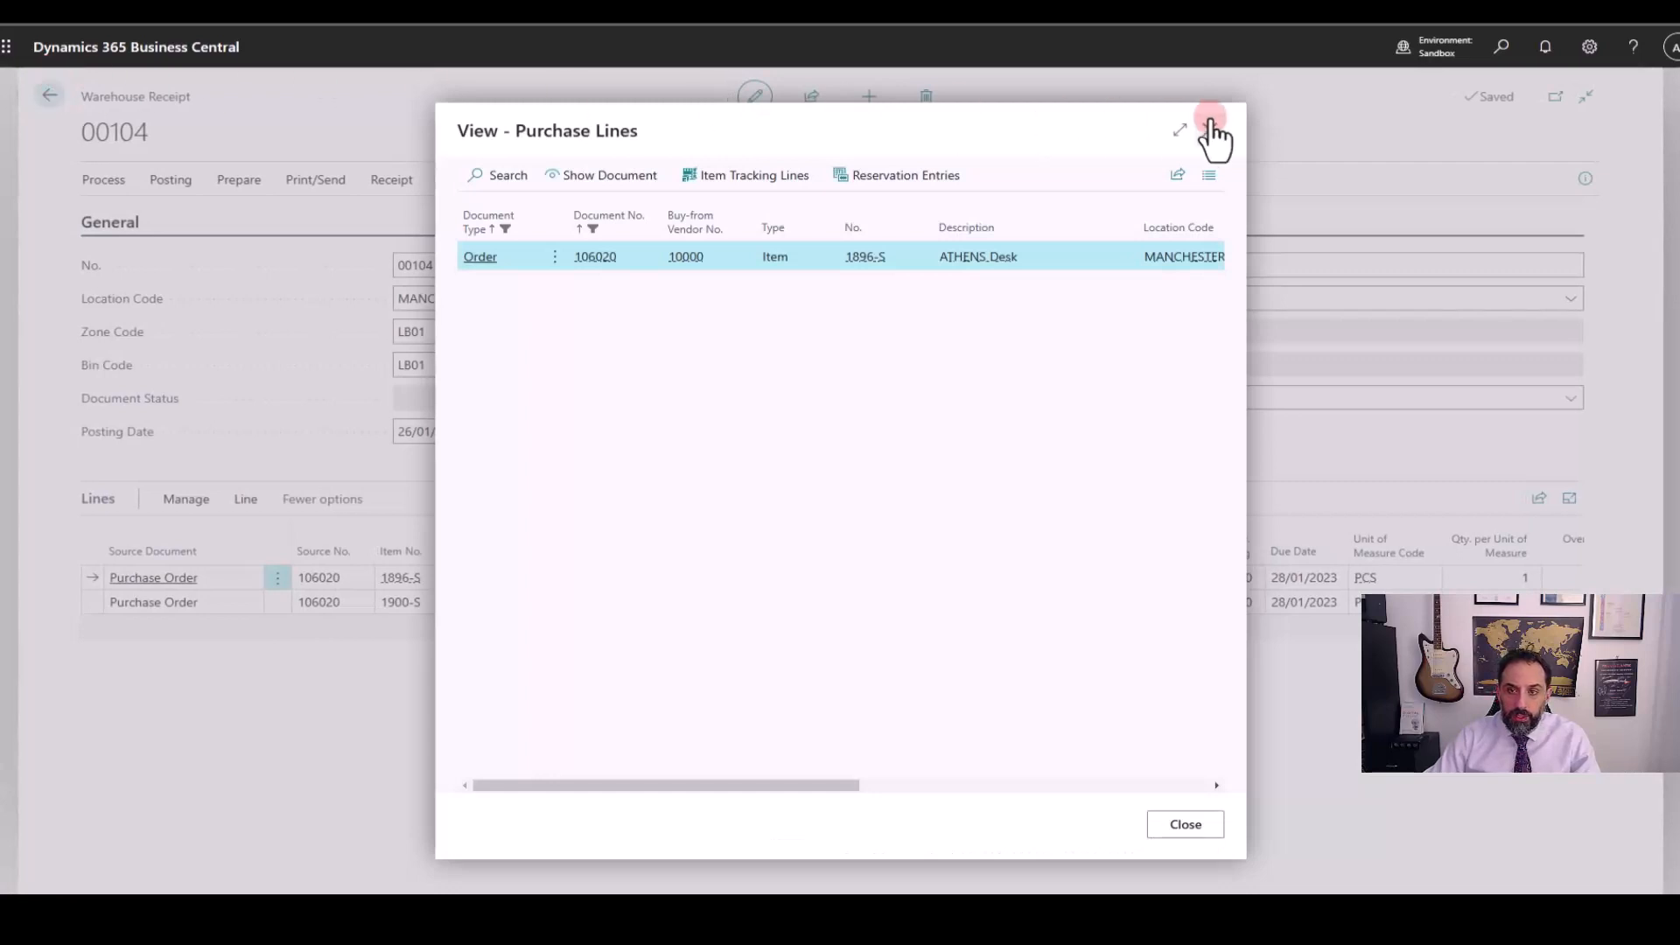
left_click(1212, 128)
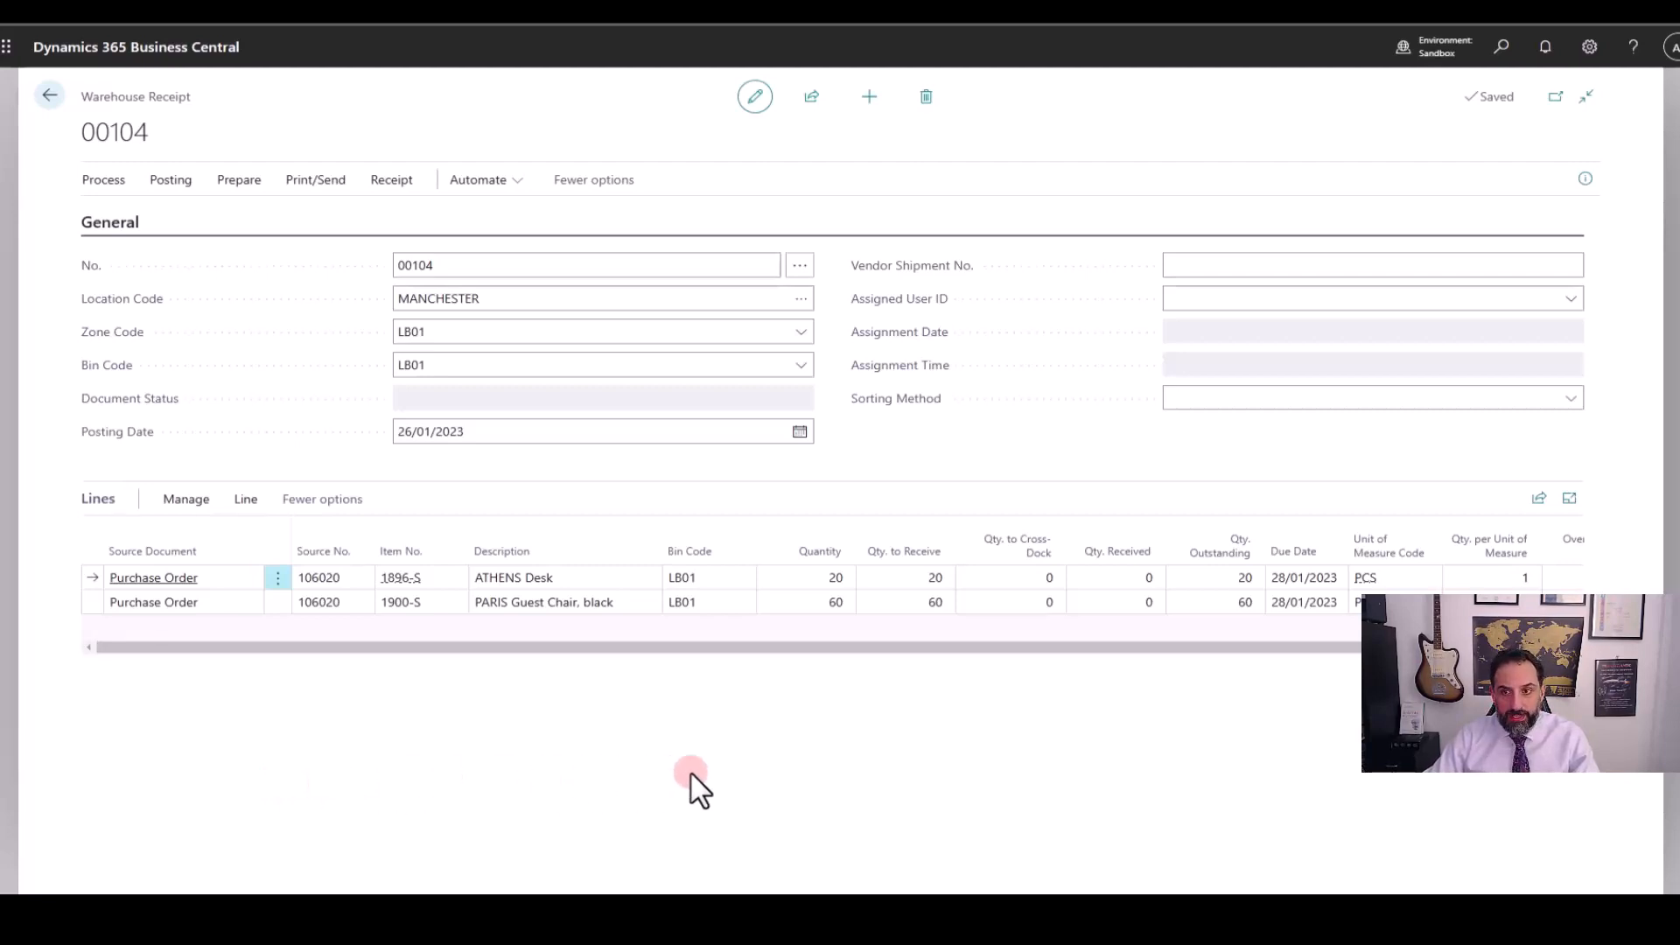
mouse_move(1029, 107)
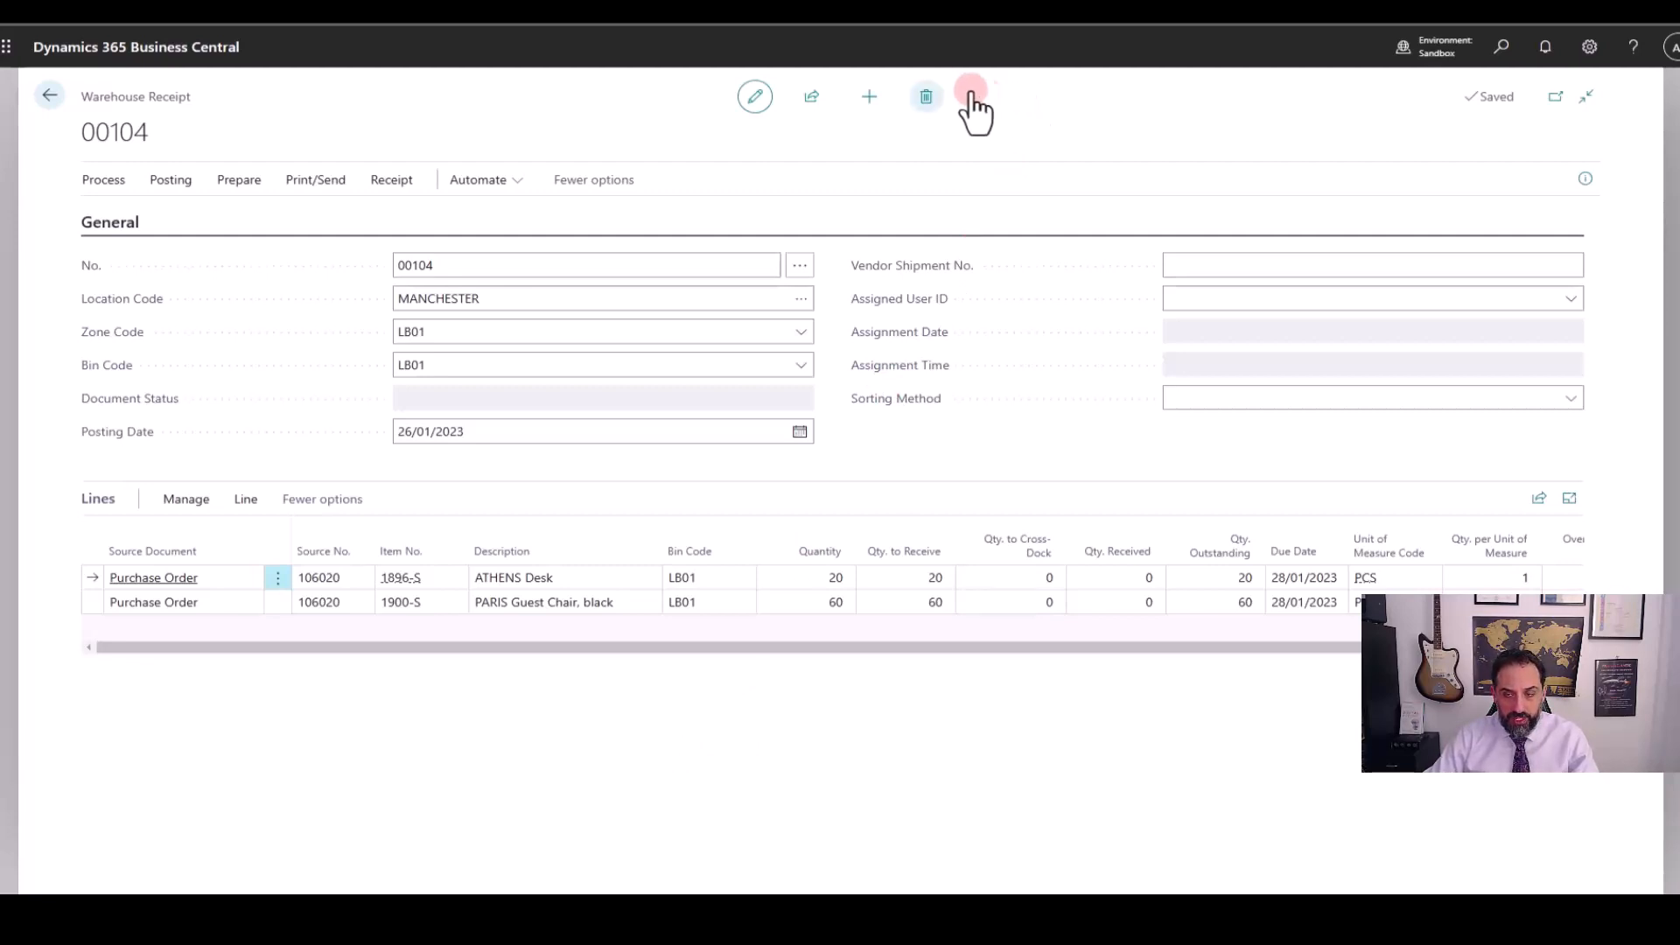
Delete warehouse receipt 00104 and return to the Purchase Orders list
left_click(926, 97)
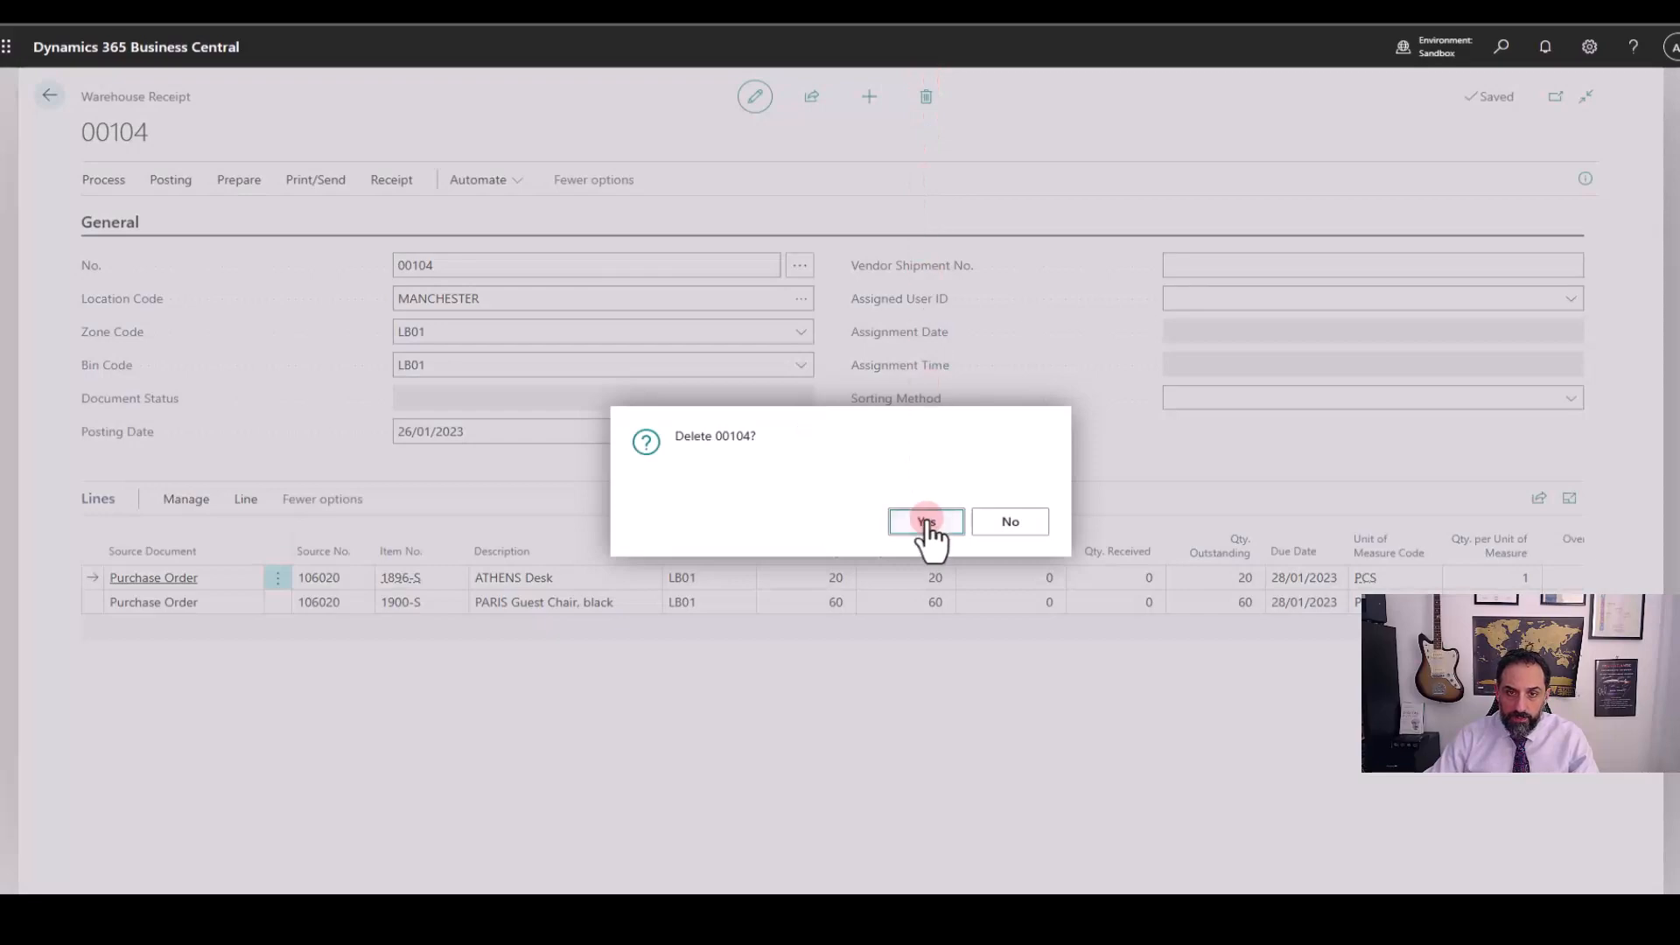
left_click(925, 522)
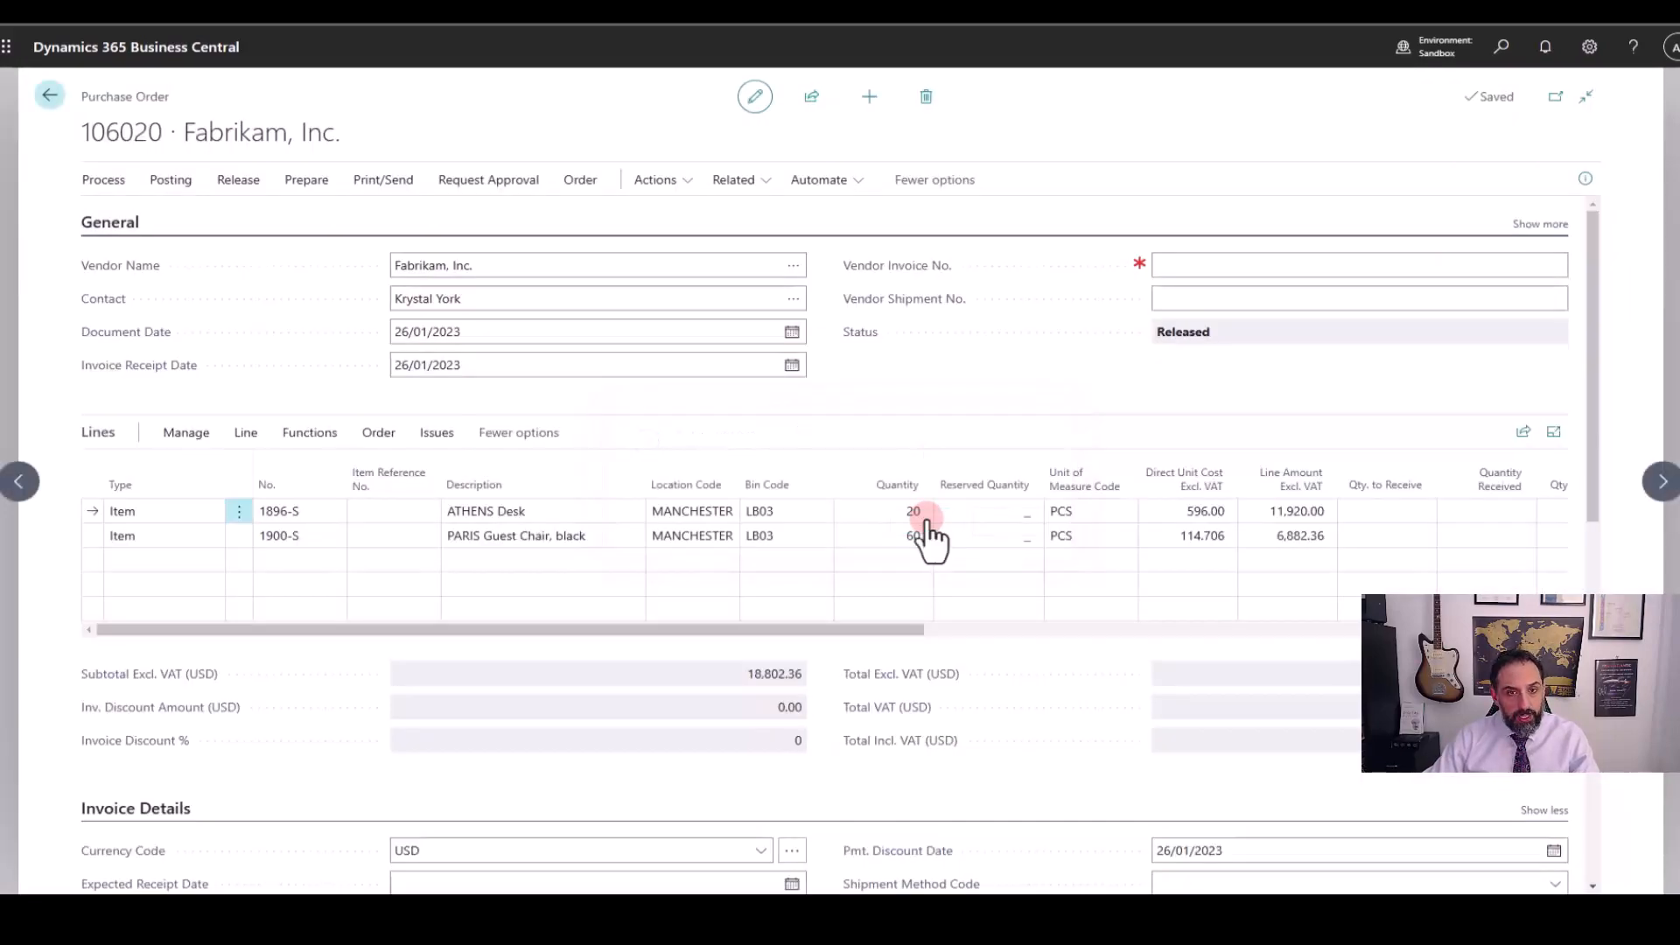
left_click(49, 96)
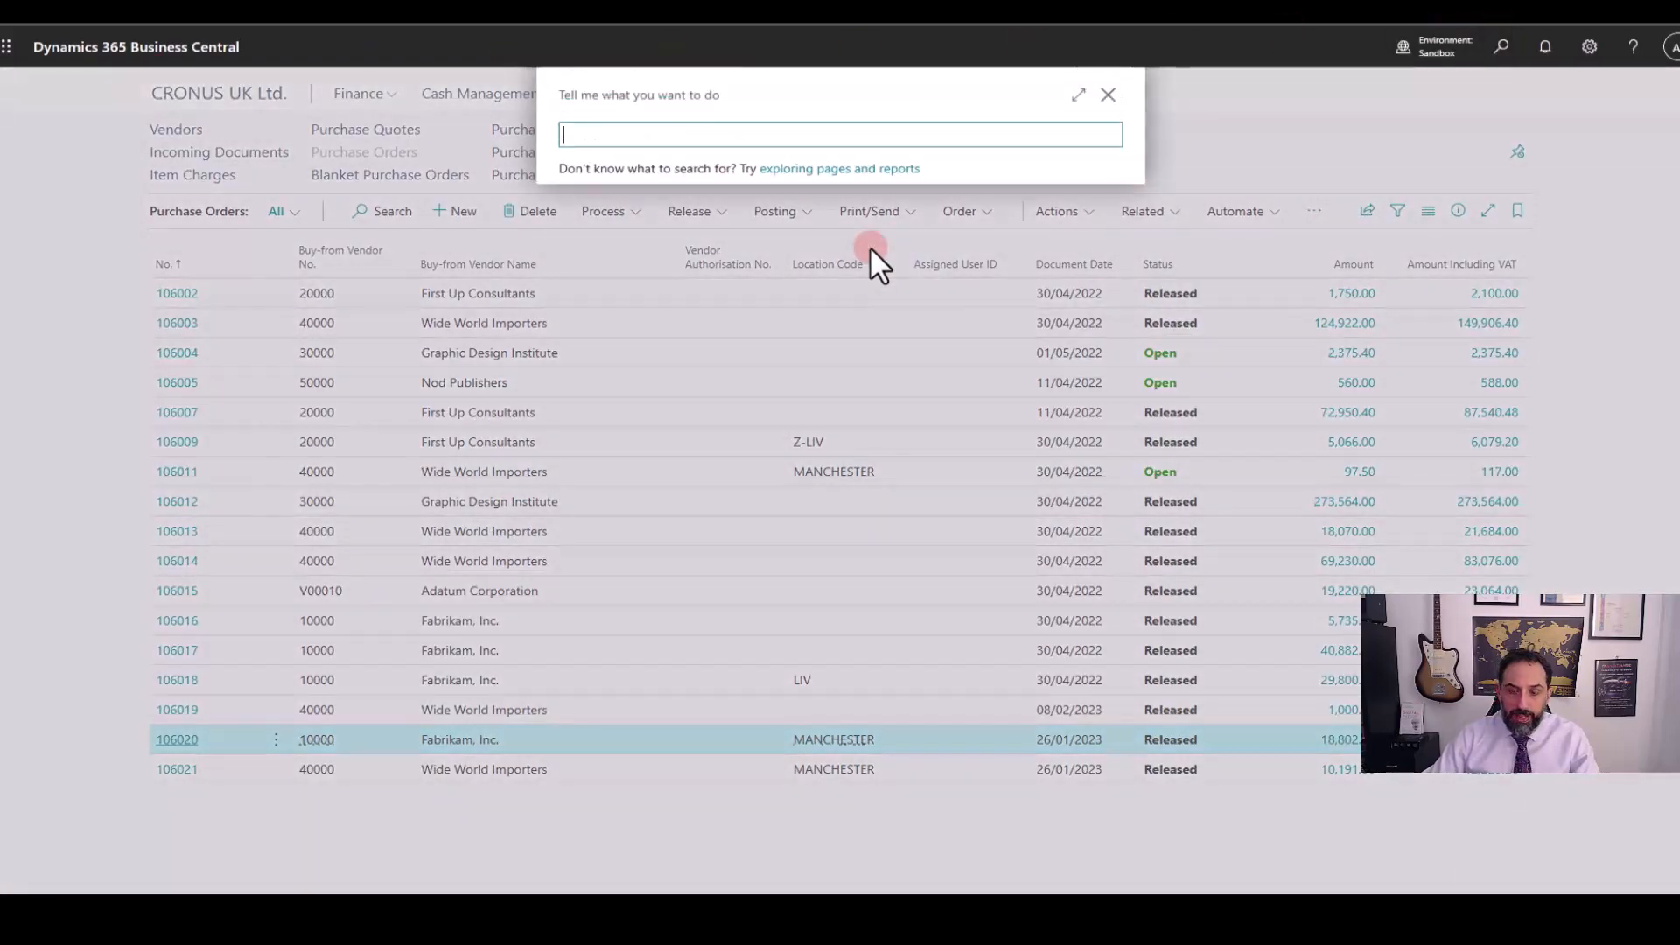
Search Tell Me for 'ware re' to reach the Warehouse Receipts page
type("ware re")
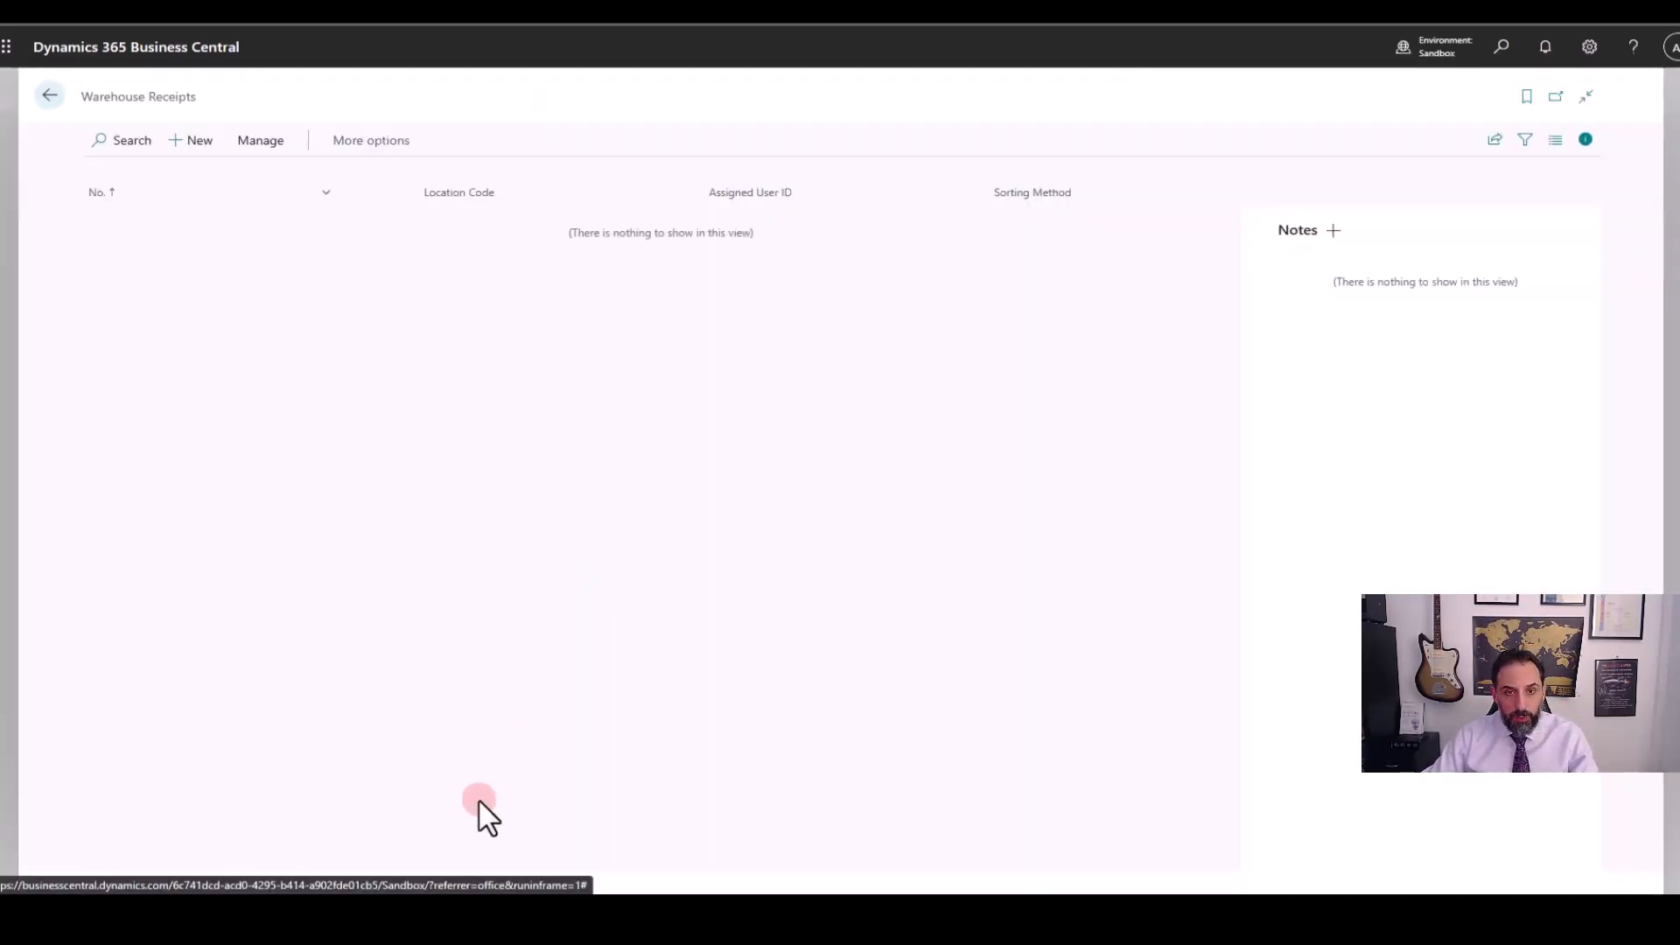
mouse_move(506, 744)
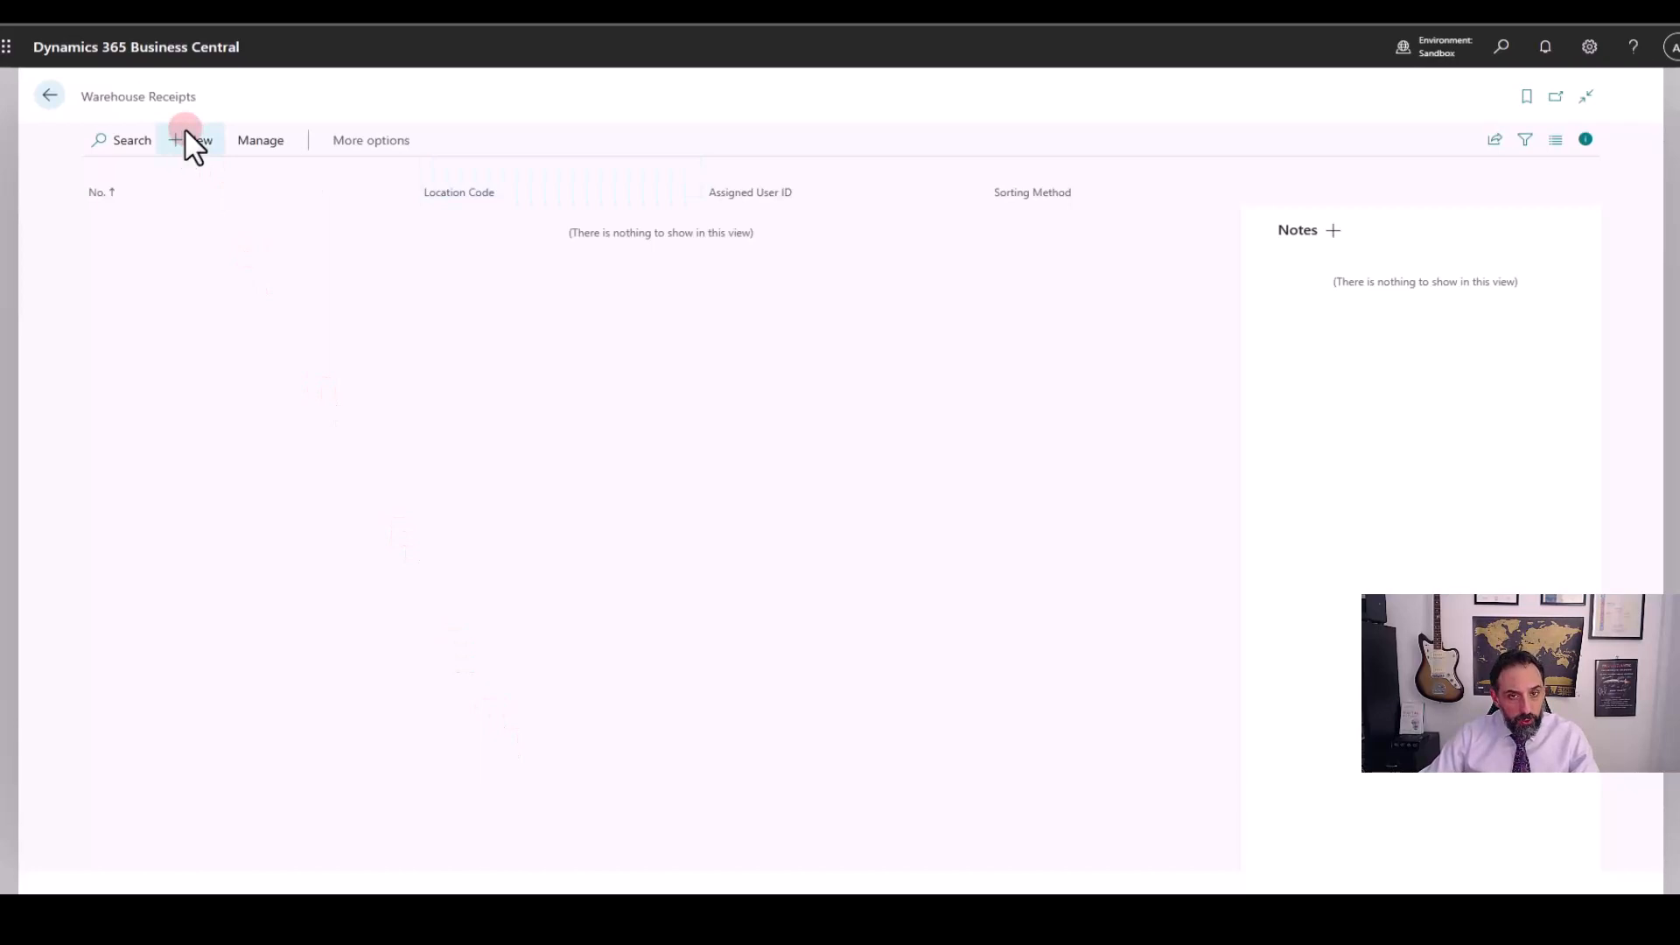
Start a new warehouse receipt at the MANCHESTER location
left_click(190, 139)
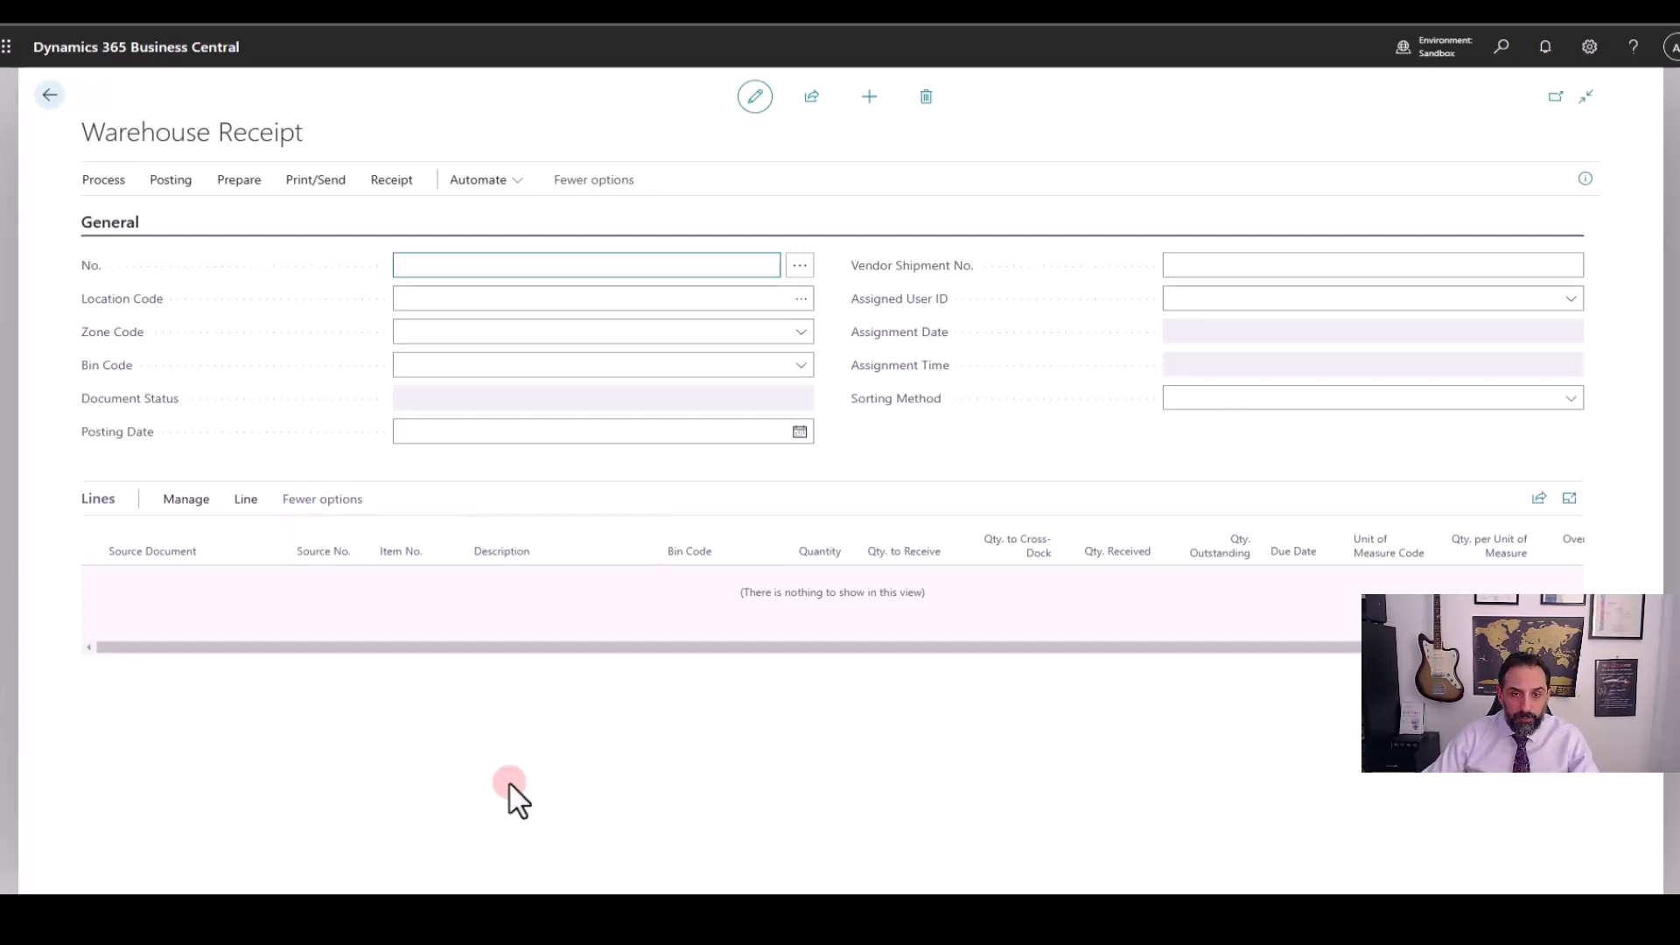
mouse_move(443, 750)
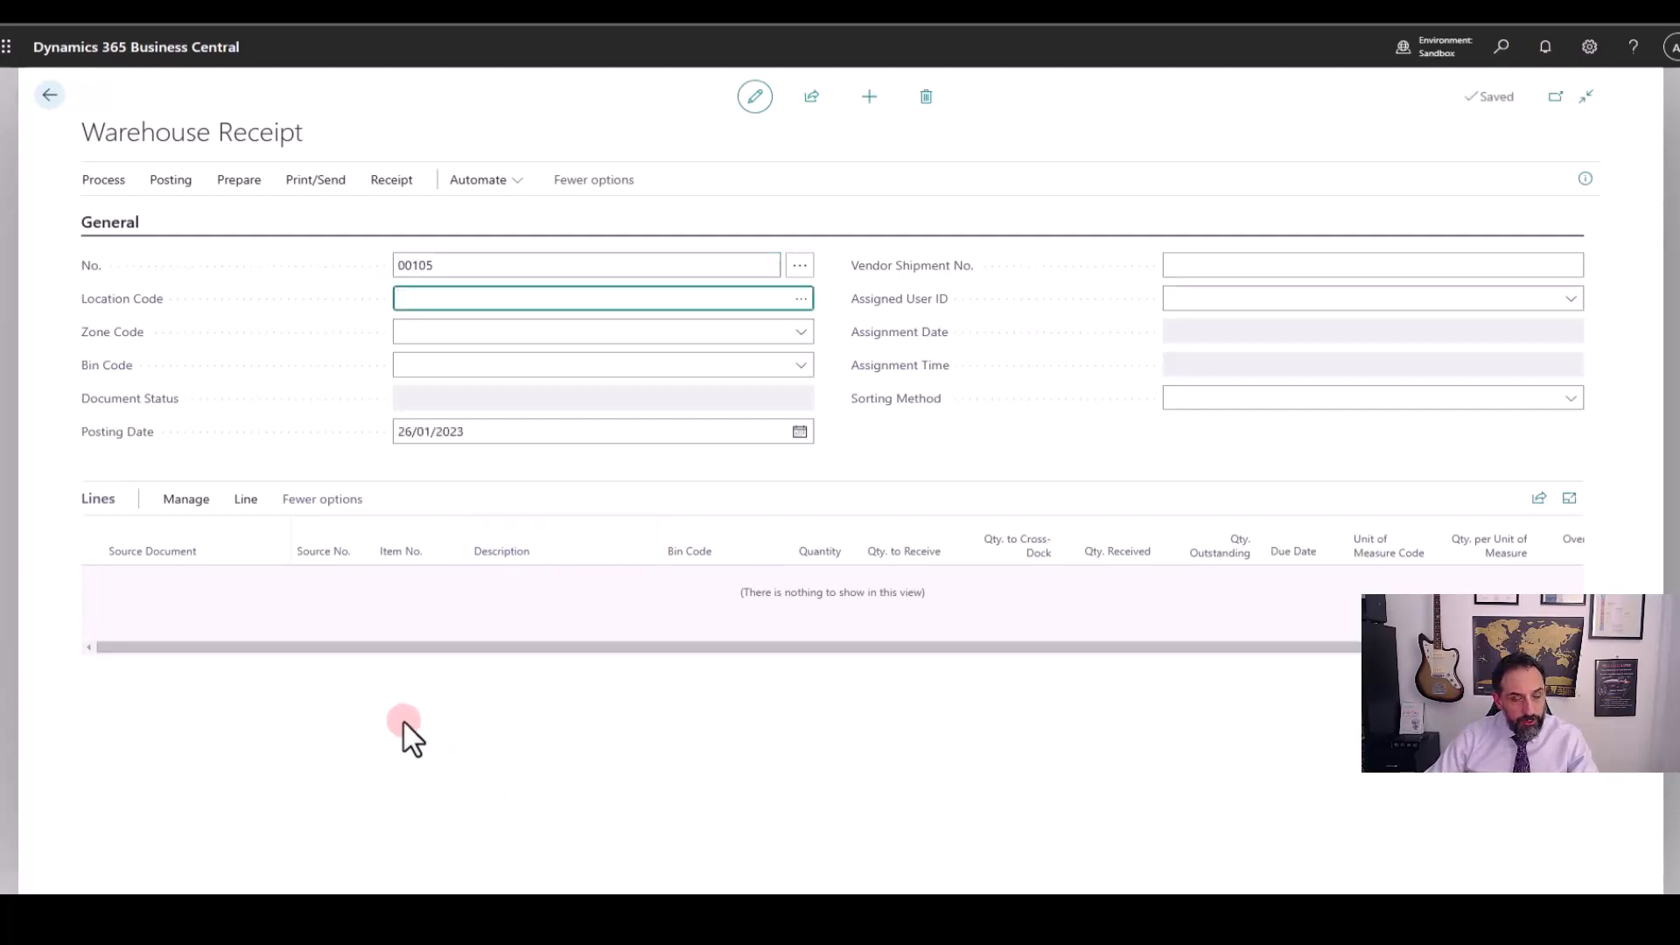
left_click(799, 298)
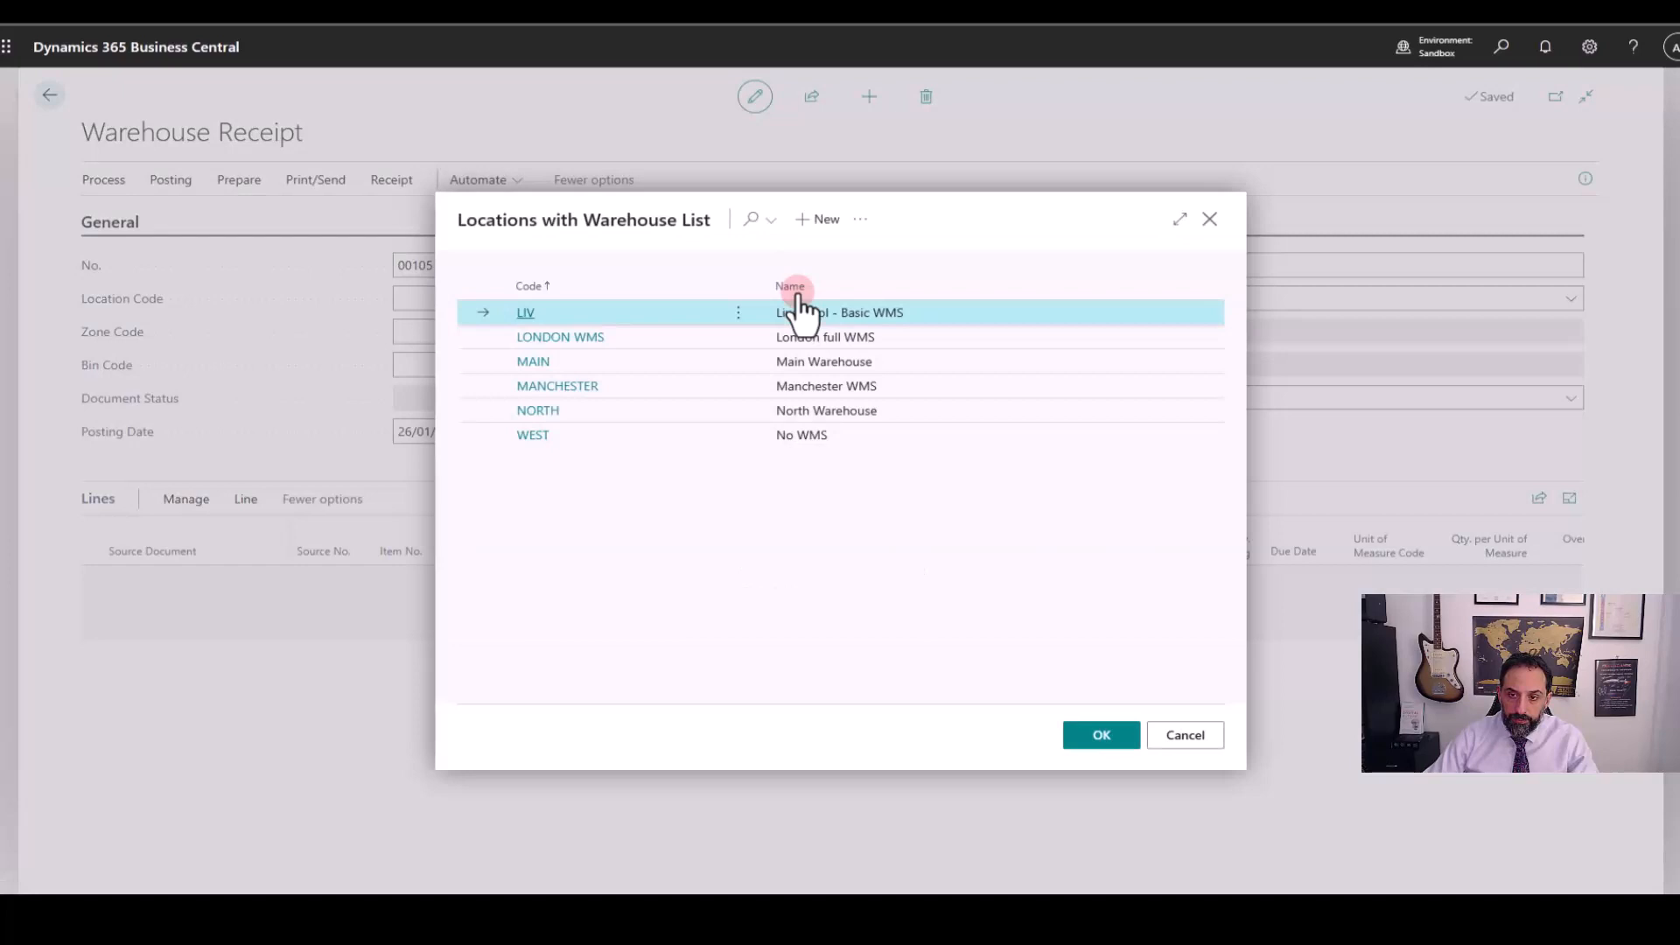
left_click(558, 386)
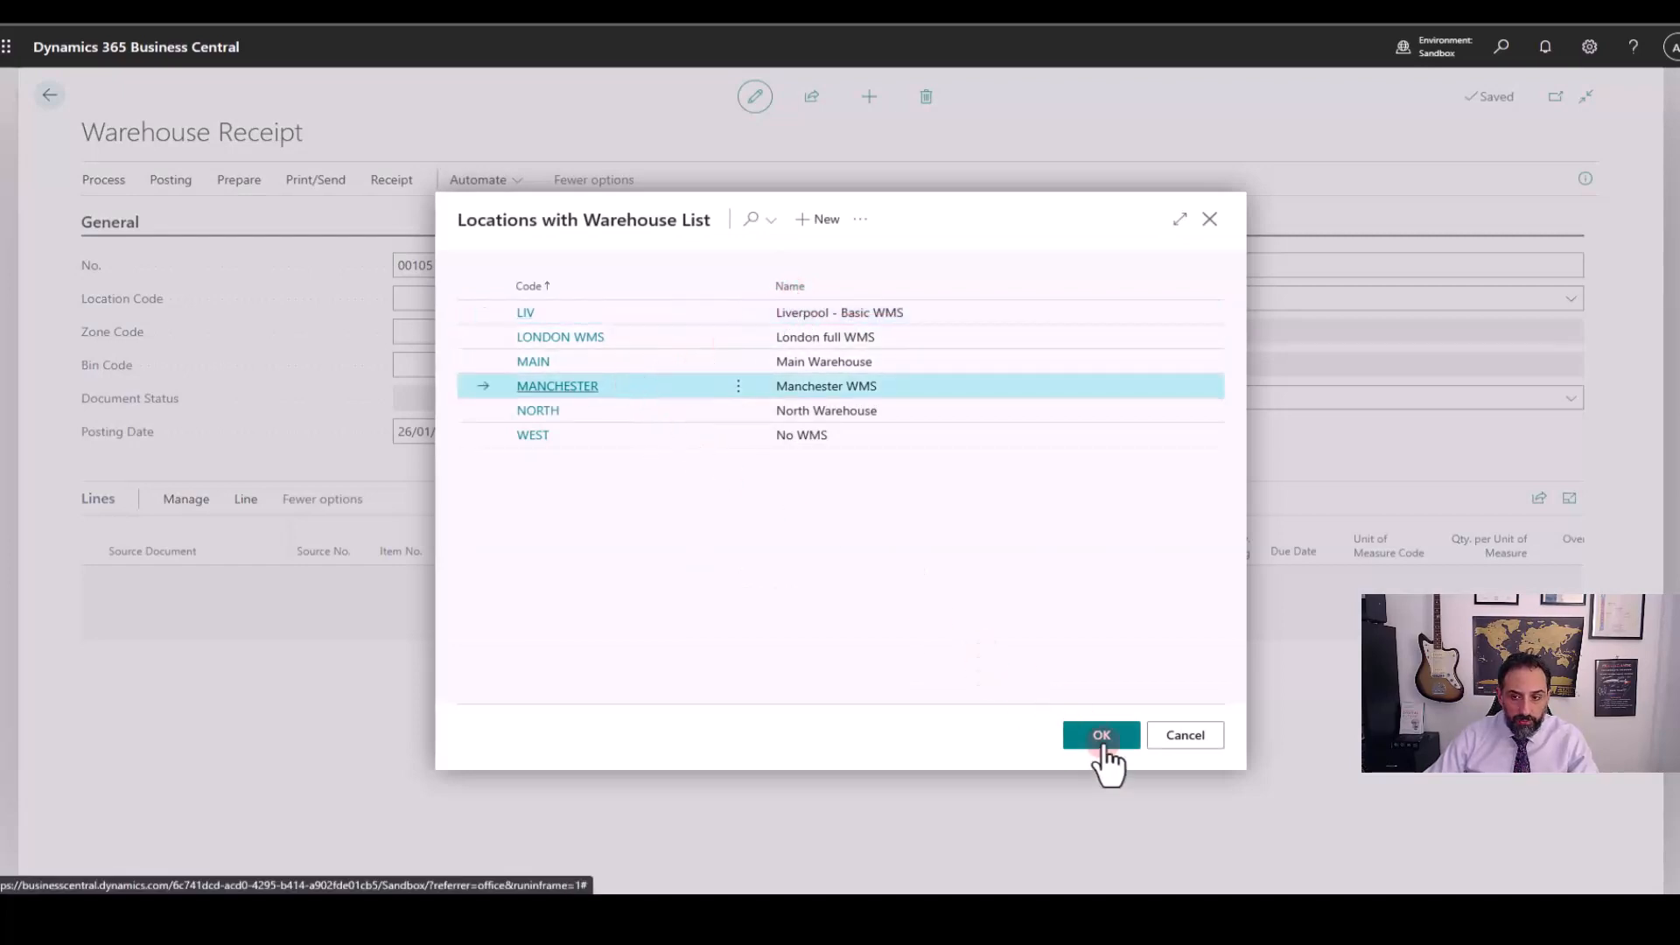
left_click(1101, 735)
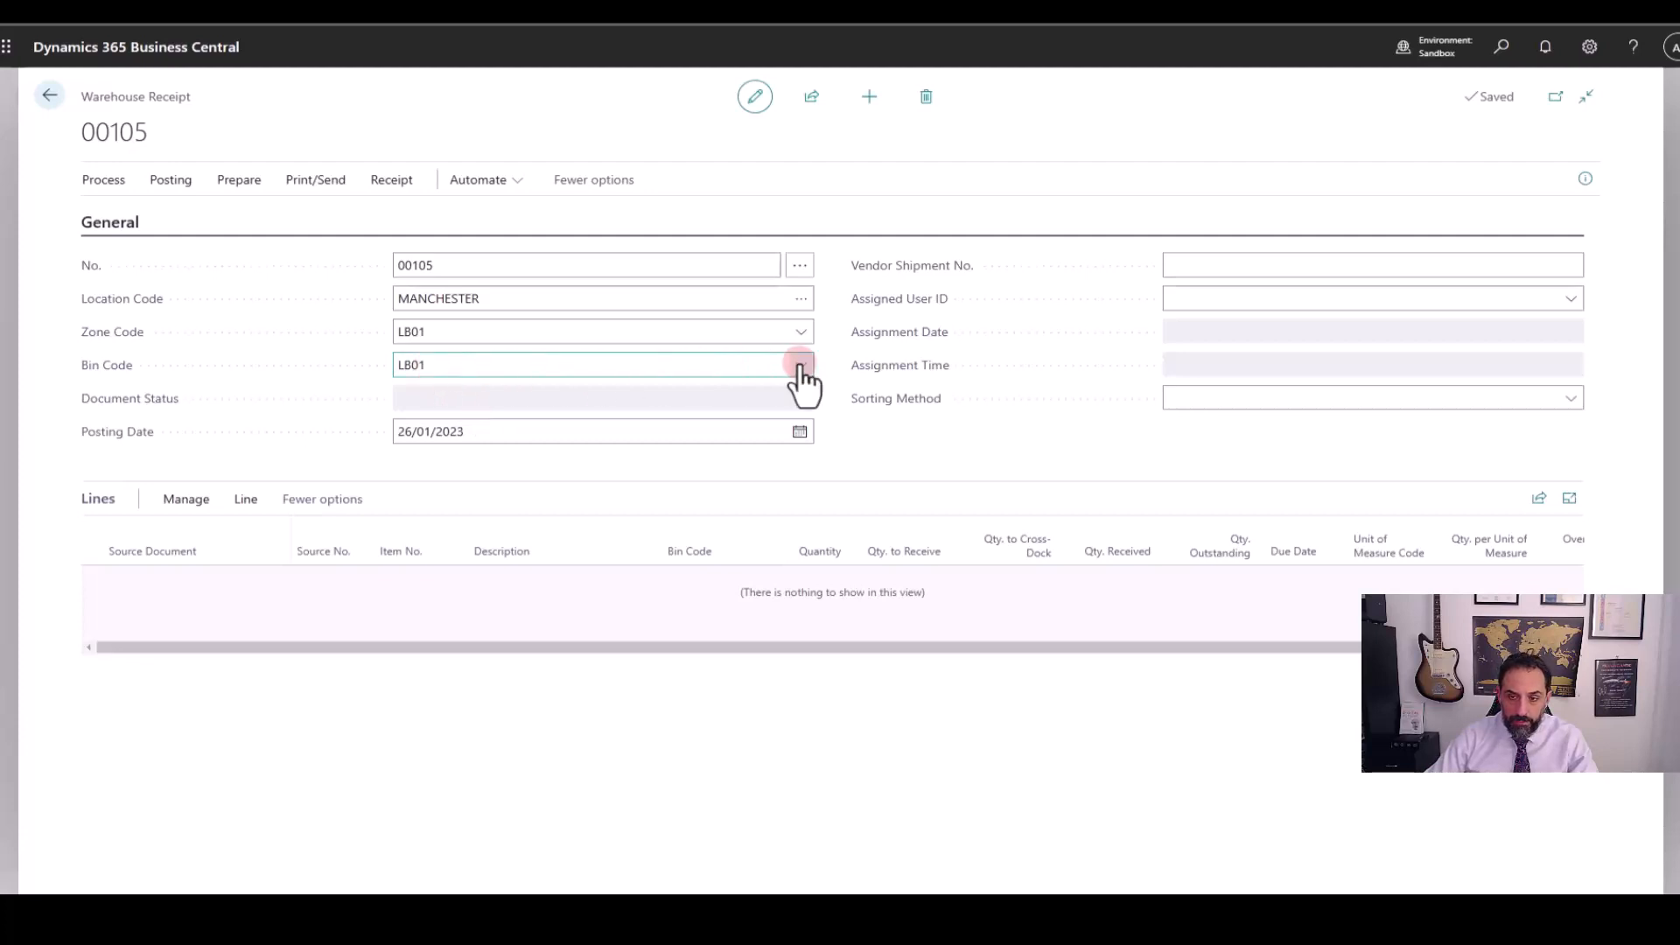
Set the receipt's bin to LB02 and assign warehouse user ALFREDO
left_click(799, 364)
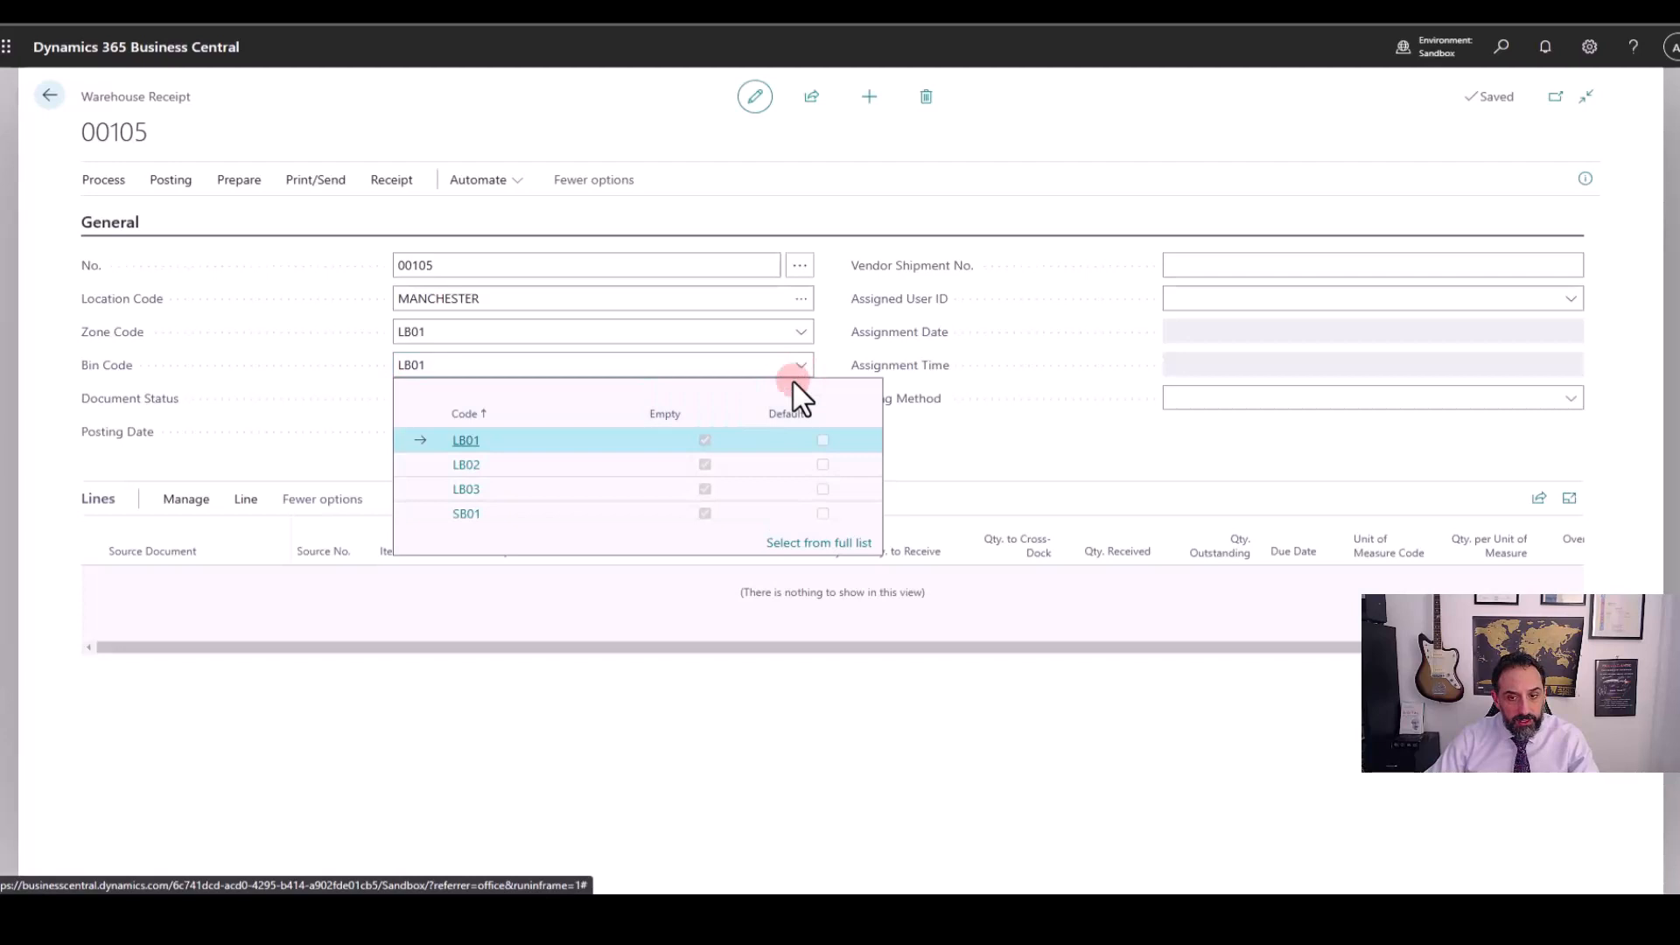
mouse_move(631, 830)
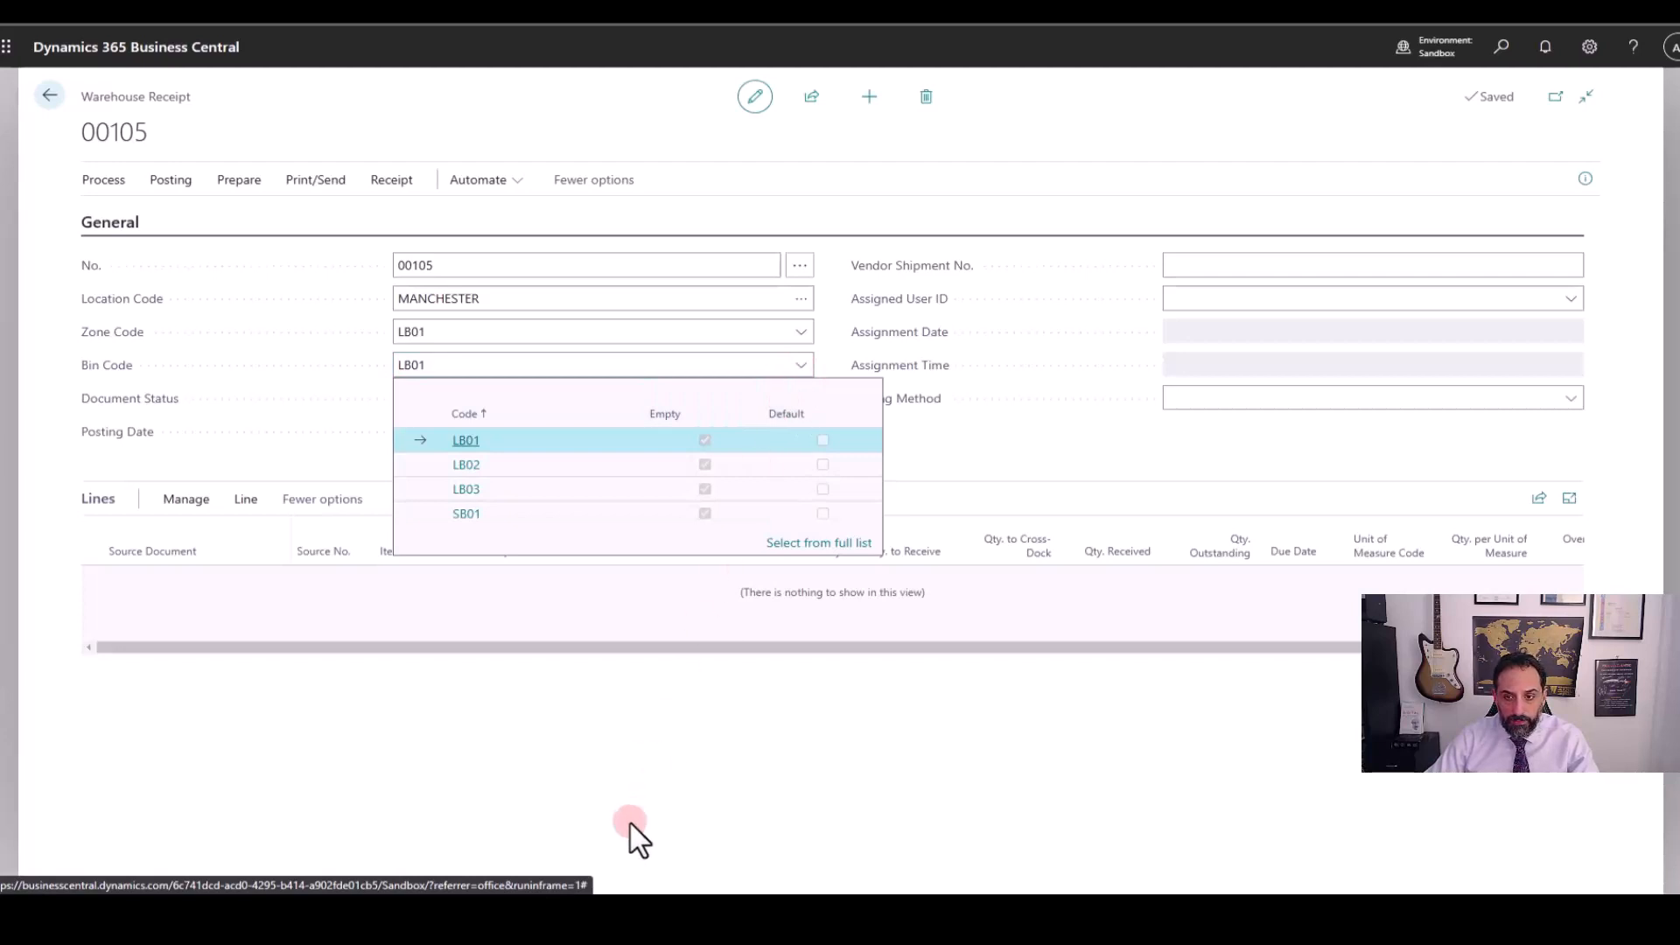
left_click(465, 464)
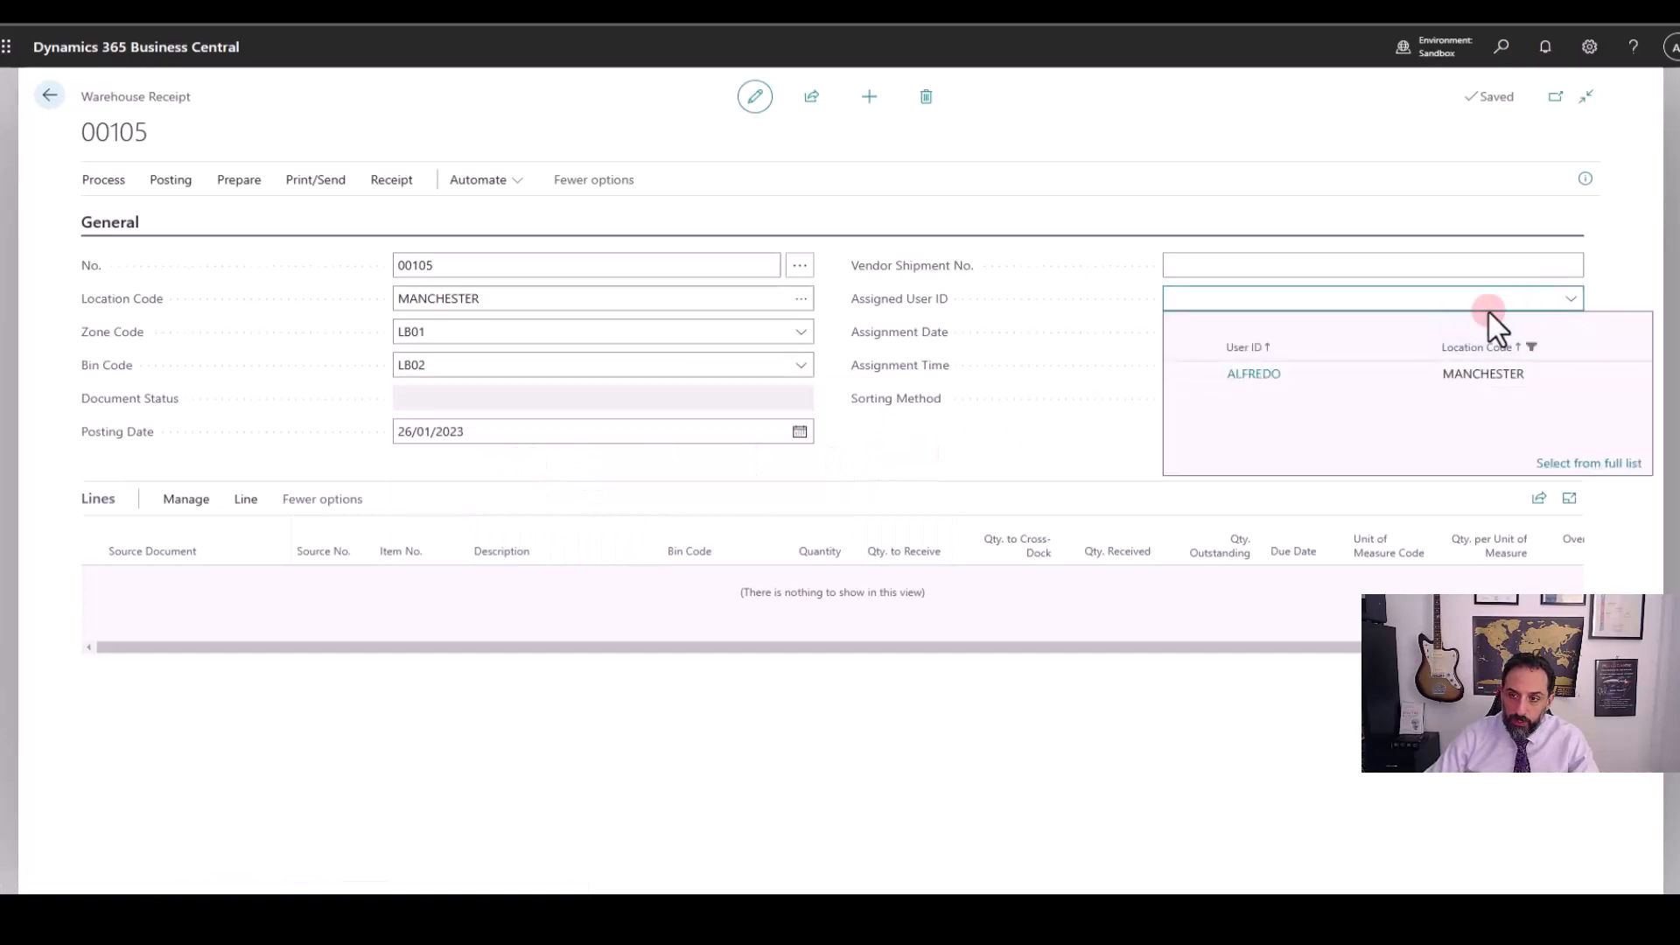
left_click(1255, 373)
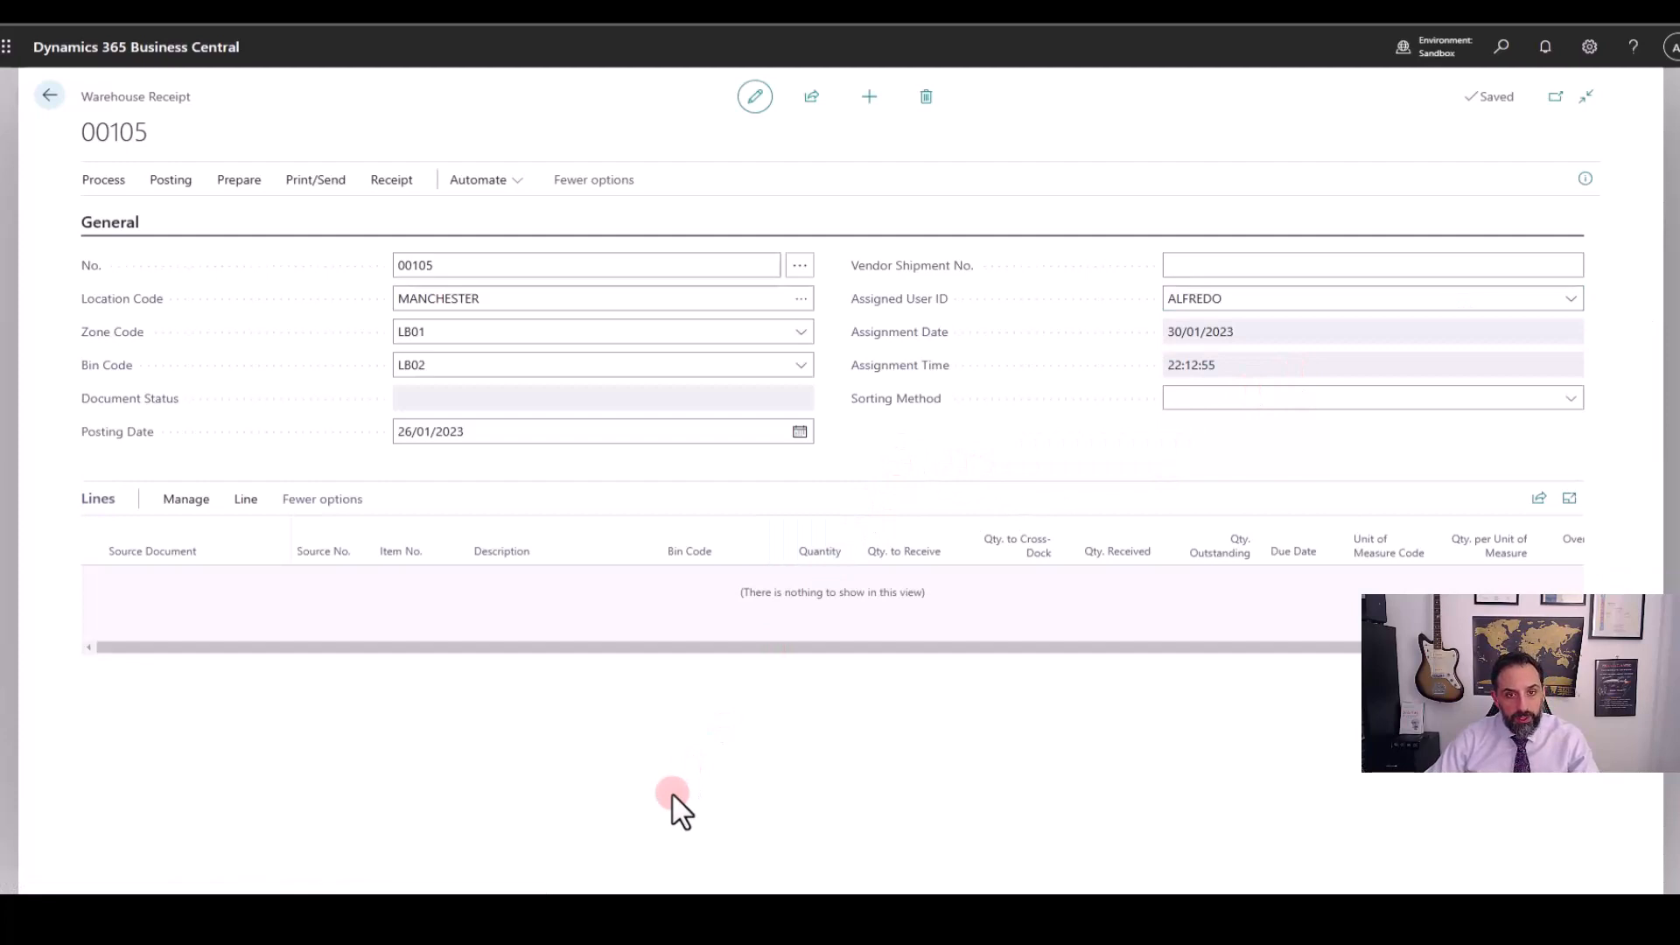
mouse_move(674, 796)
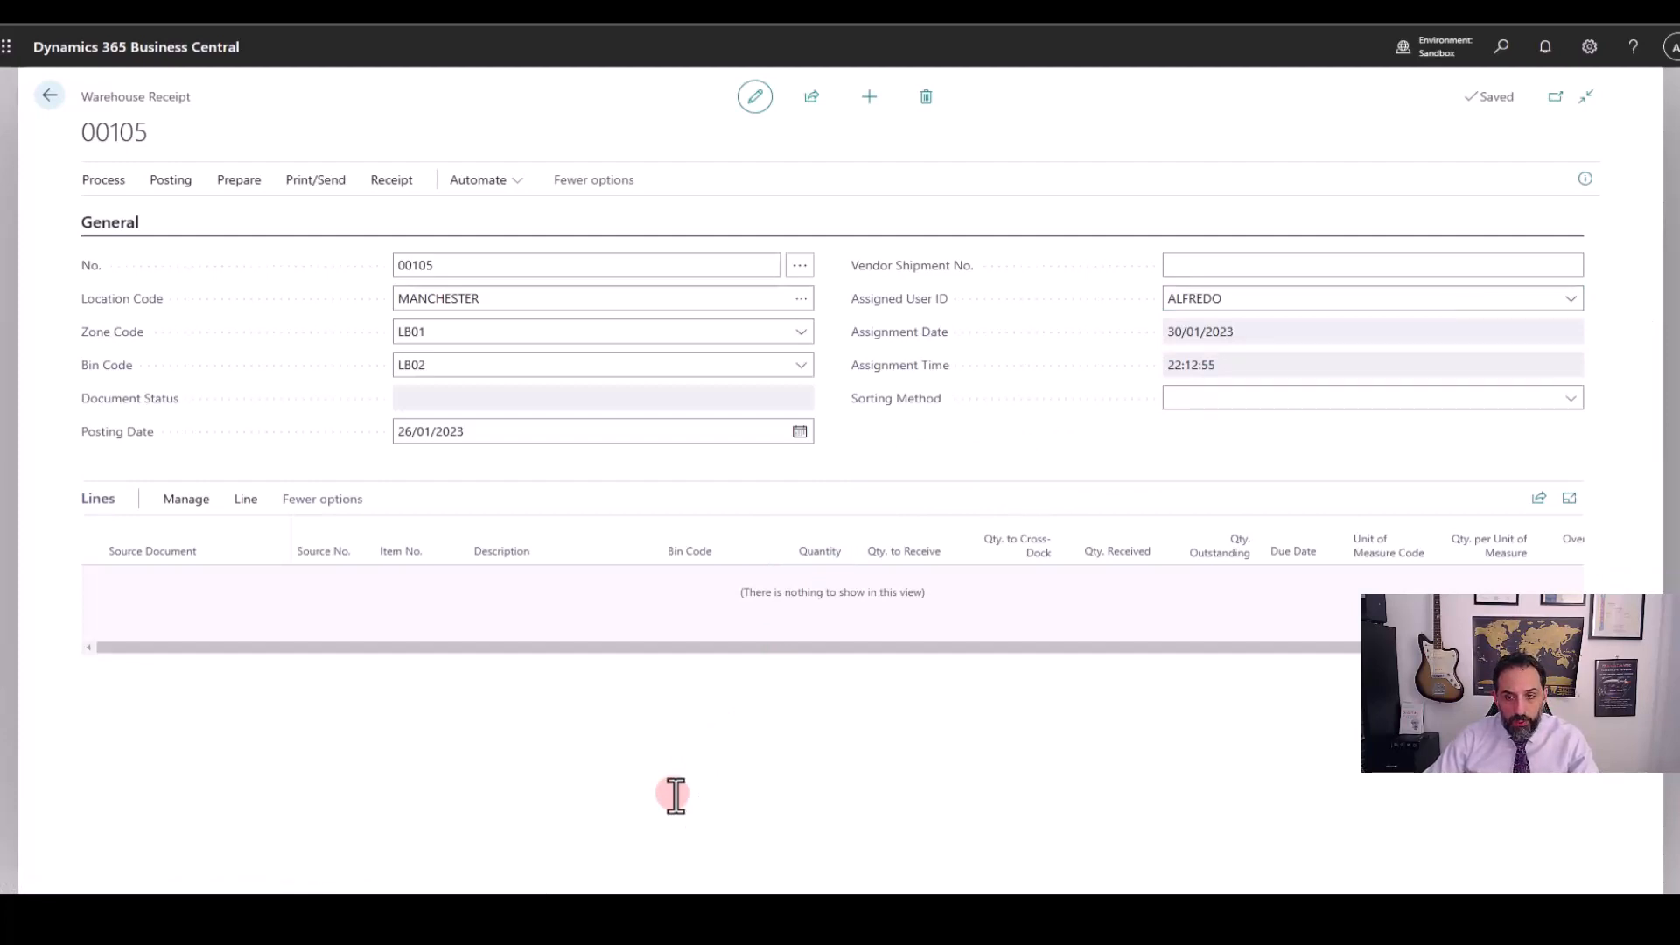
double_click(831, 591)
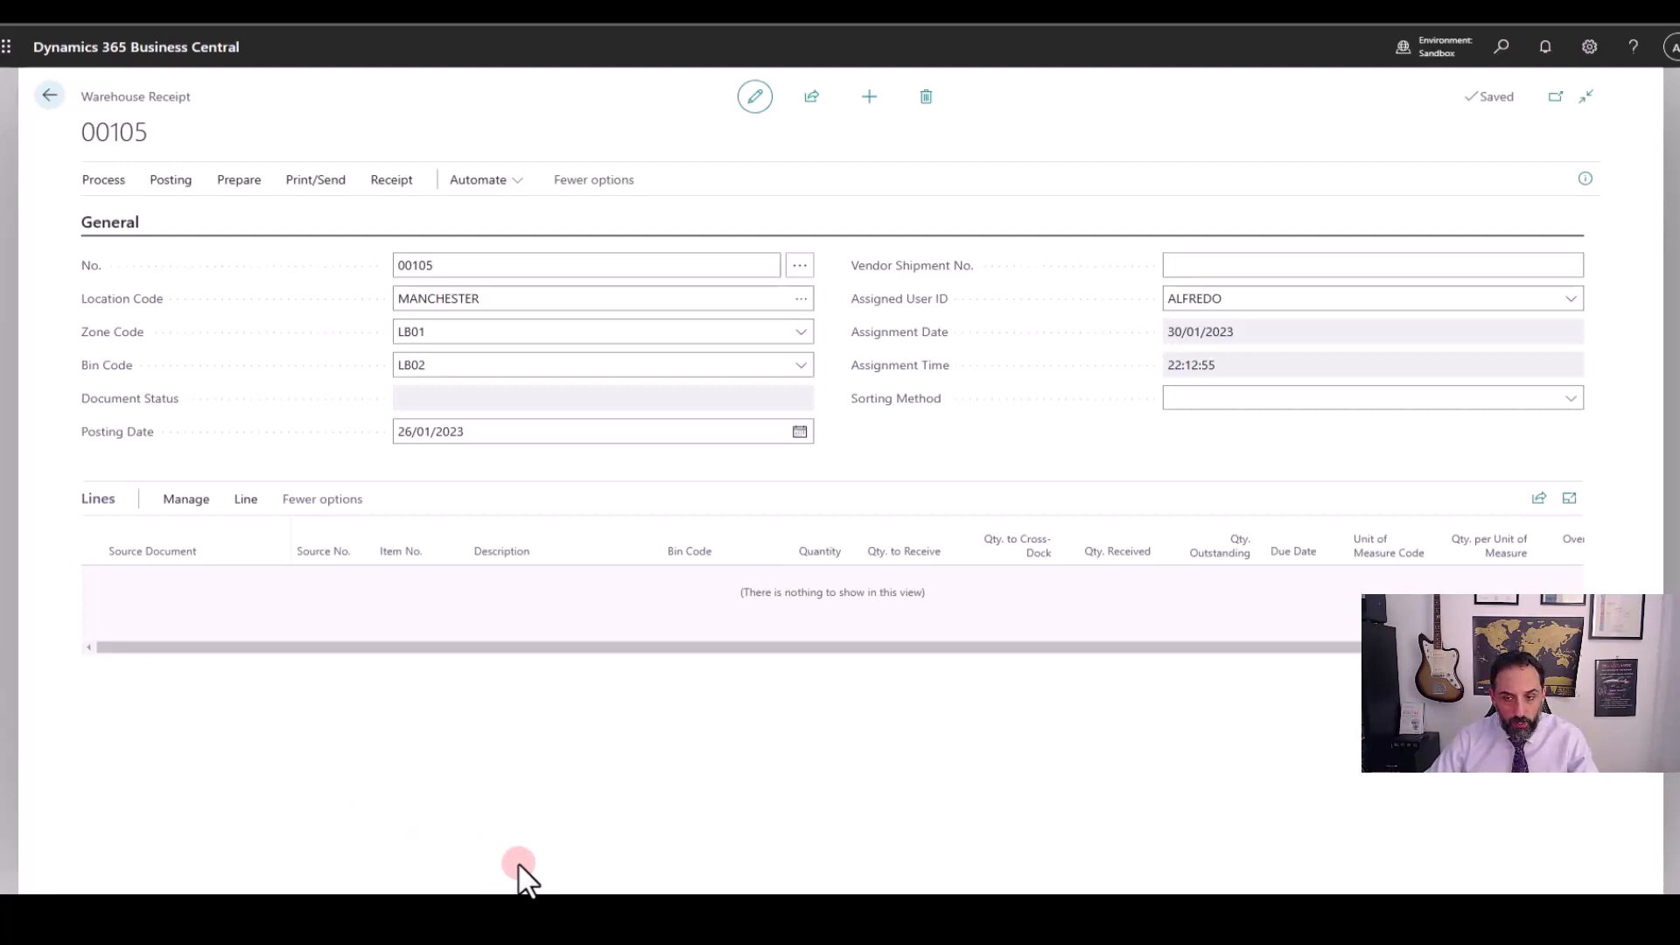
mouse_move(753, 780)
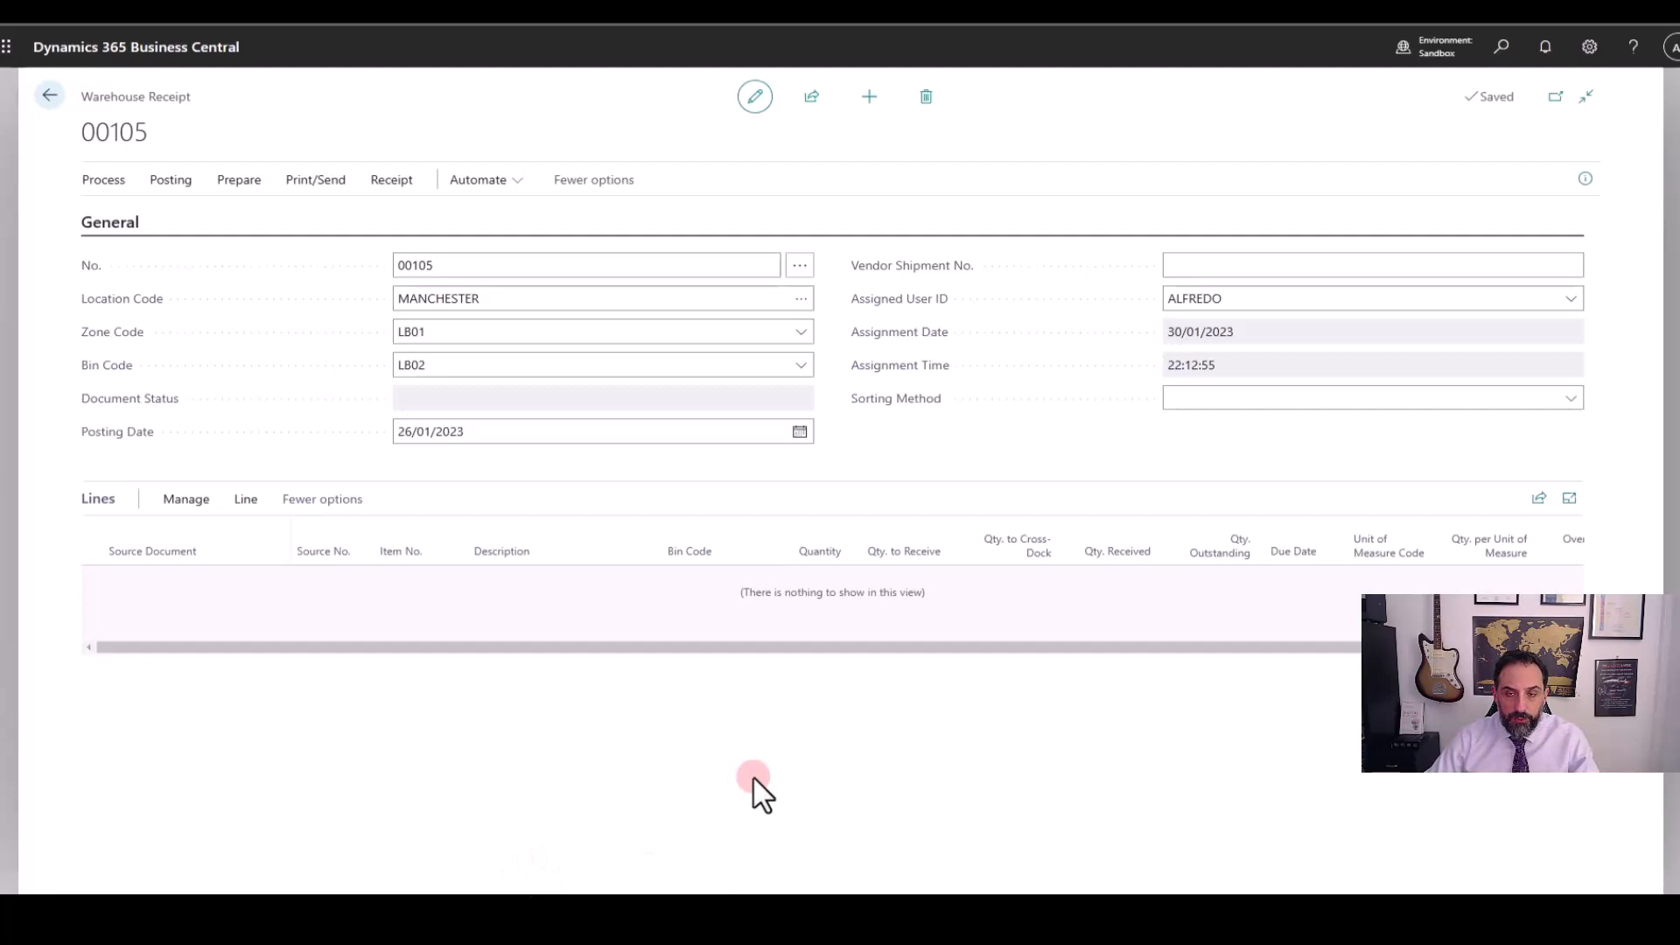
mouse_move(445, 225)
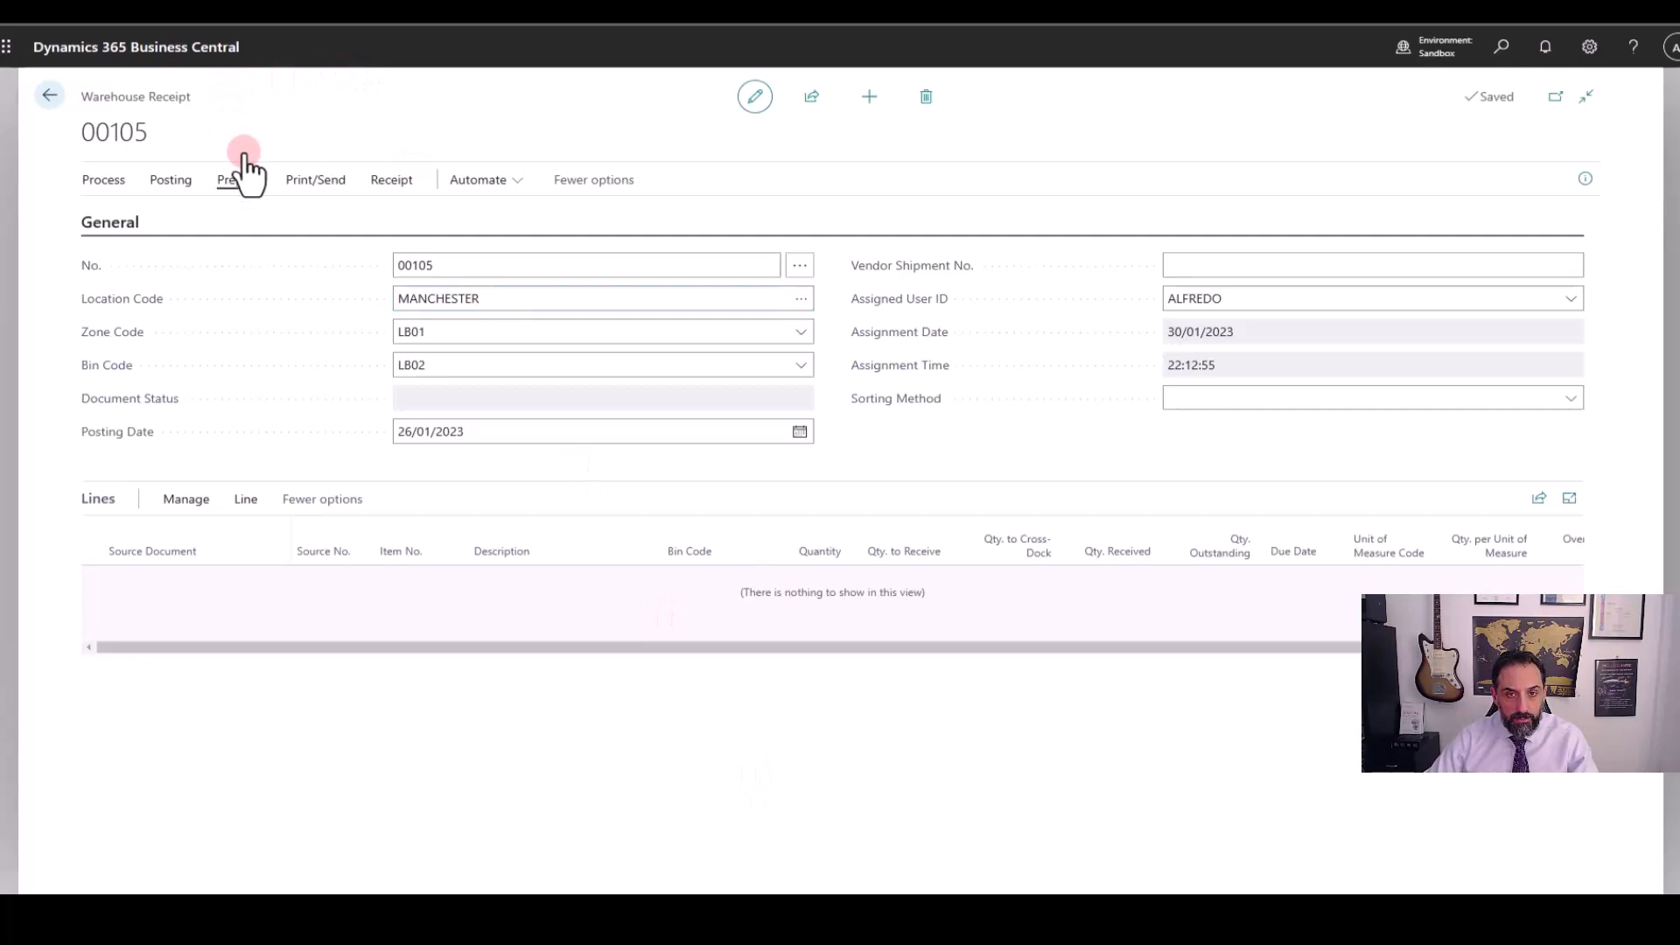
Open Get Source Documents and mark return order 1001 and purchase order 106021
left_click(231, 179)
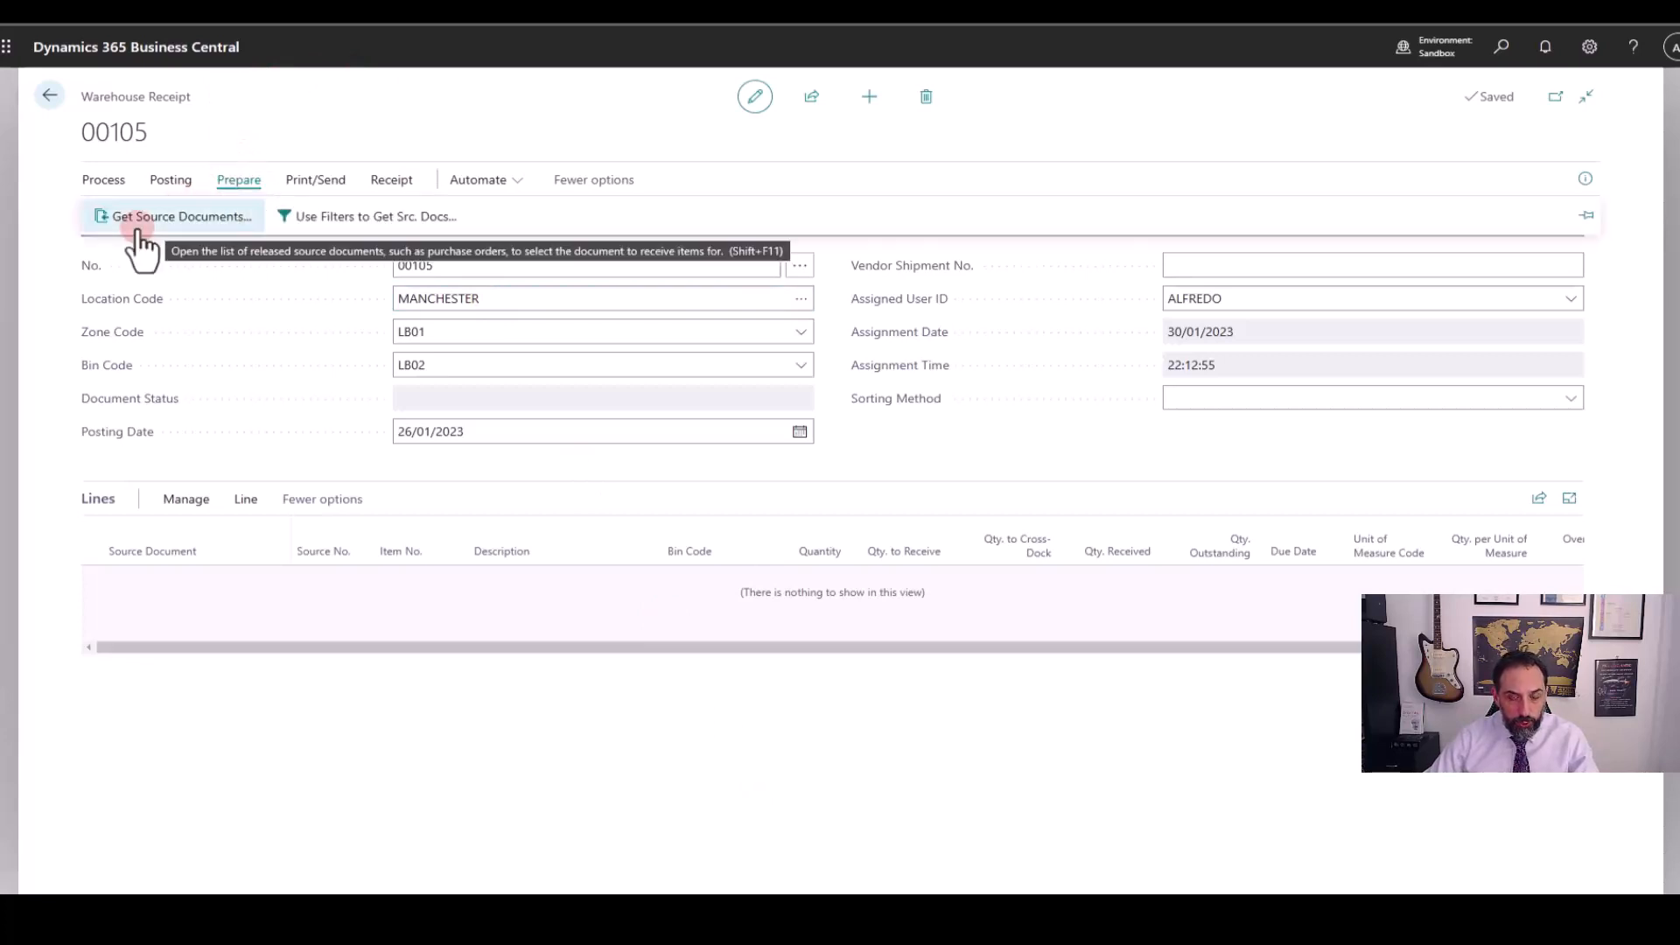
left_click(175, 217)
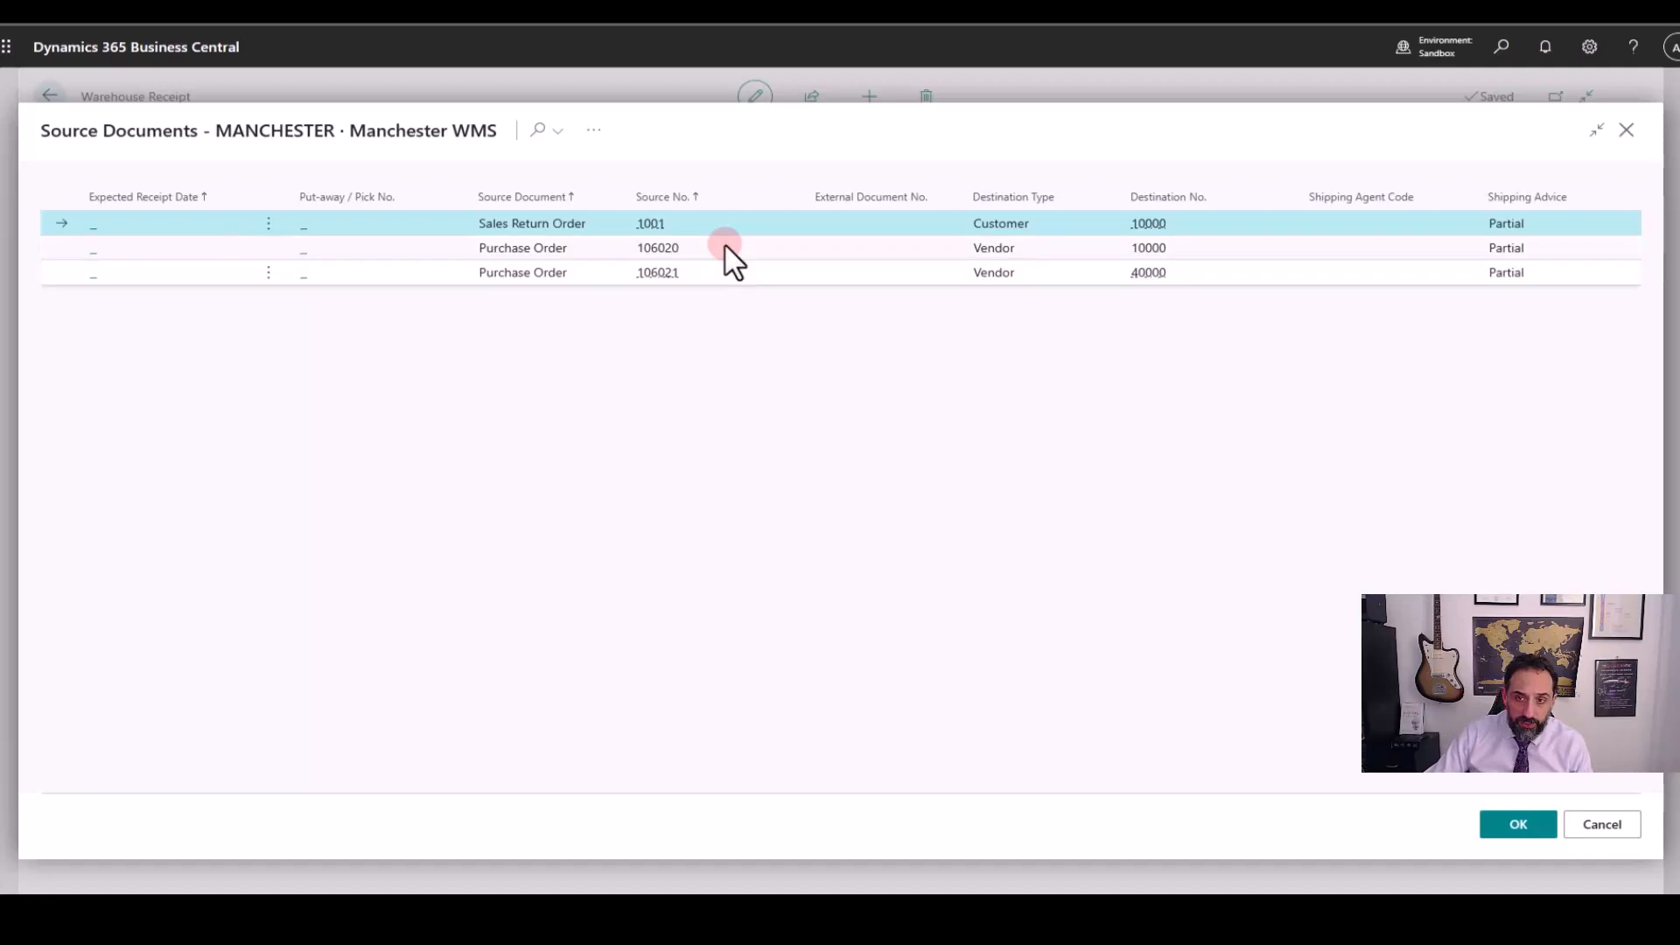
left_click(659, 248)
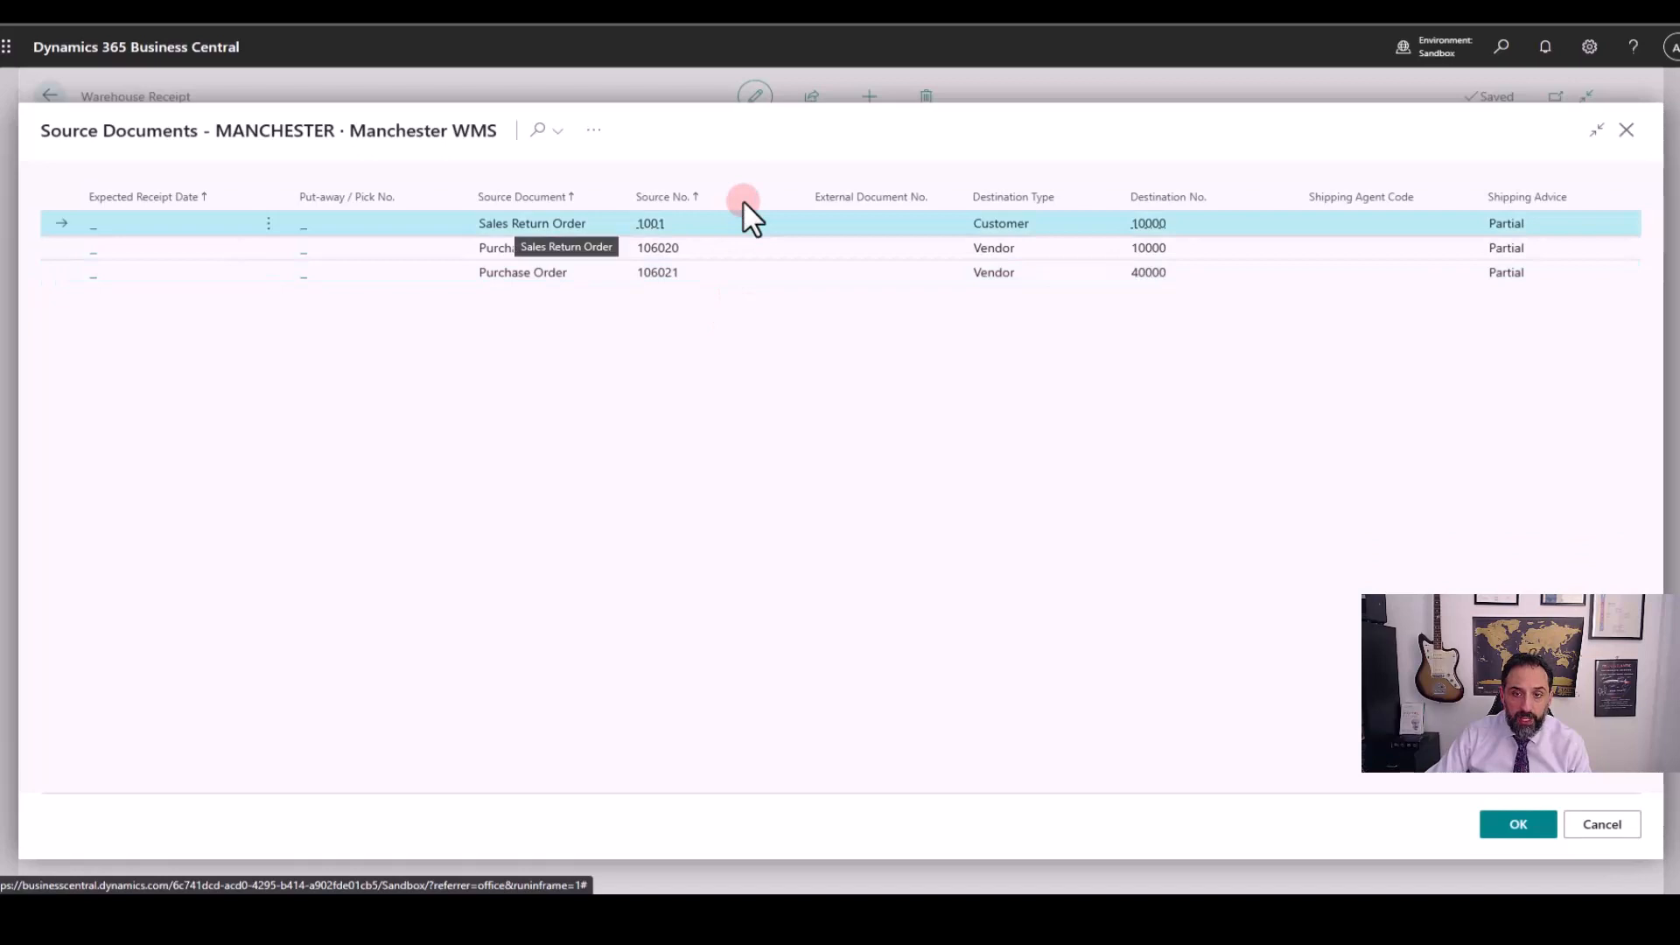
left_click(650, 223)
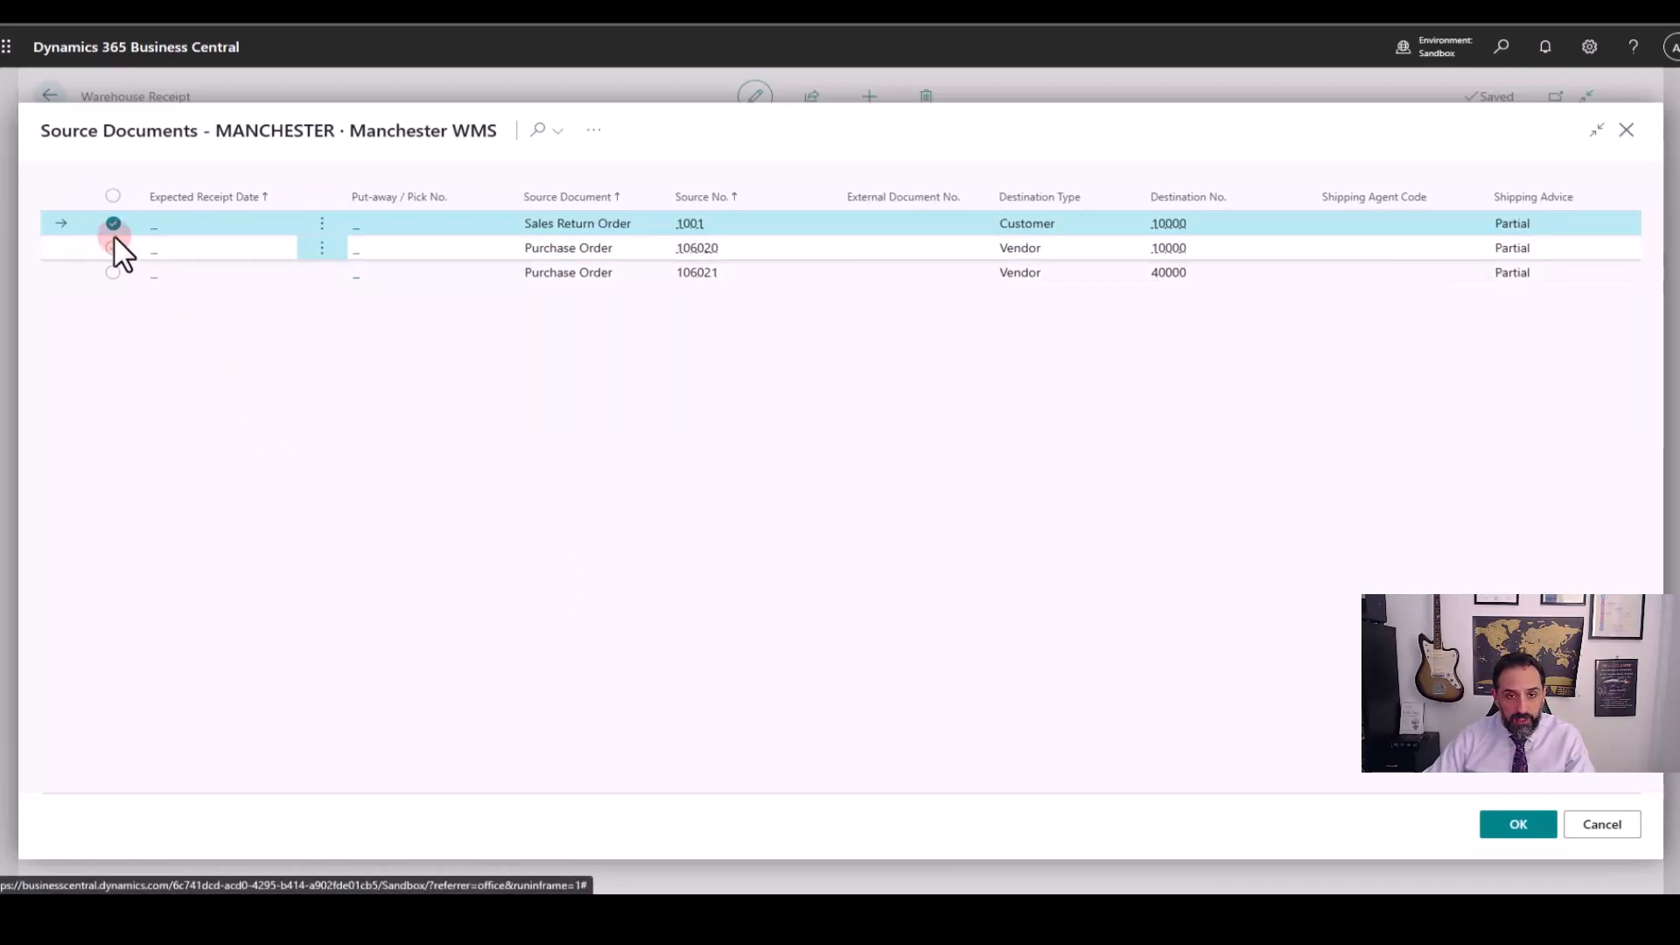
left_click(113, 196)
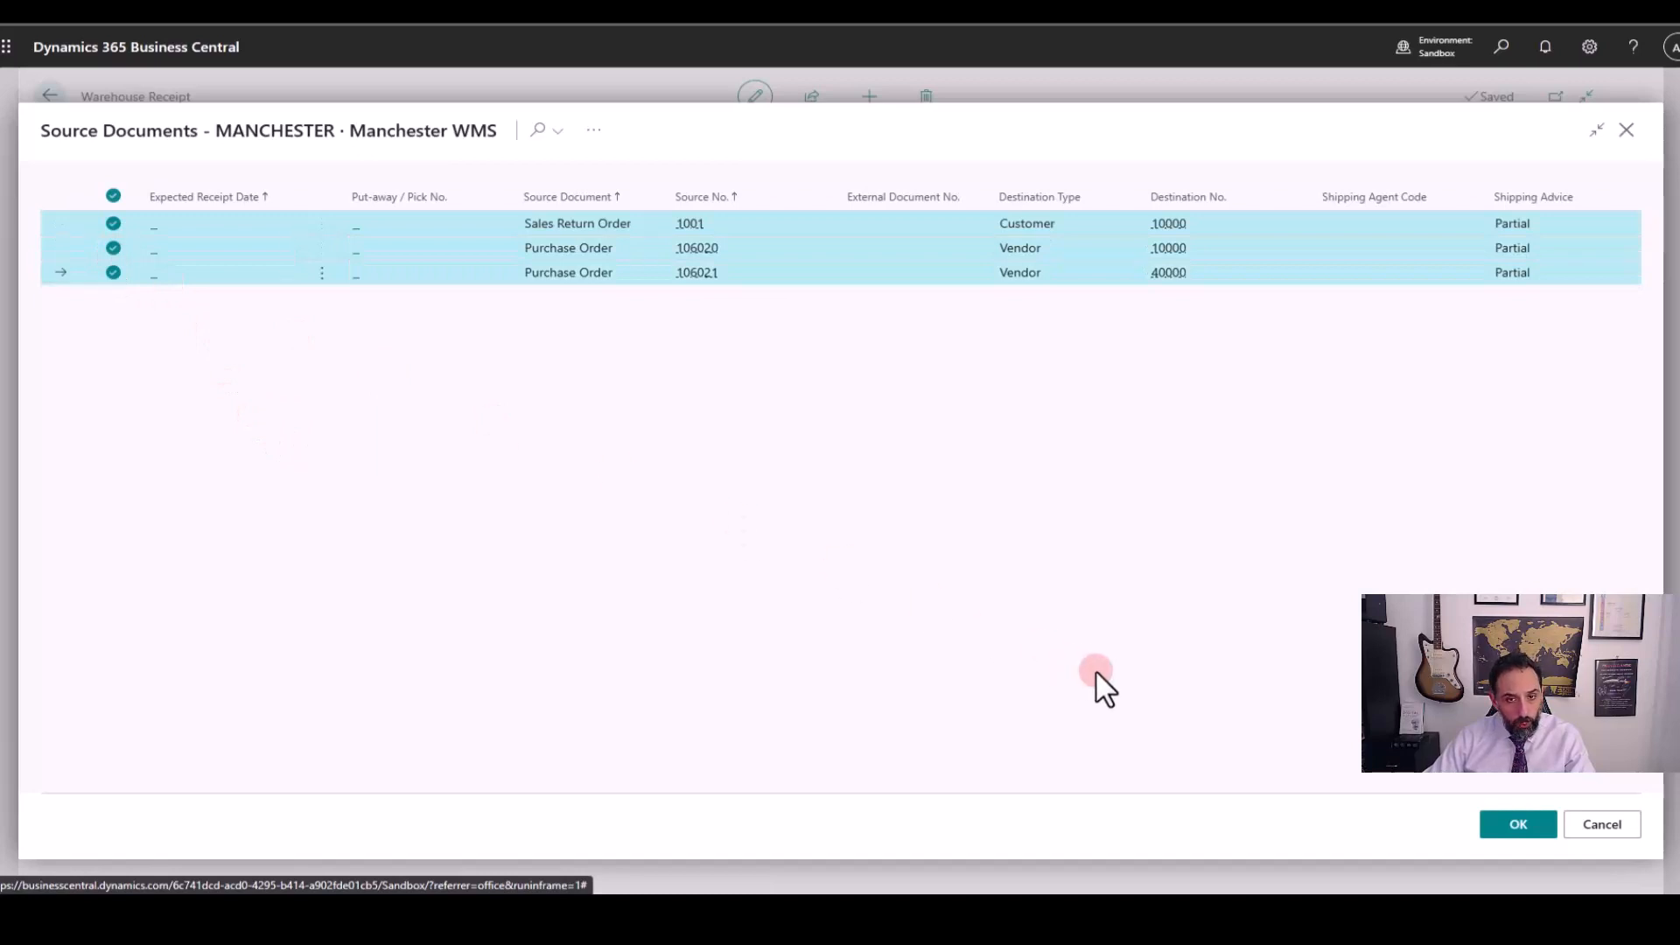
mouse_move(495, 587)
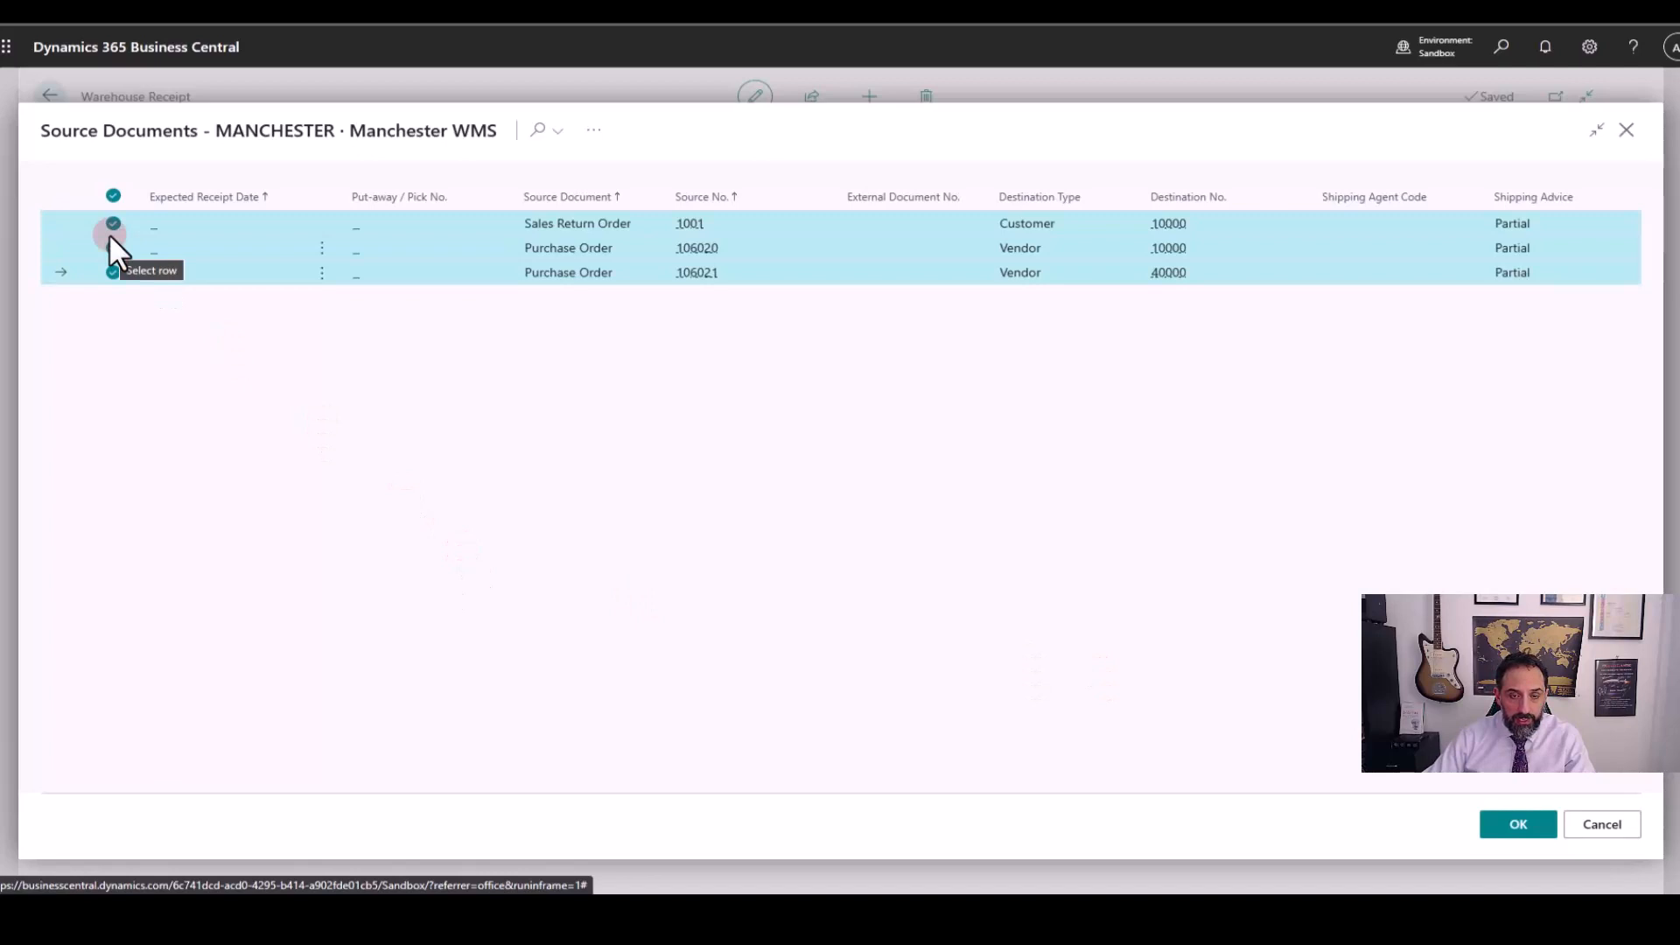
left_click(113, 248)
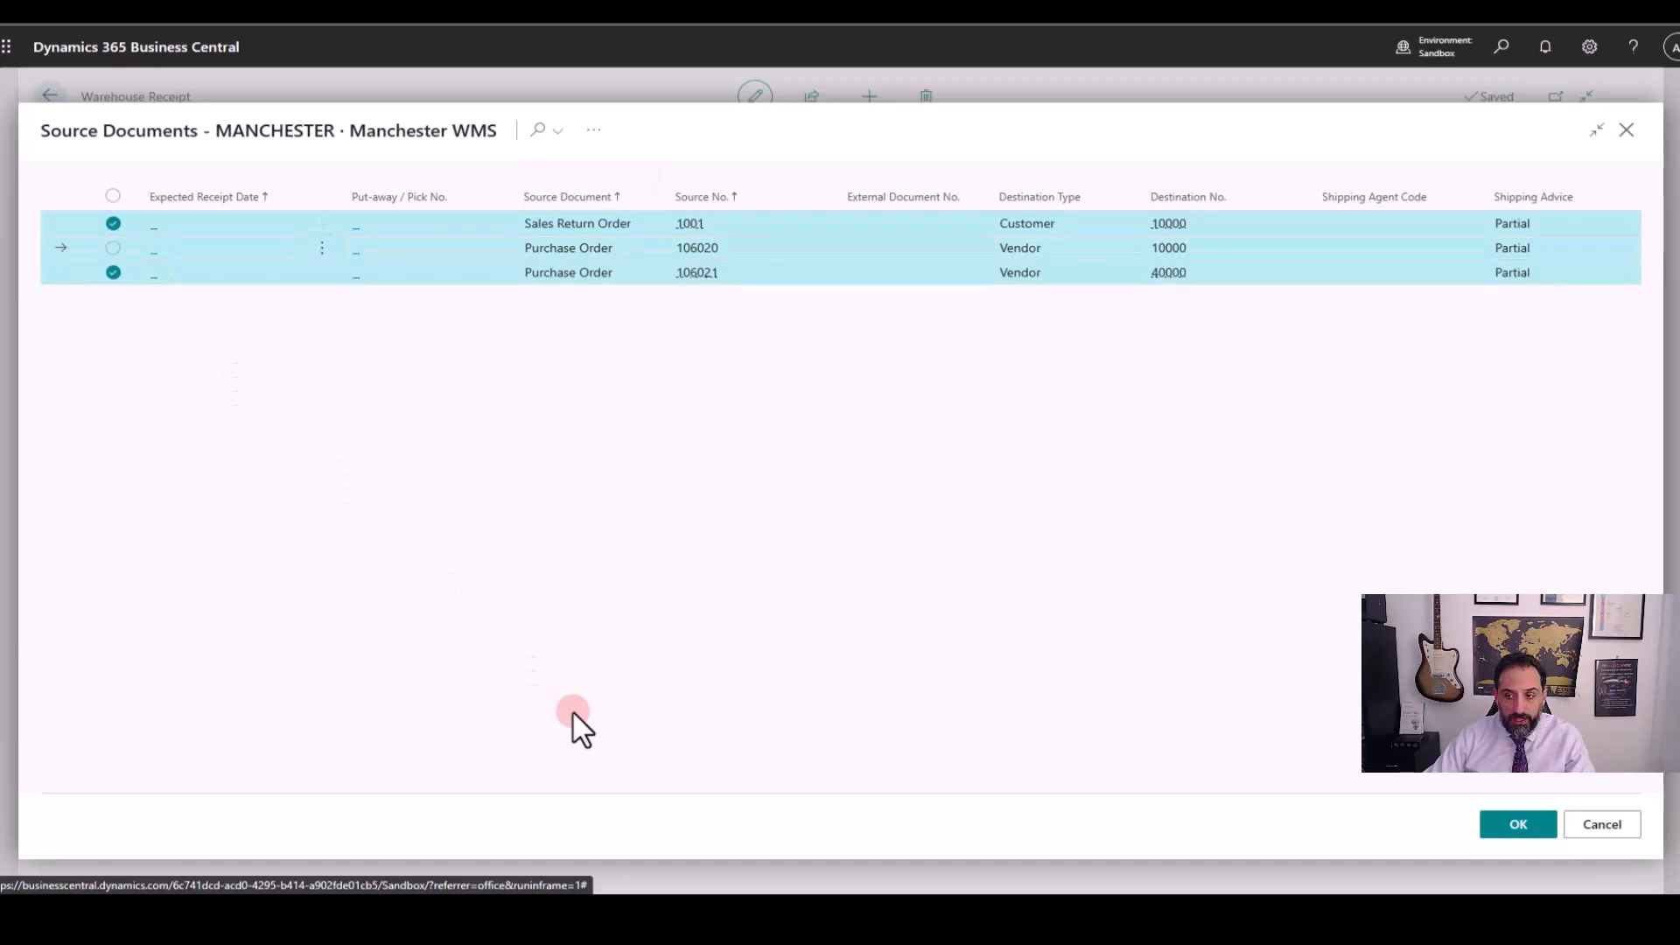
mouse_move(260, 557)
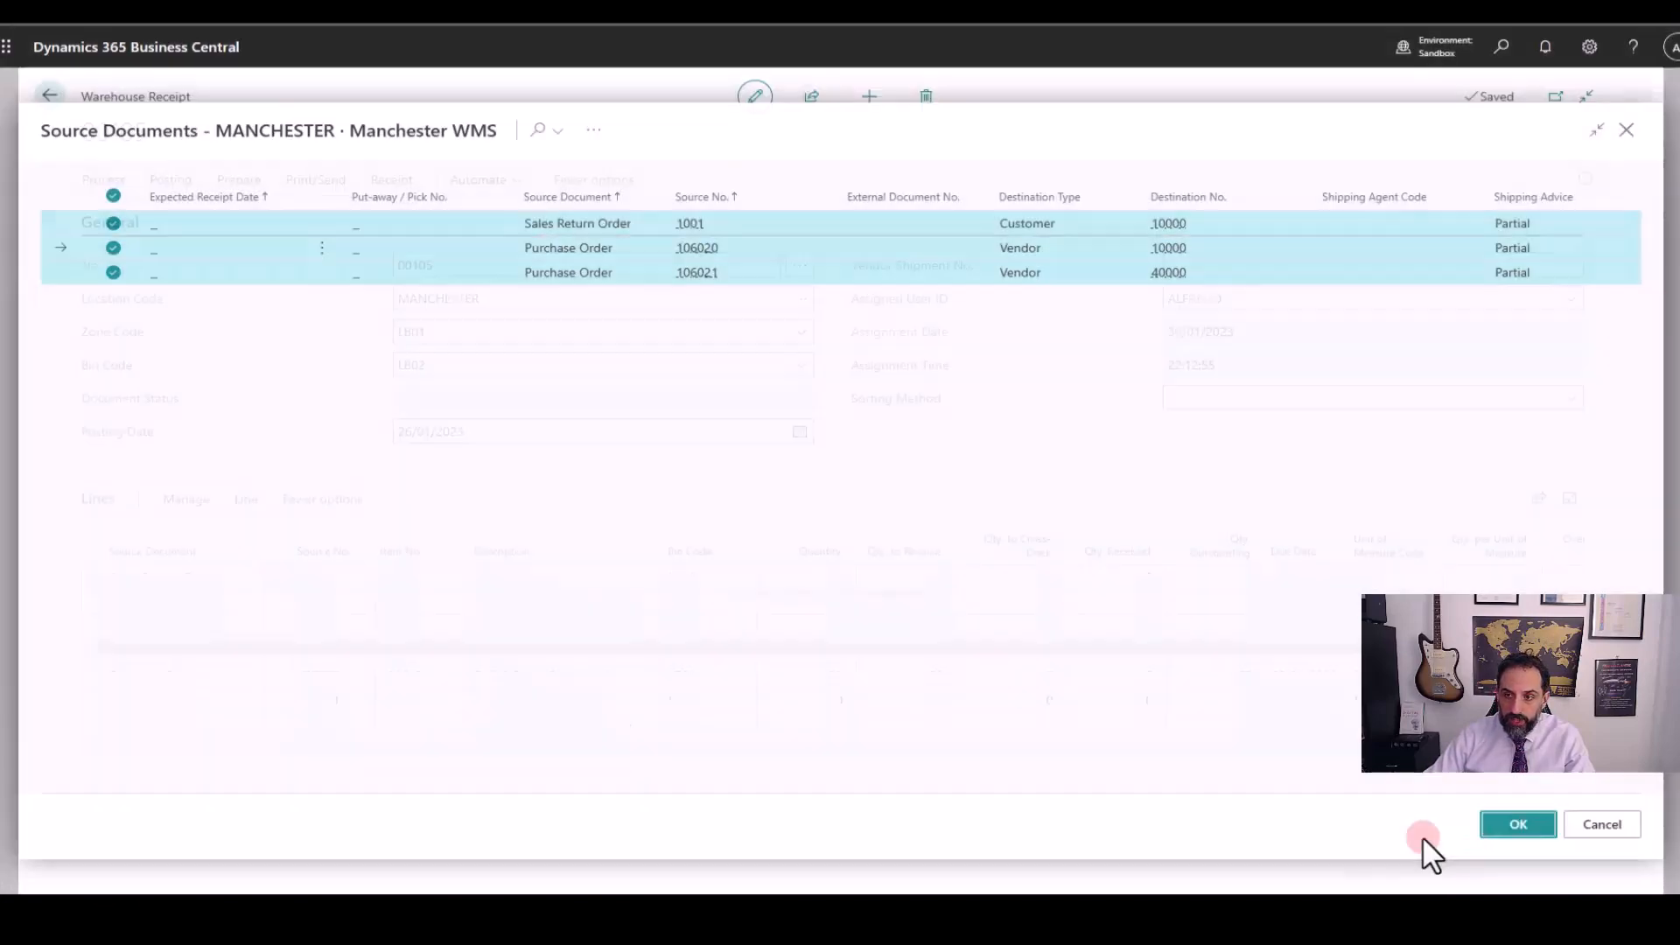
Pull the seven source lines into receipt 00105 and select the ATHENS Mobile Pedestal line
left_click(1517, 824)
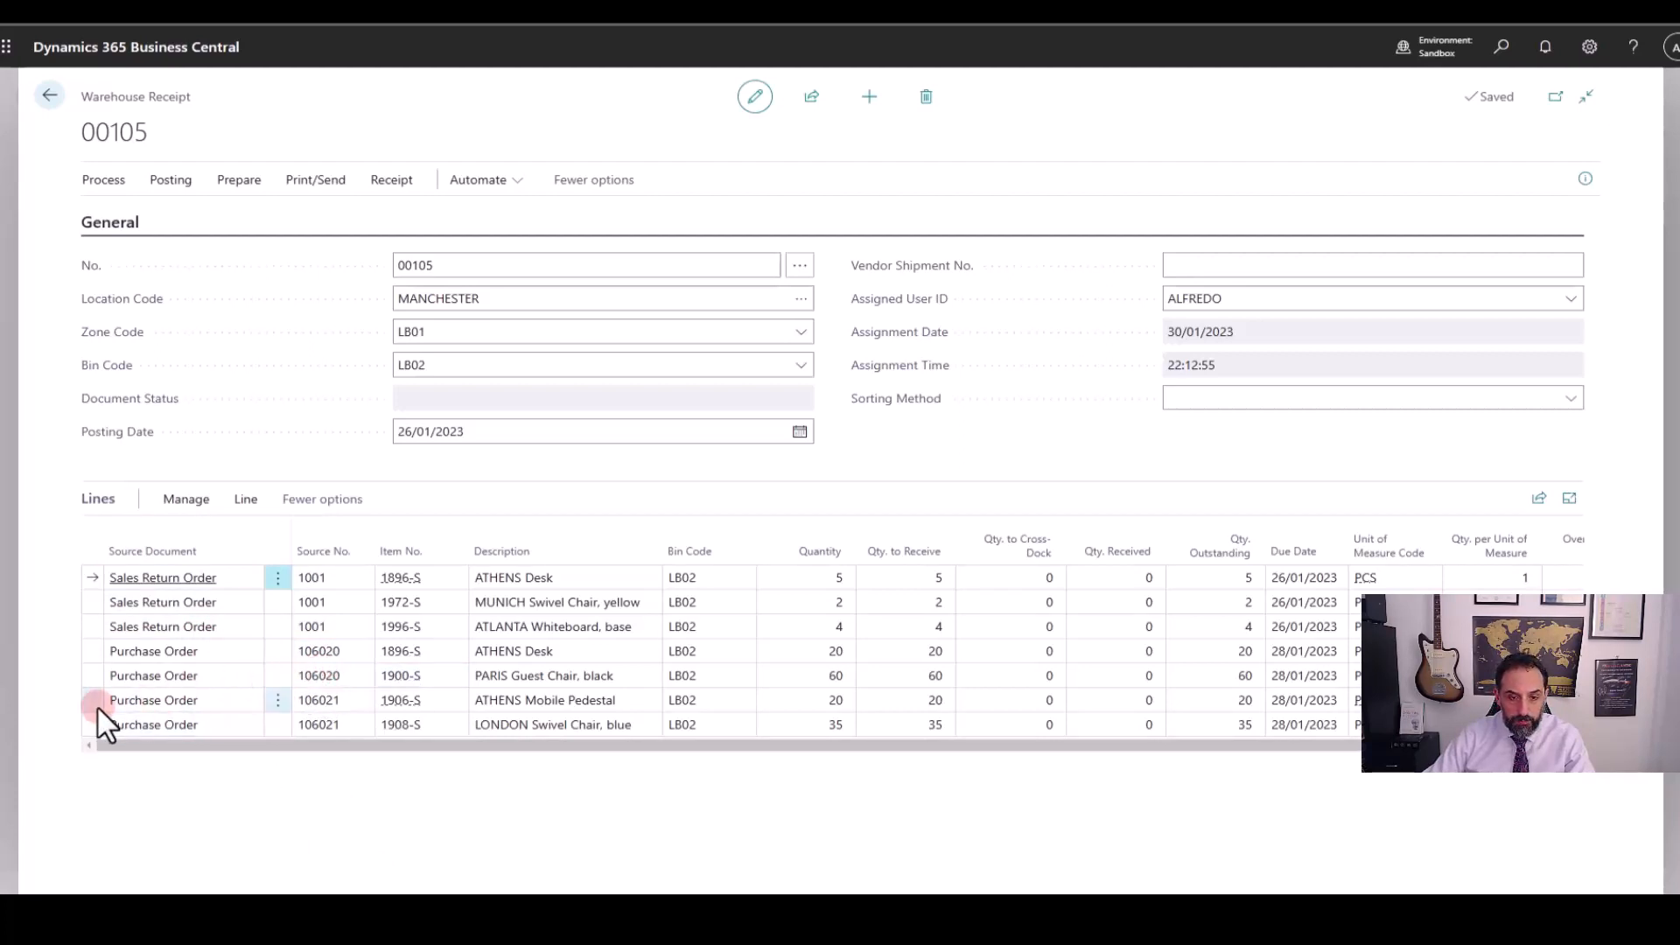
left_click(161, 700)
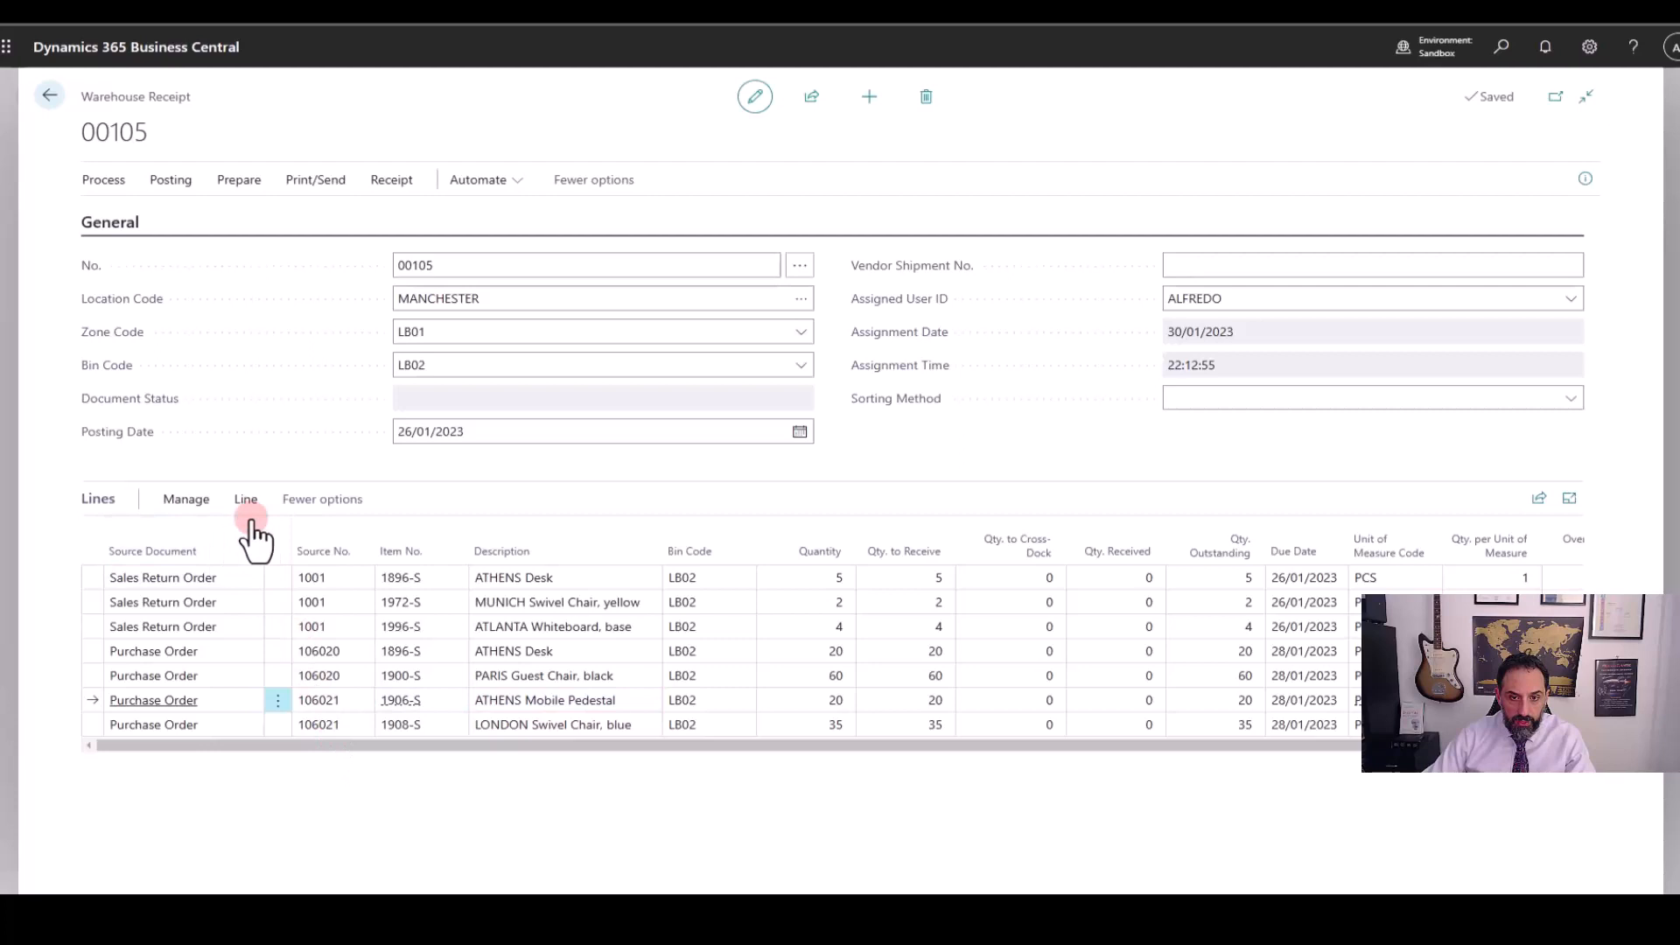
left_click(245, 498)
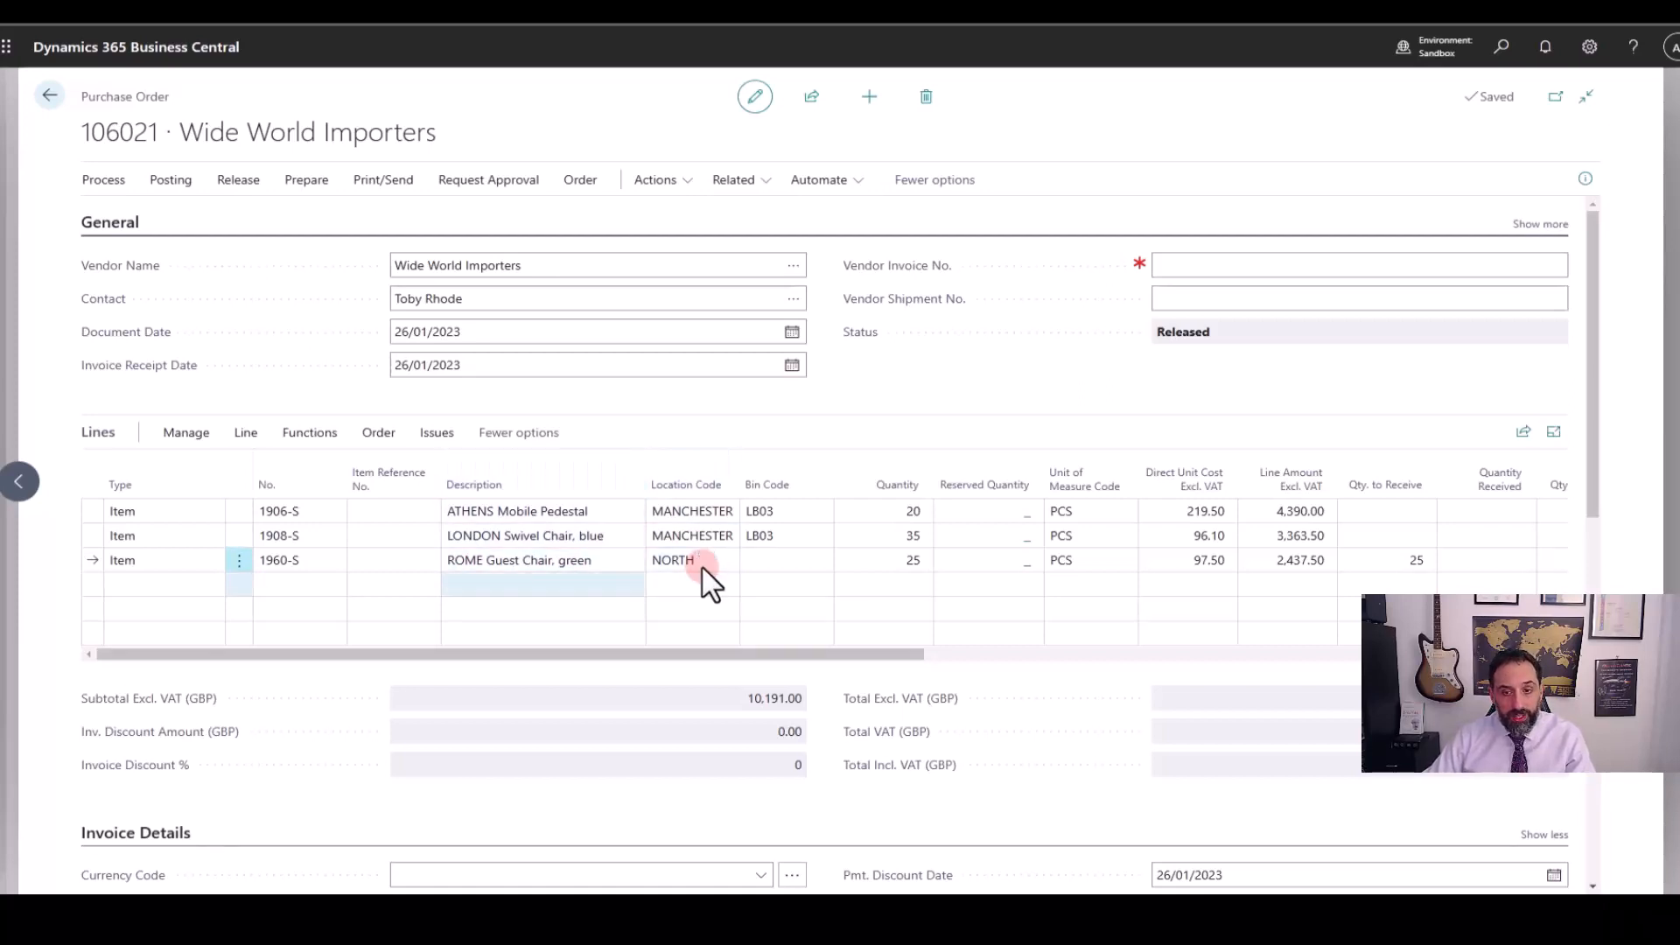
left_click(686, 559)
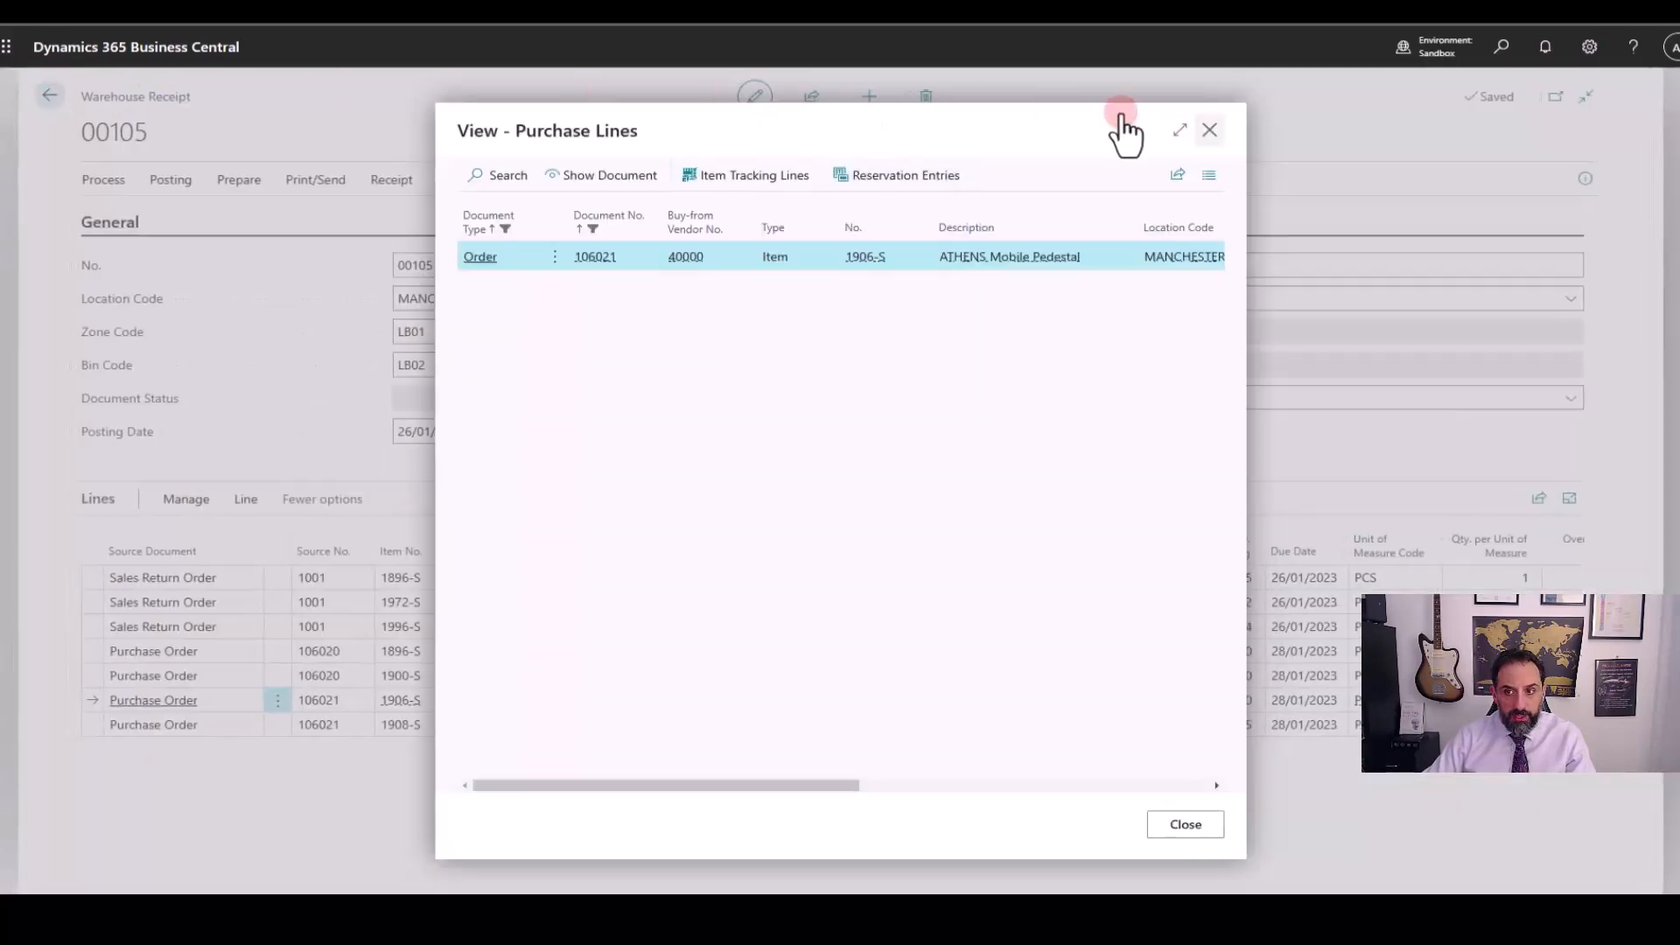
left_click(1209, 129)
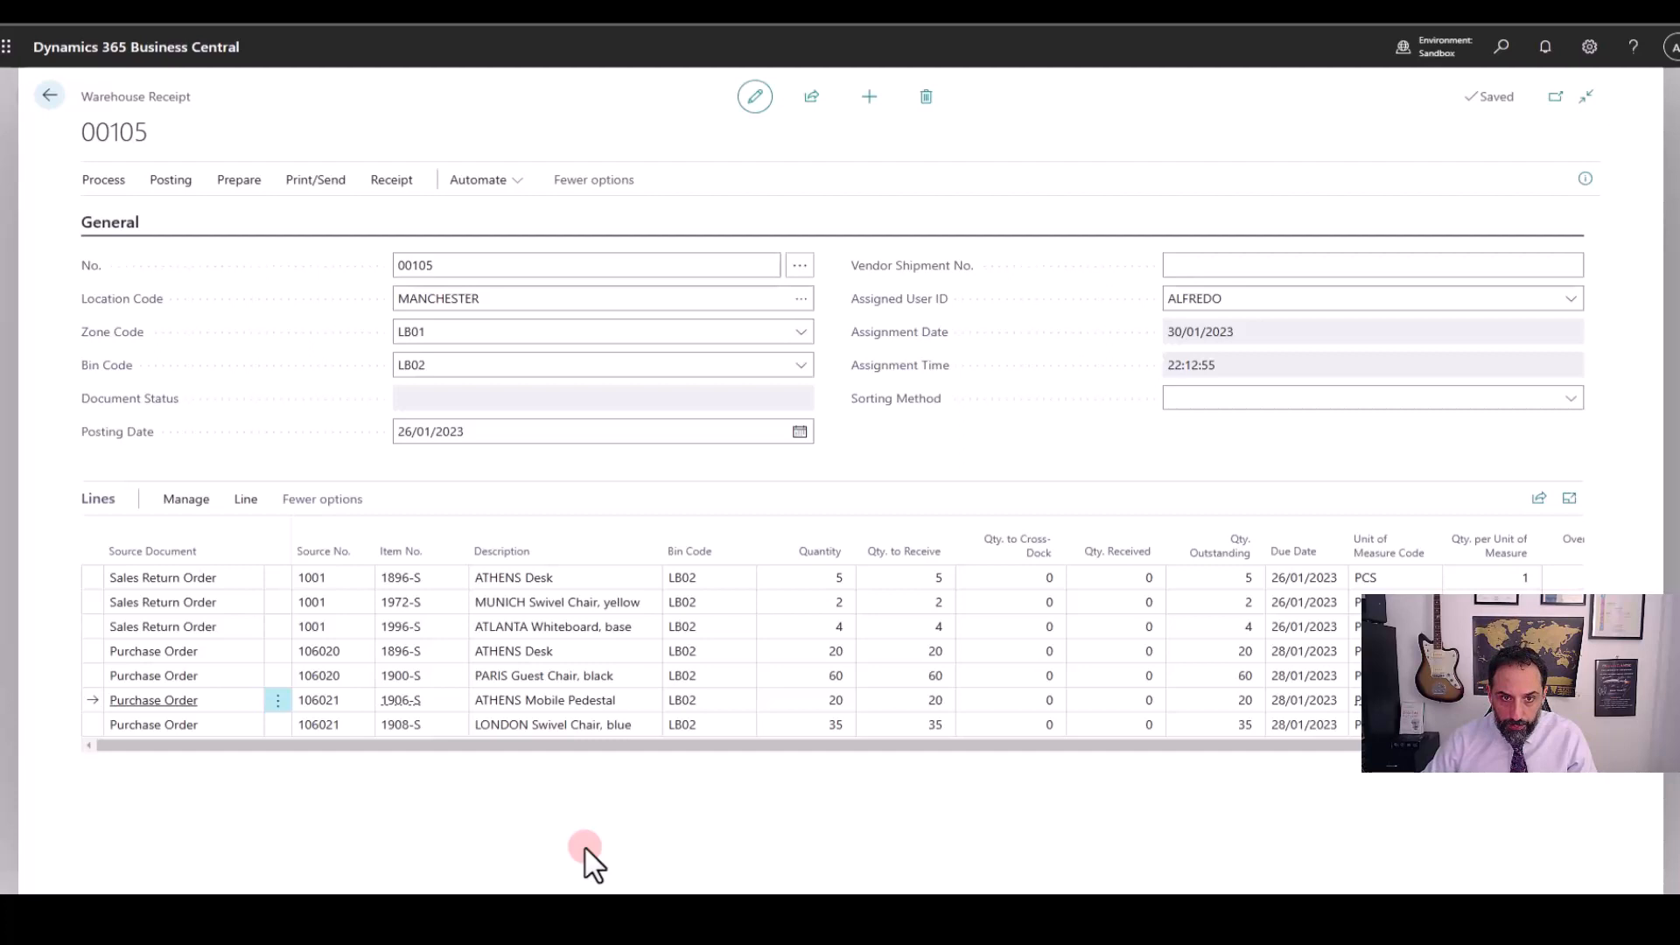
left_click(171, 179)
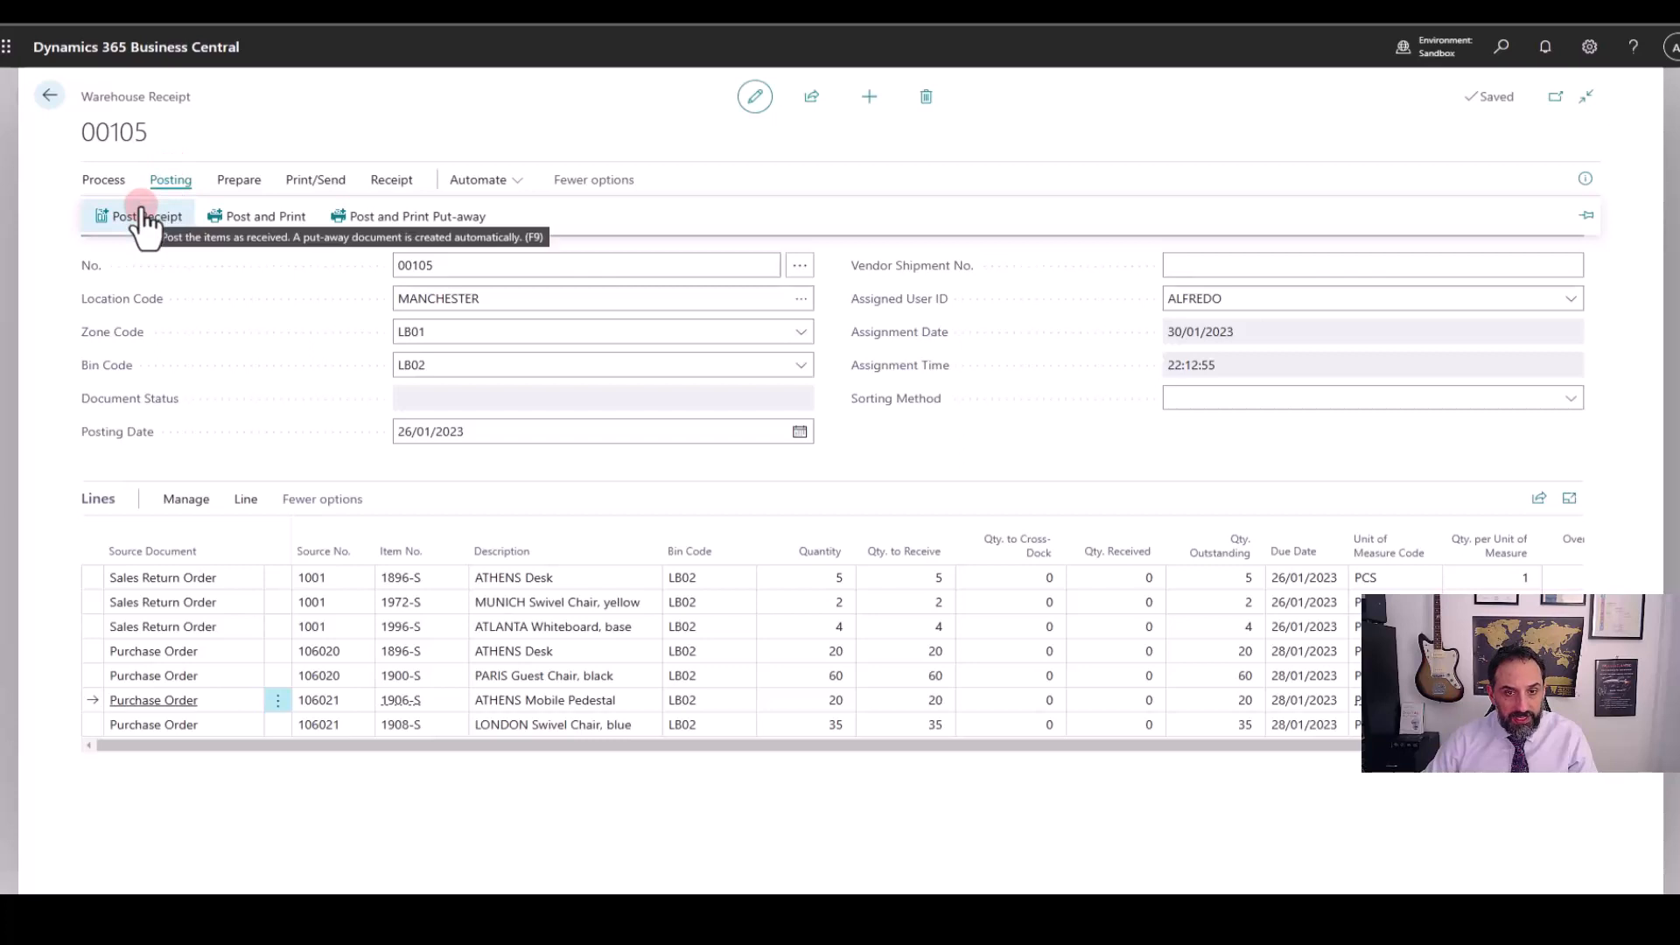
Post receipt 00105 and review the message on posted documents and created put-away
left_click(139, 215)
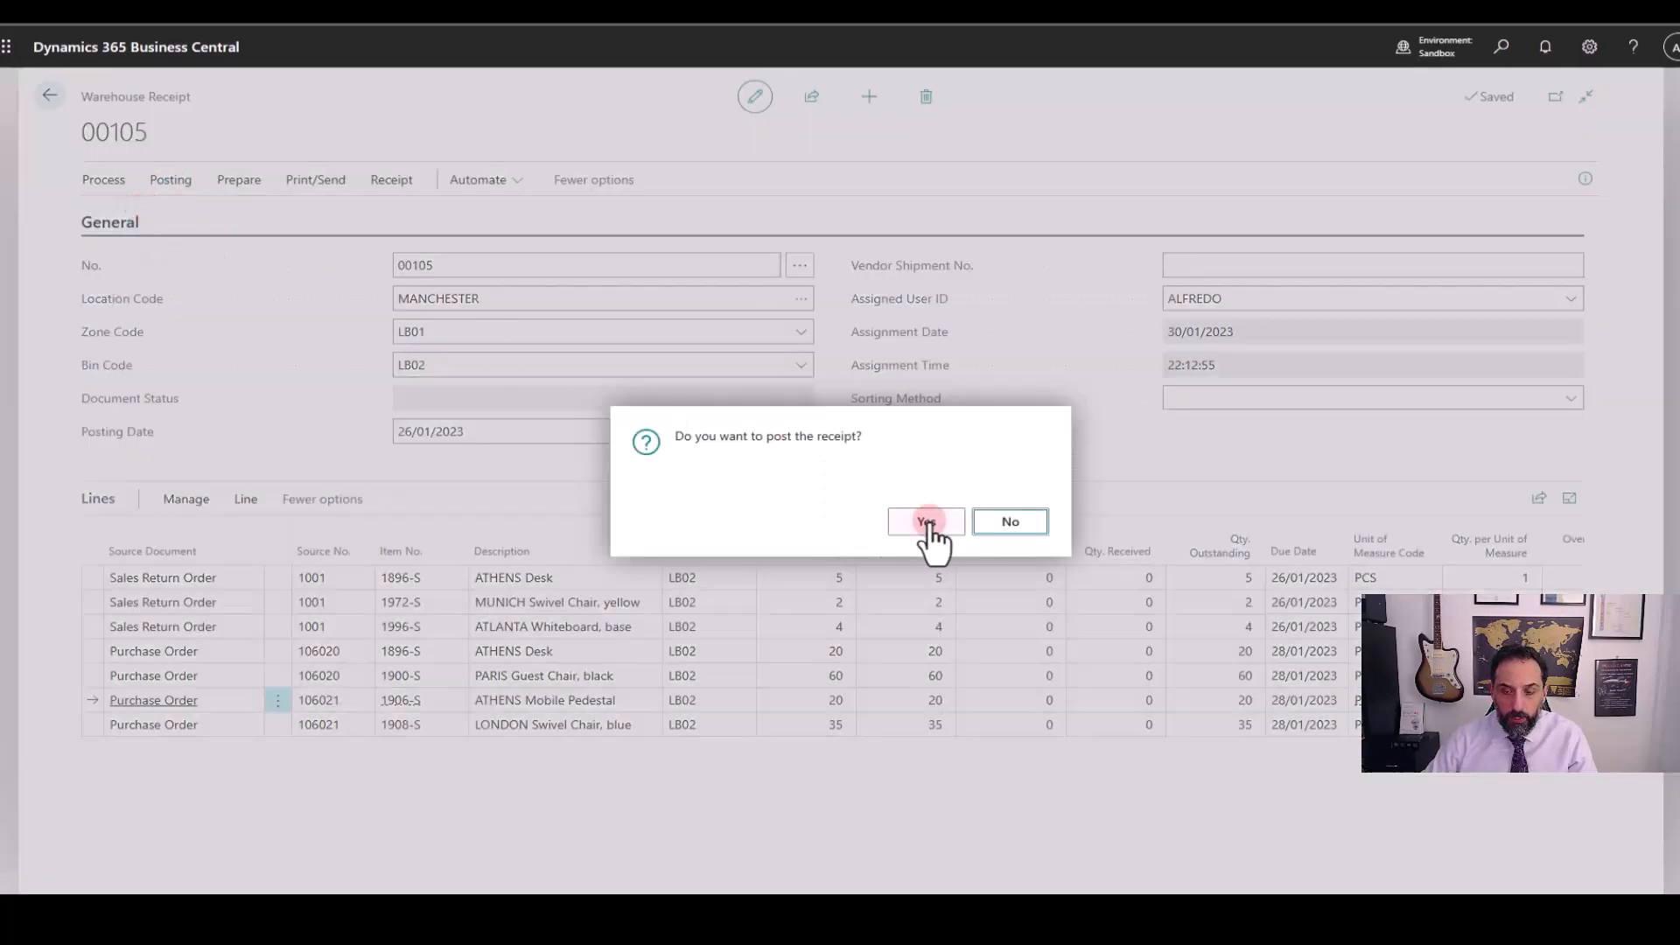
left_click(926, 522)
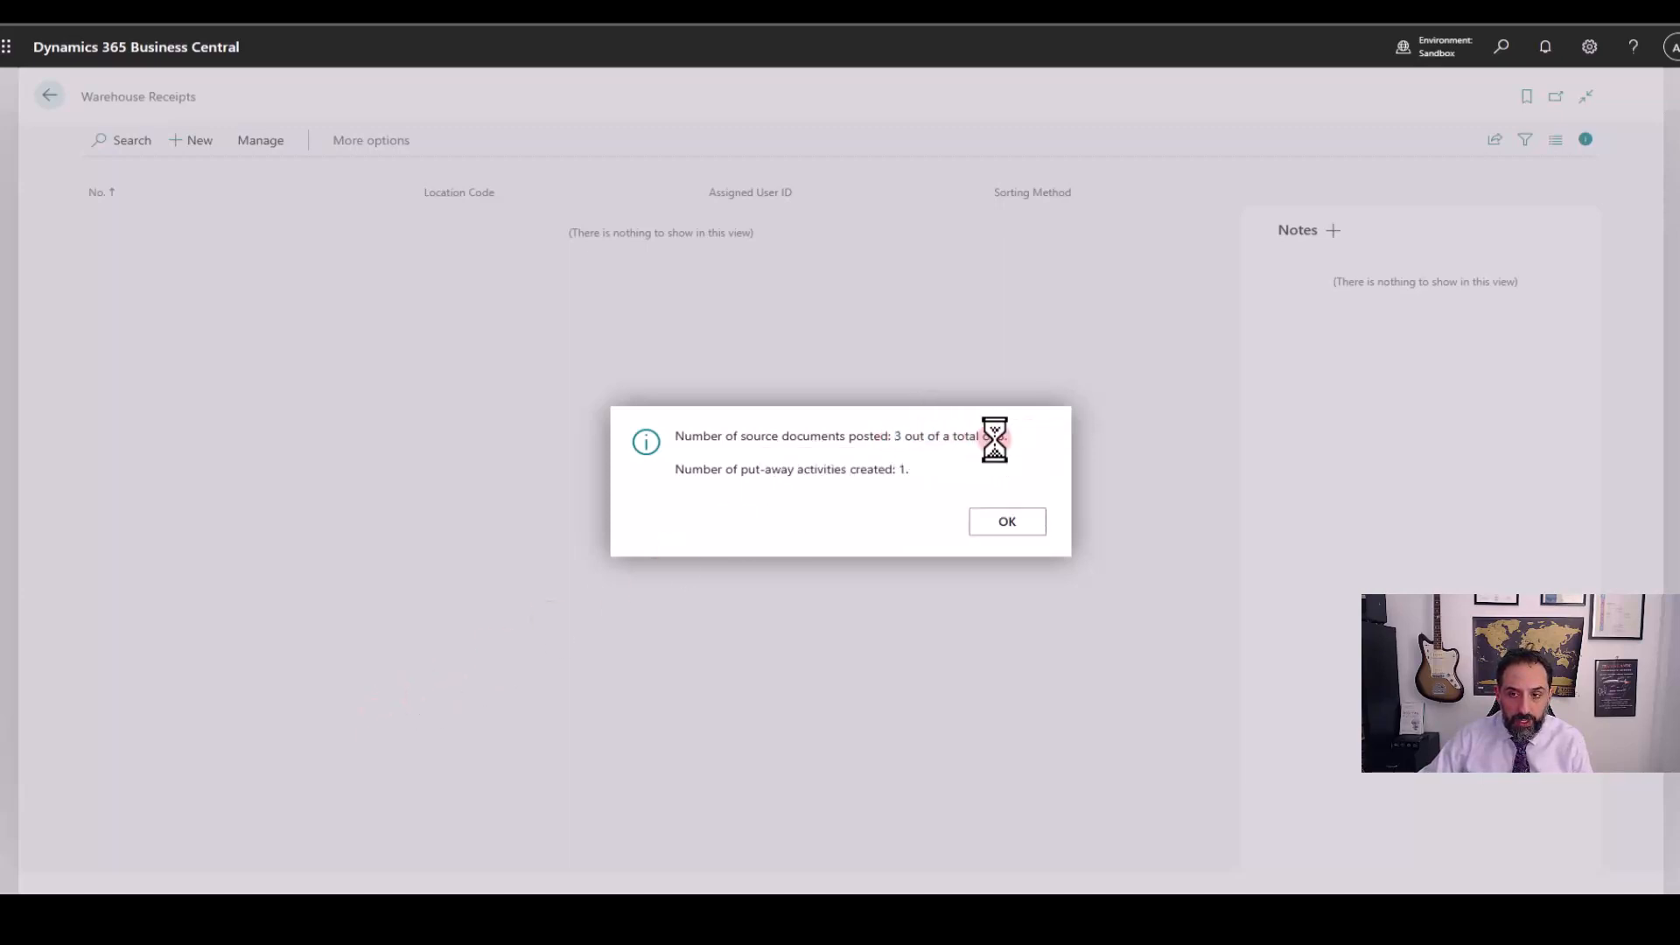
left_click_drag(892, 435, 997, 435)
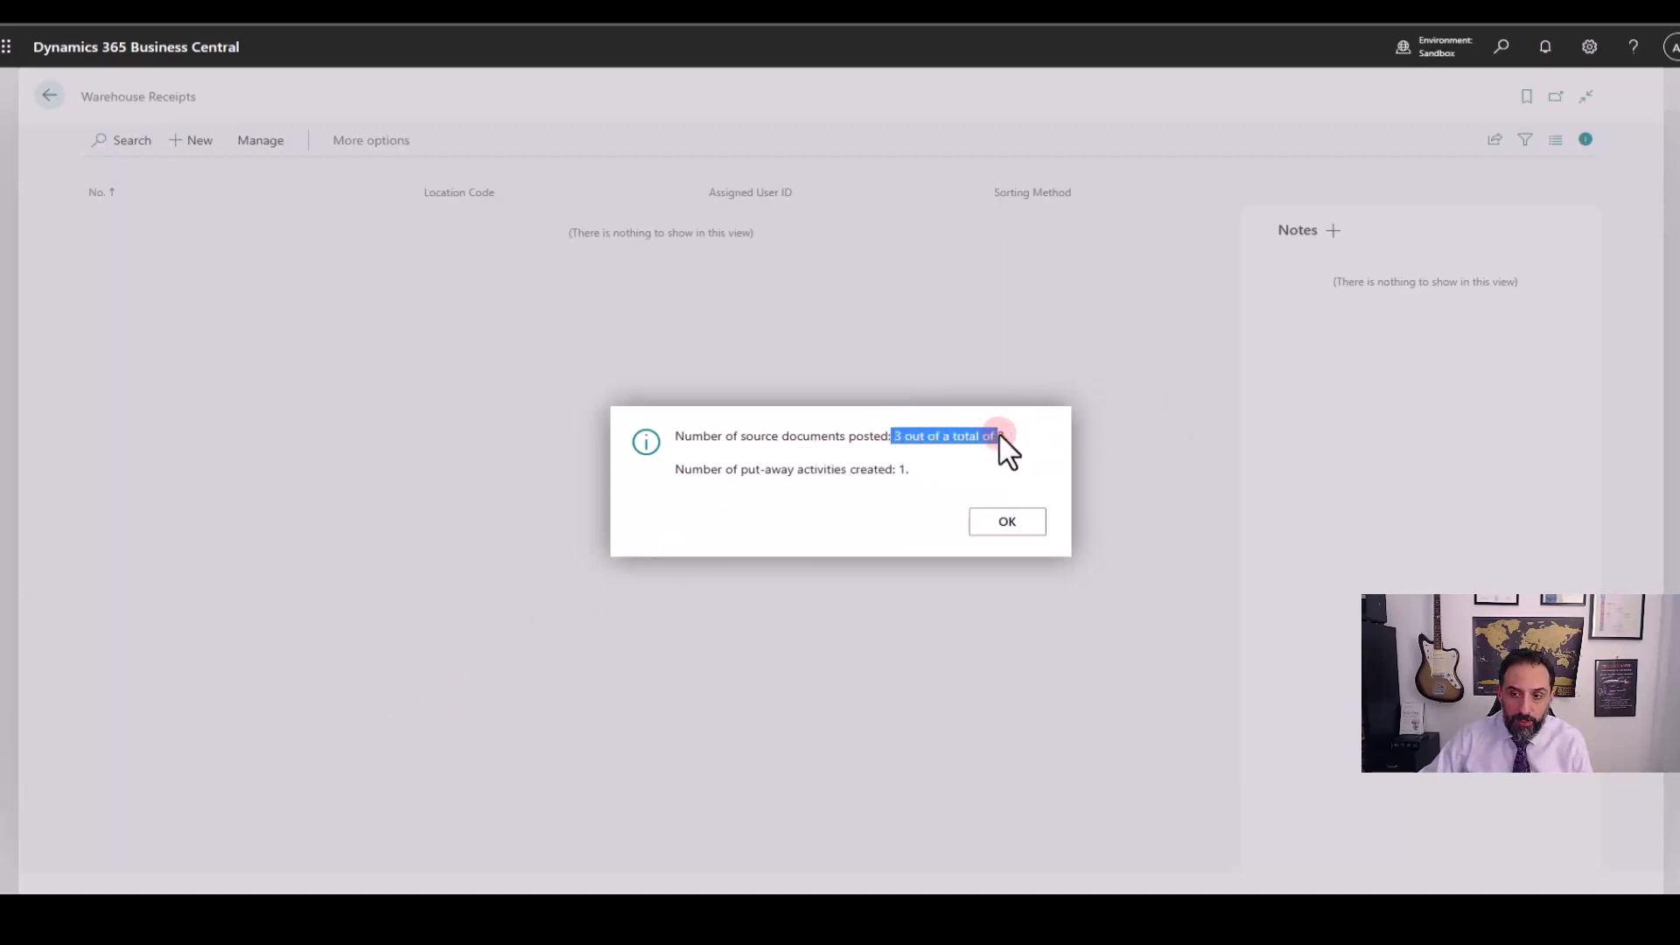